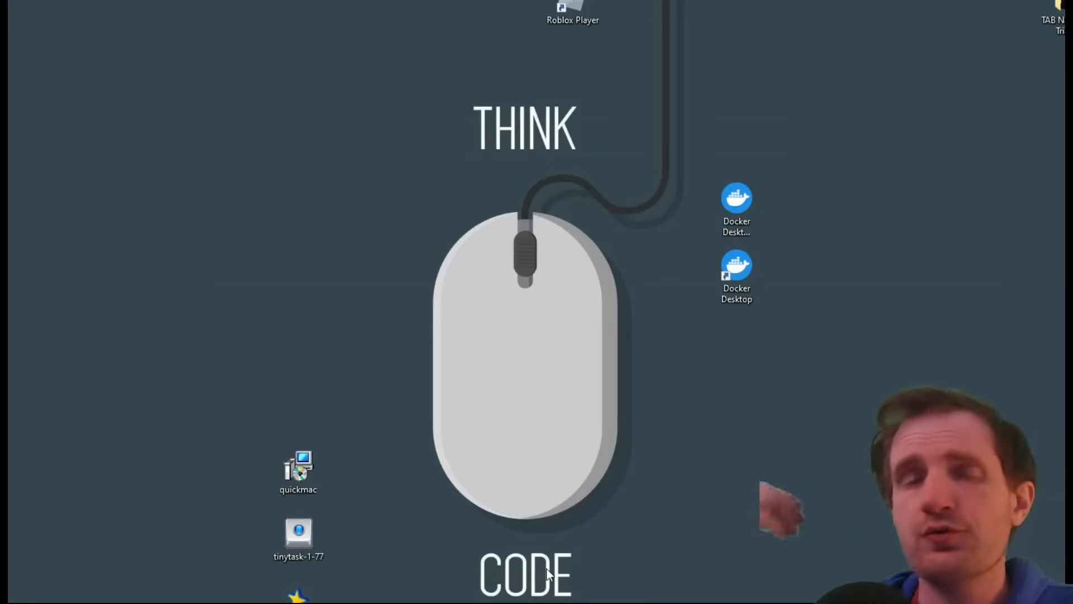
mouse_move(431, 505)
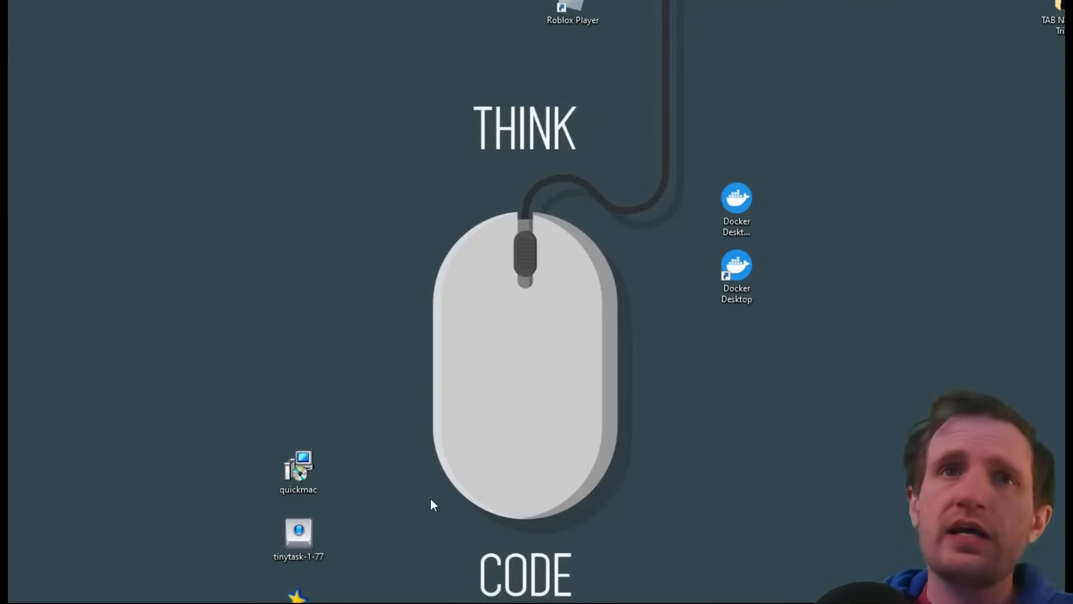
mouse_move(438, 518)
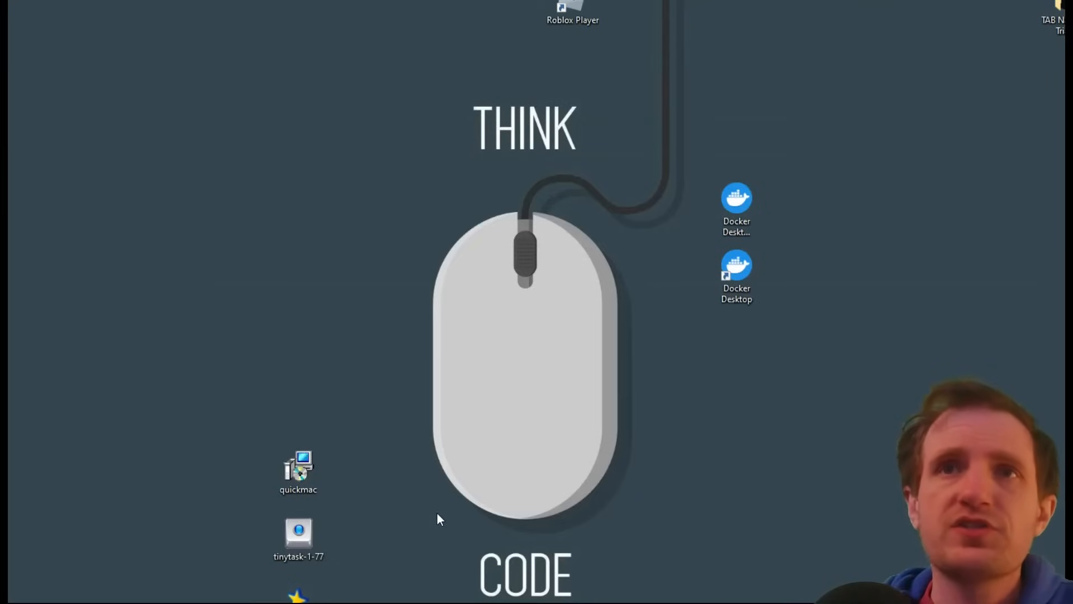
mouse_move(431, 518)
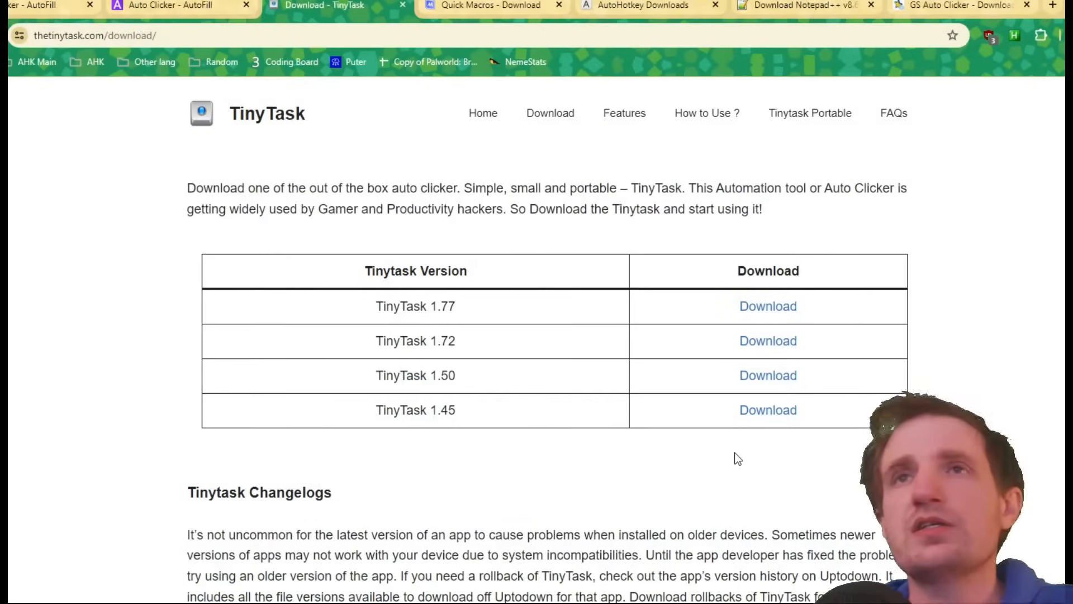
mouse_move(497, 162)
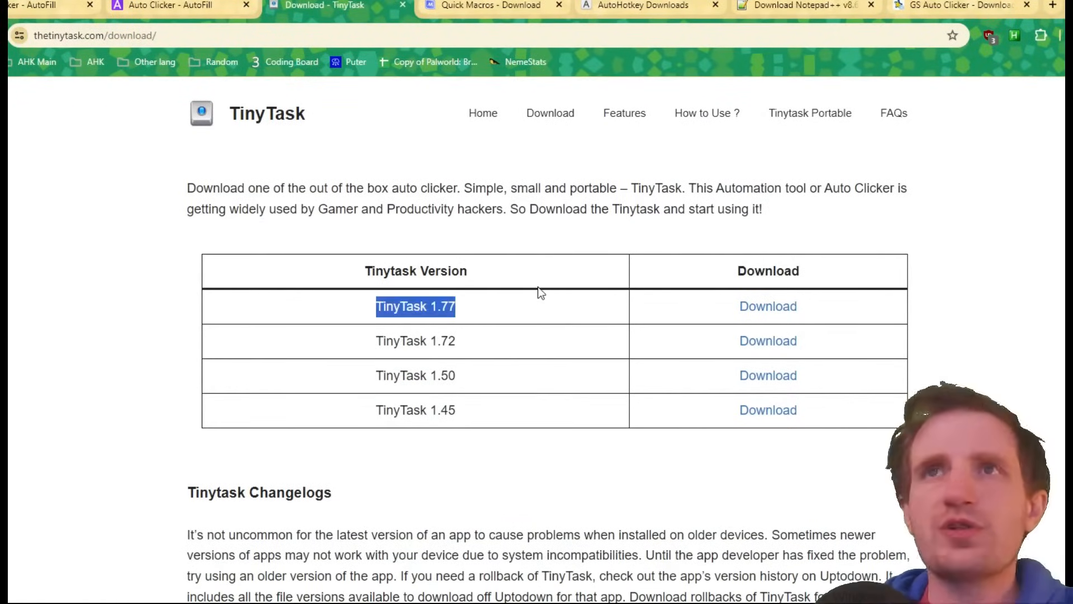
mouse_move(1022, 274)
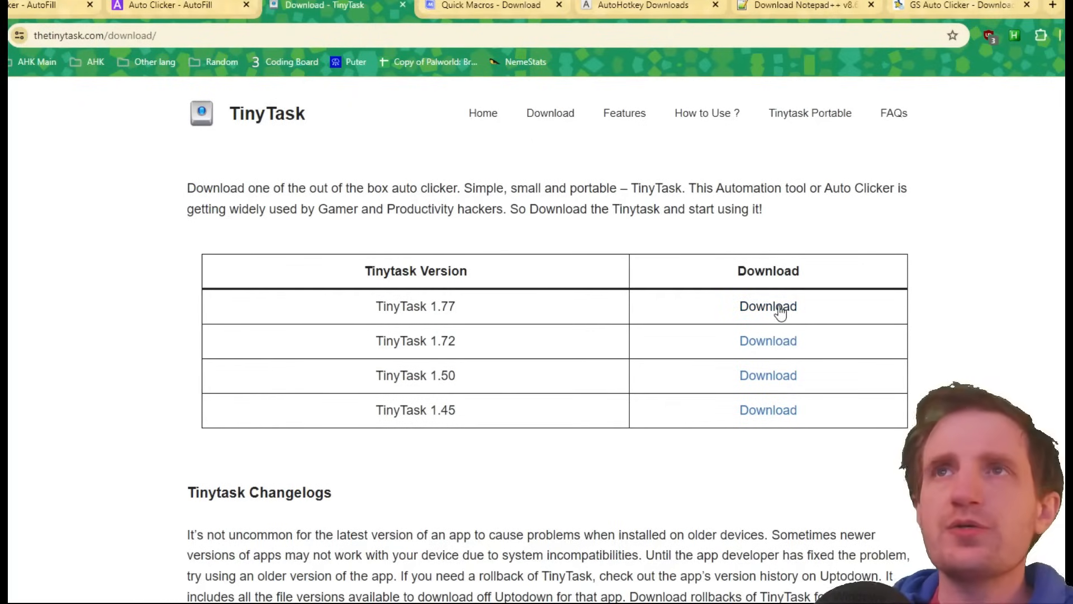
Download TinyTask 1.77 and save the executable to the desktop.
click(768, 306)
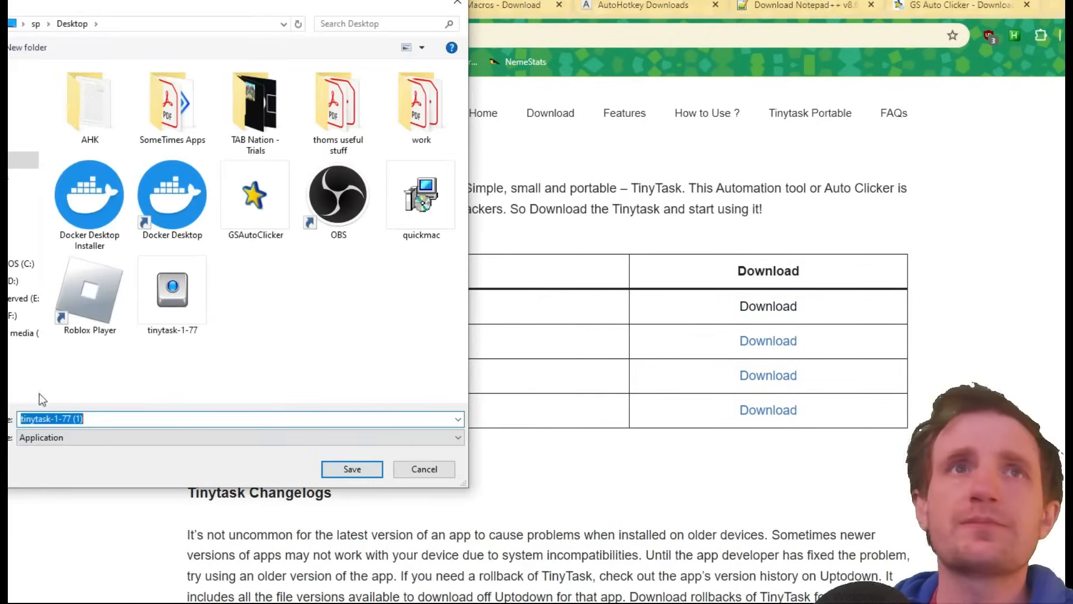
click(351, 469)
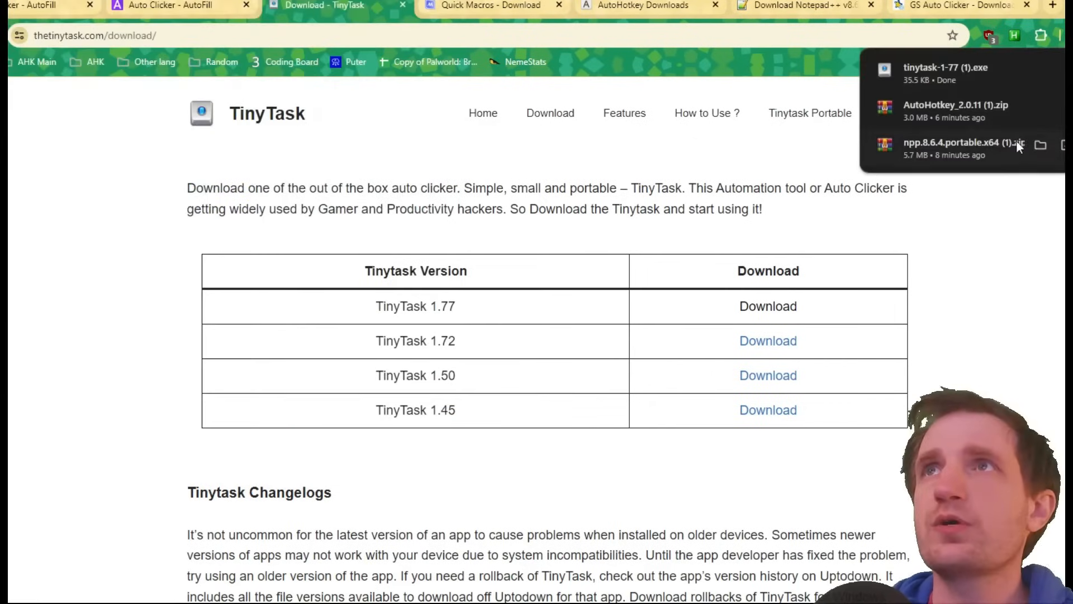
mouse_move(958, 76)
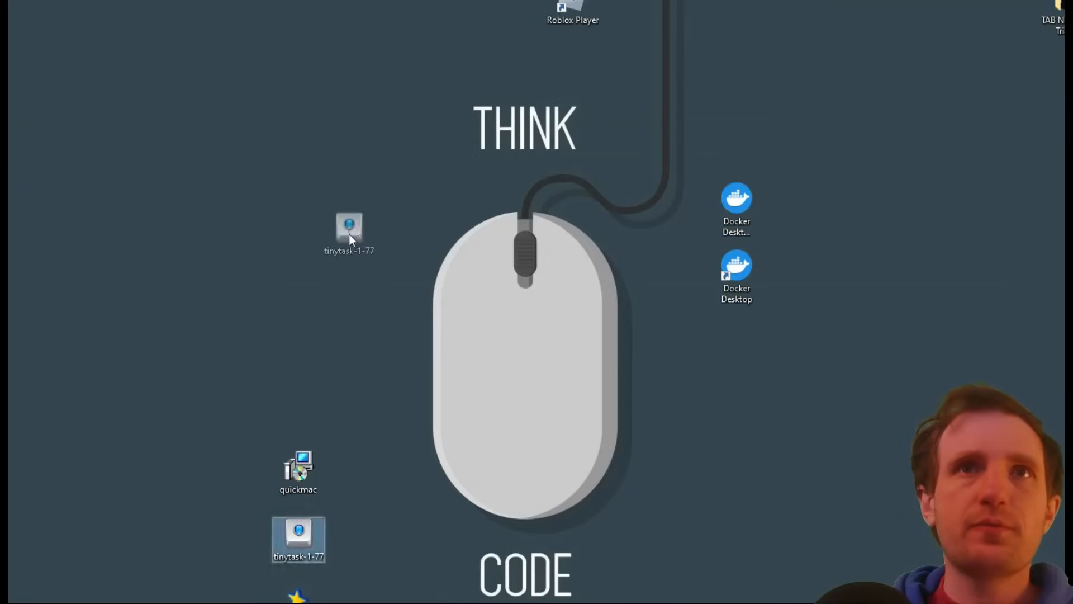
Move the tinytask-1-77 icon higher on the desktop and launch TinyTask from it.
drag(349, 232, 353, 198)
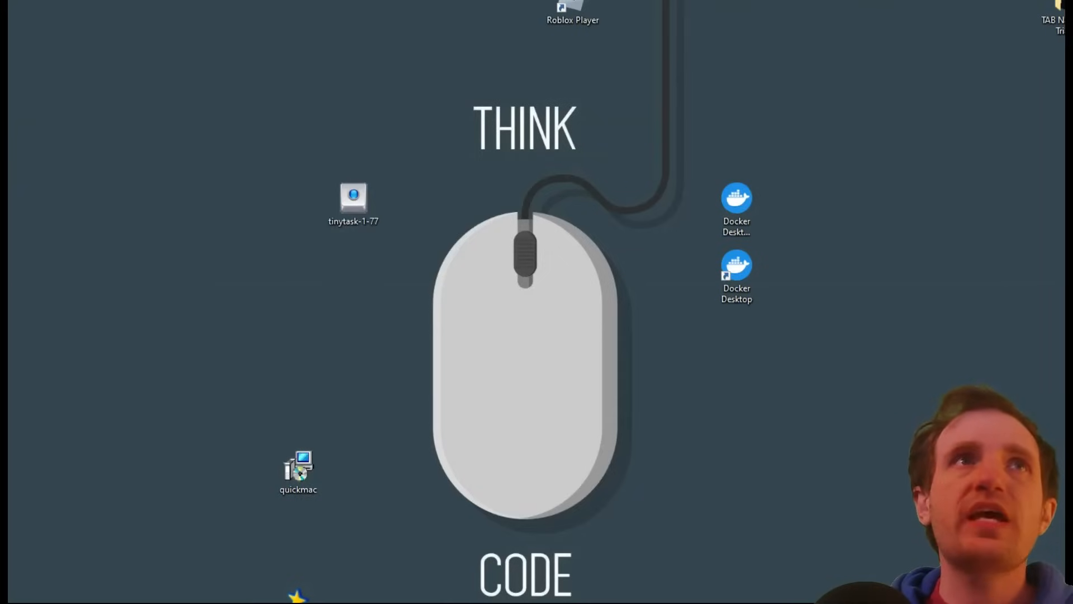
mouse_move(353, 199)
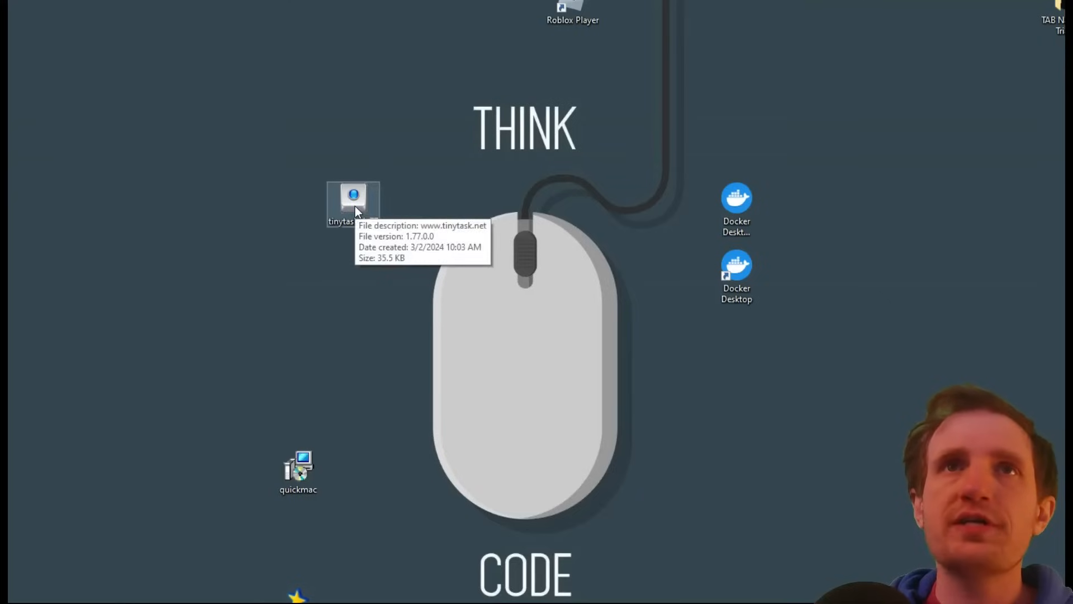
double_click(353, 199)
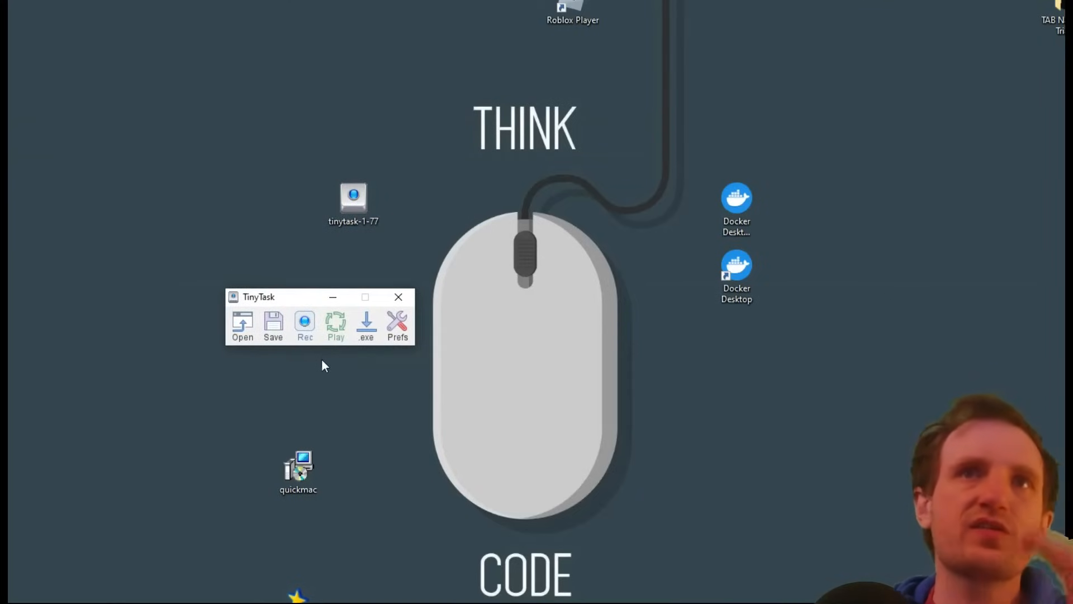
mouse_move(303, 384)
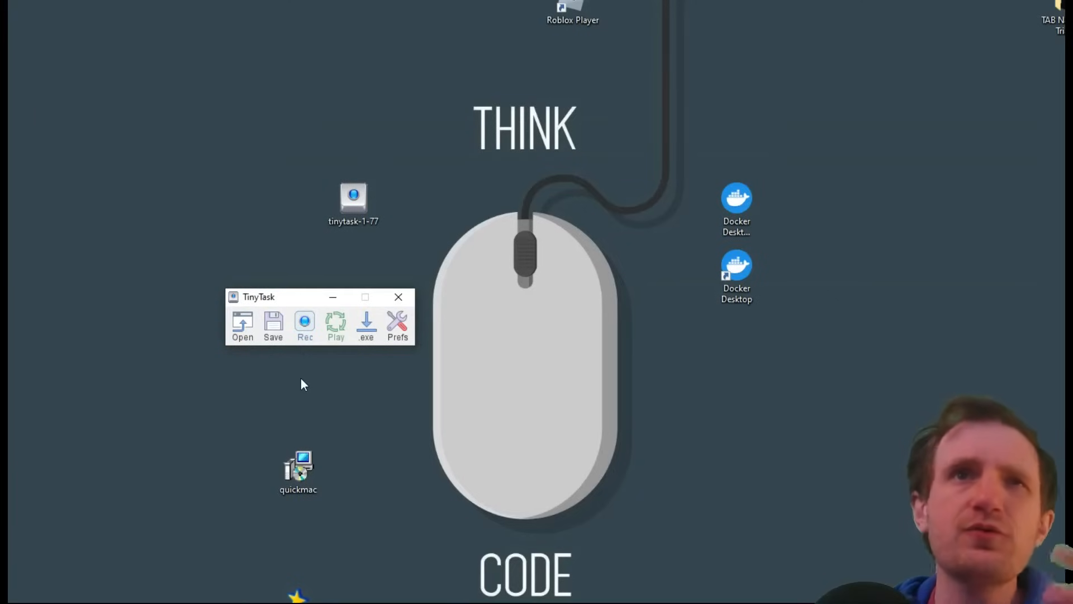
mouse_move(405, 457)
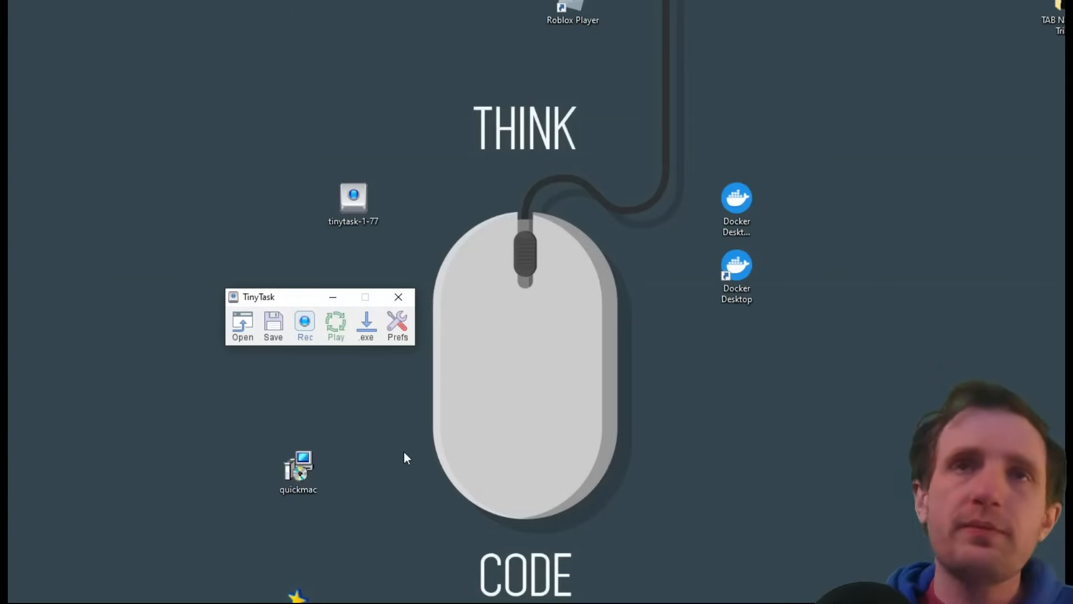
mouse_move(374, 444)
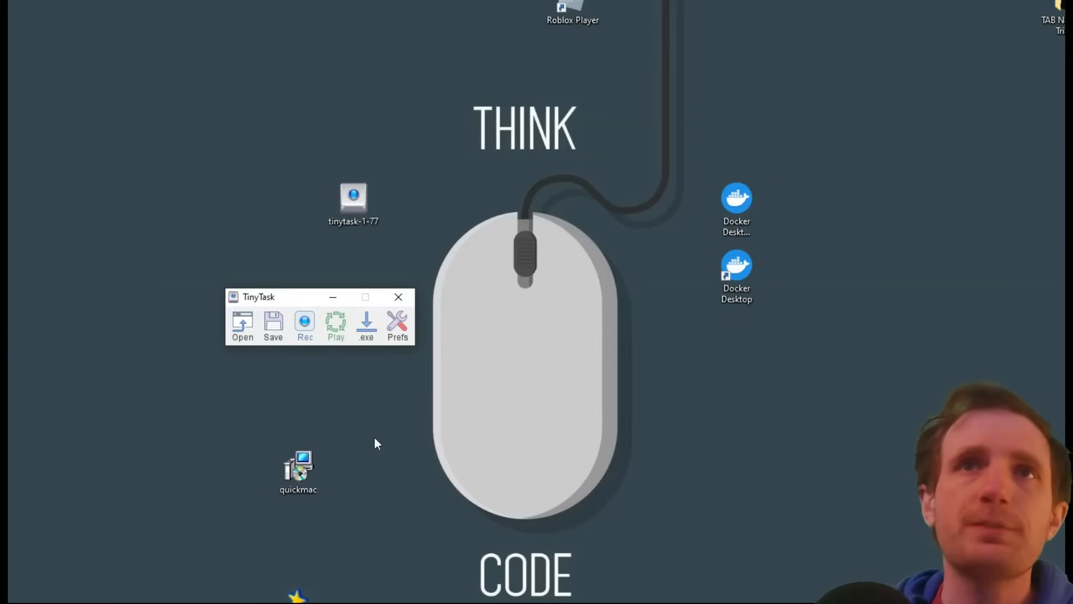
mouse_move(272, 310)
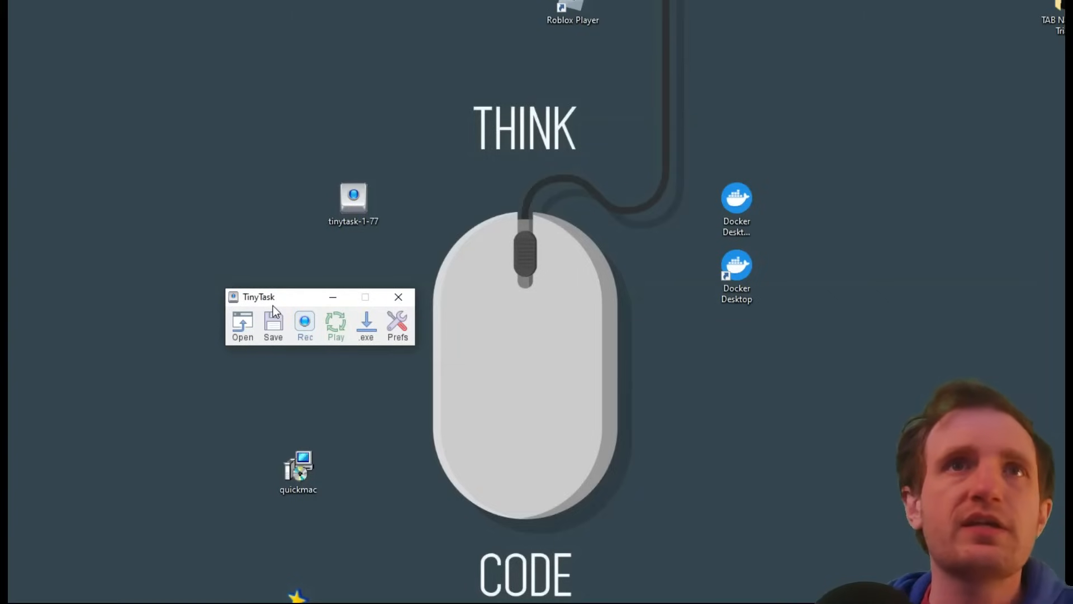
mouse_move(243, 327)
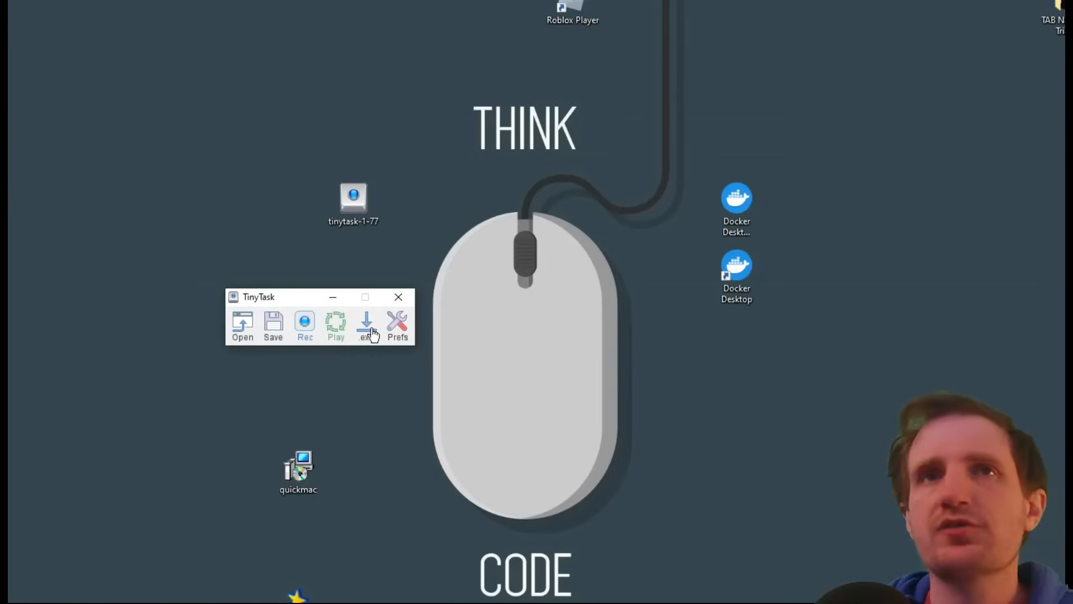
Open TinyTask's Prefs menu to view the recording and playback hotkey options.
click(397, 325)
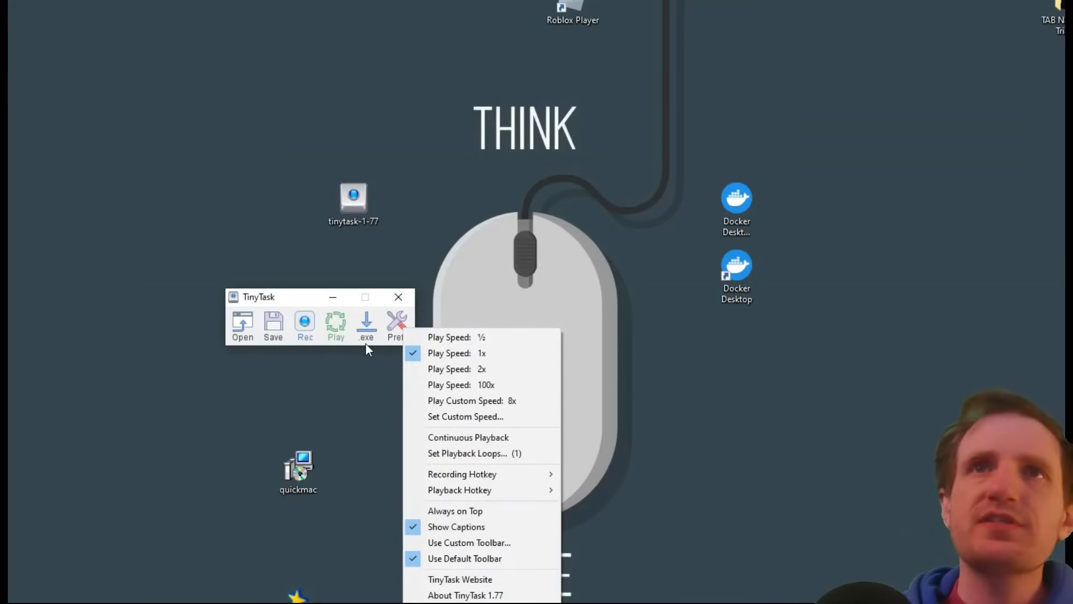
mouse_move(392, 354)
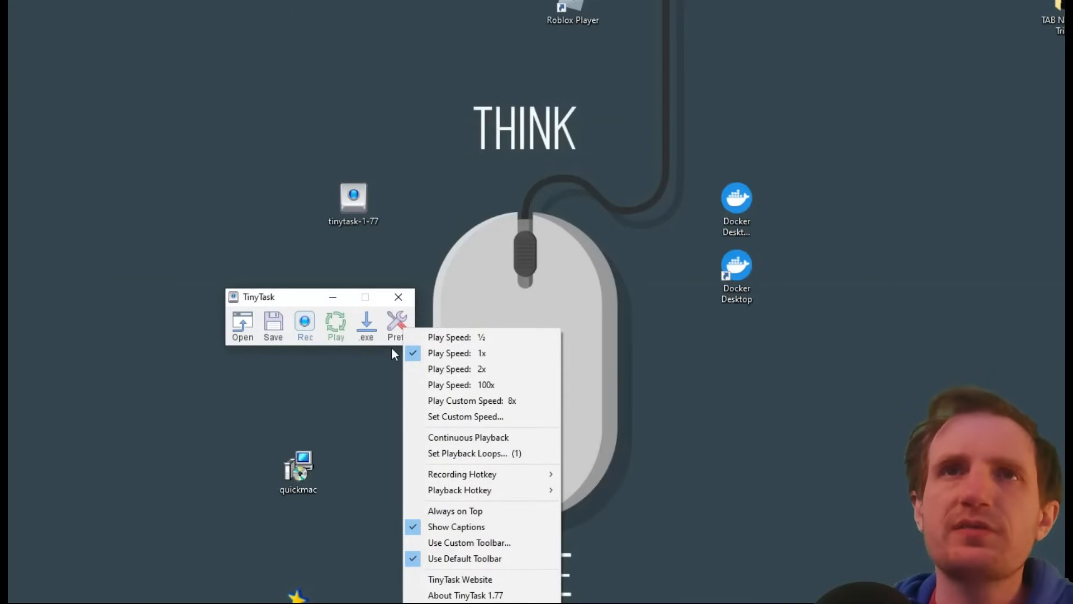
mouse_move(493, 353)
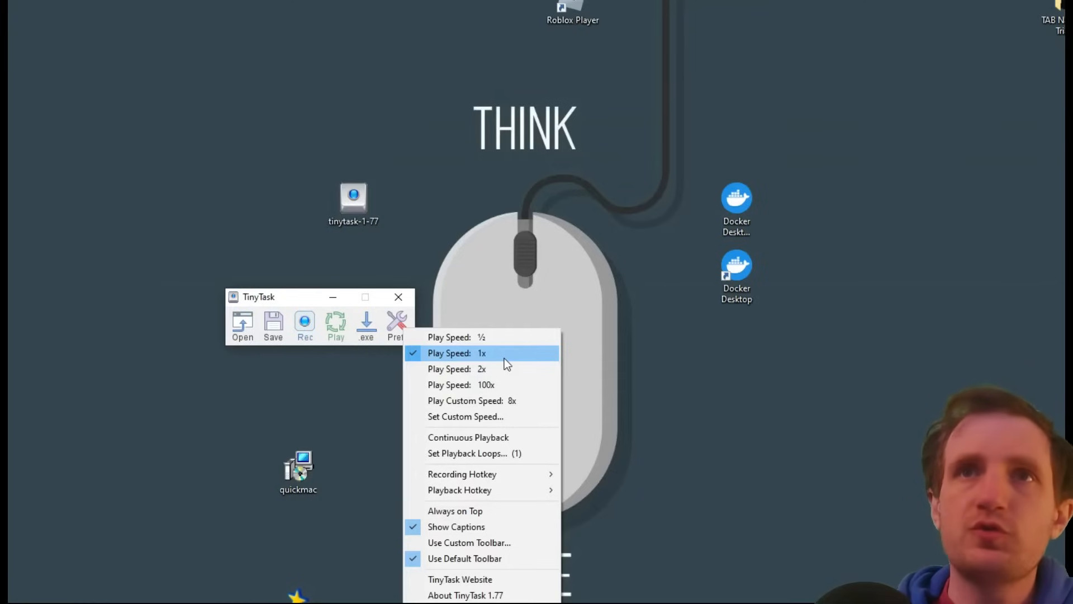
mouse_move(513, 385)
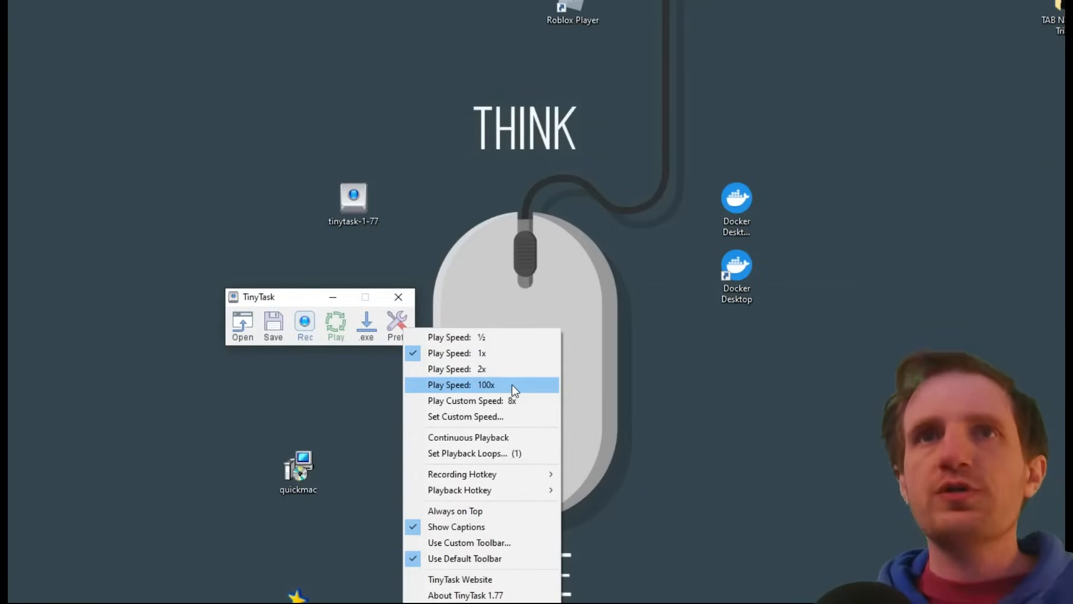
mouse_move(523, 400)
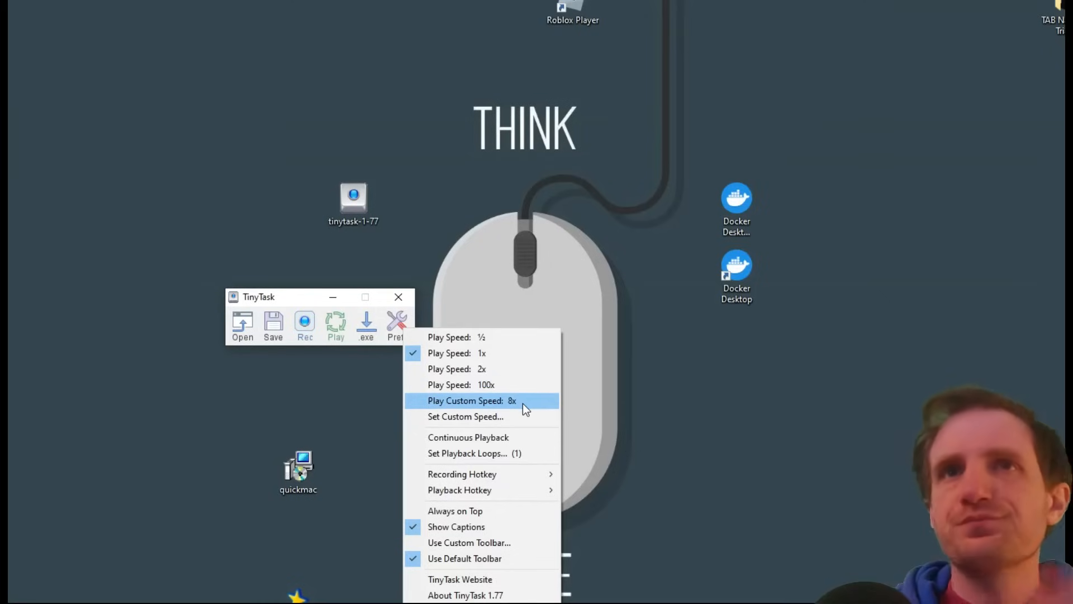
mouse_move(493, 369)
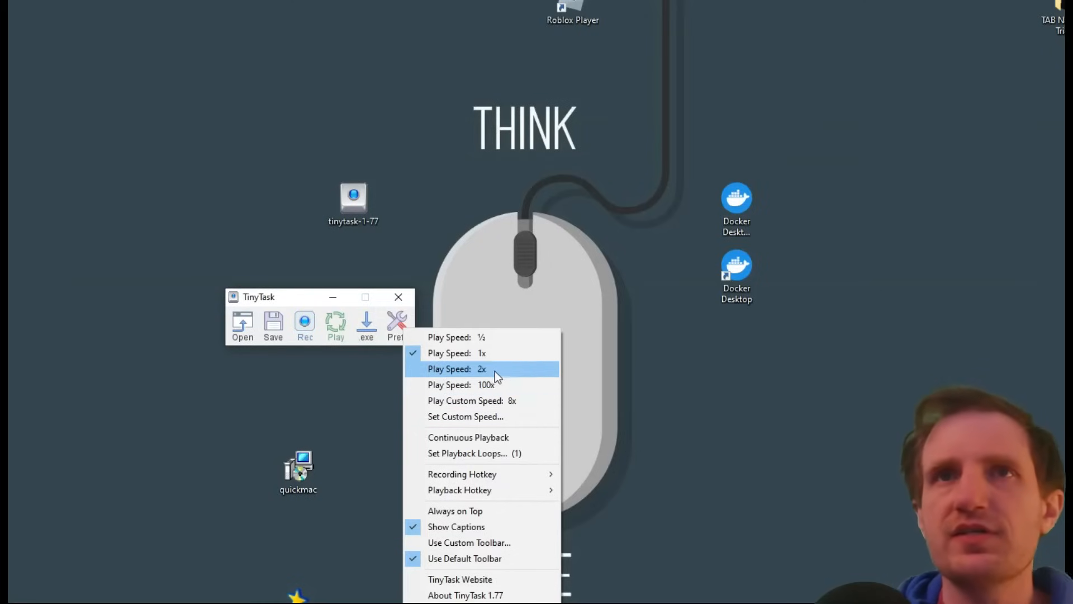
mouse_move(498, 384)
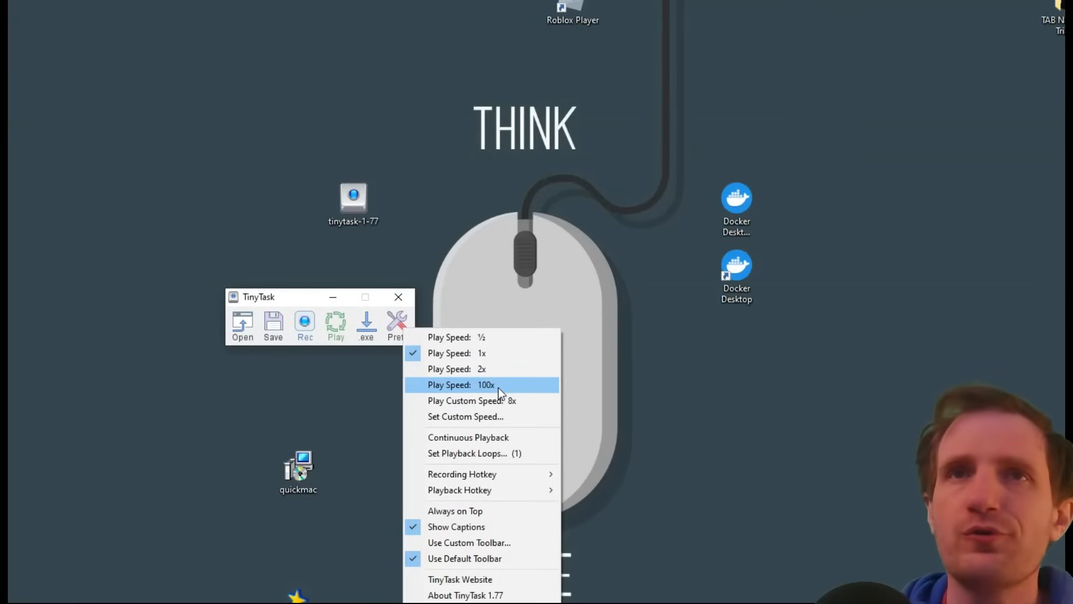
mouse_move(493, 400)
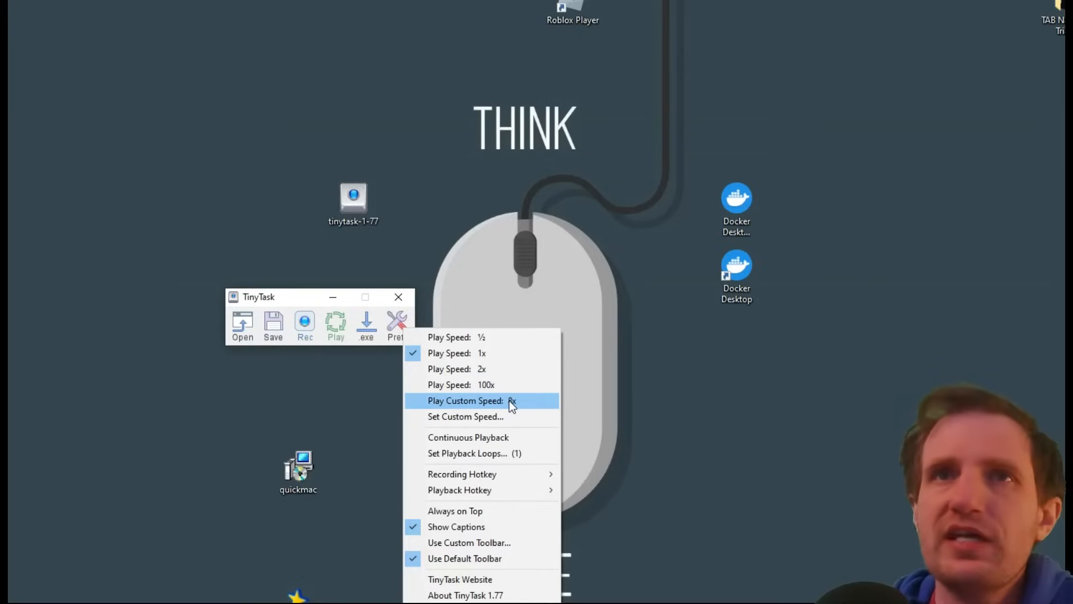
mouse_move(510, 437)
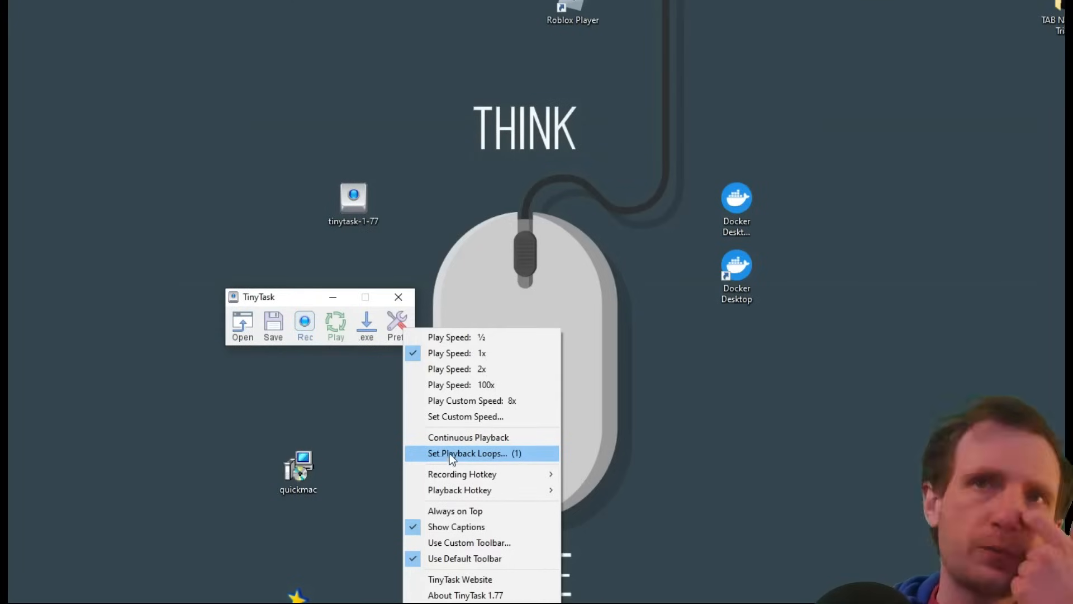
mouse_move(468, 436)
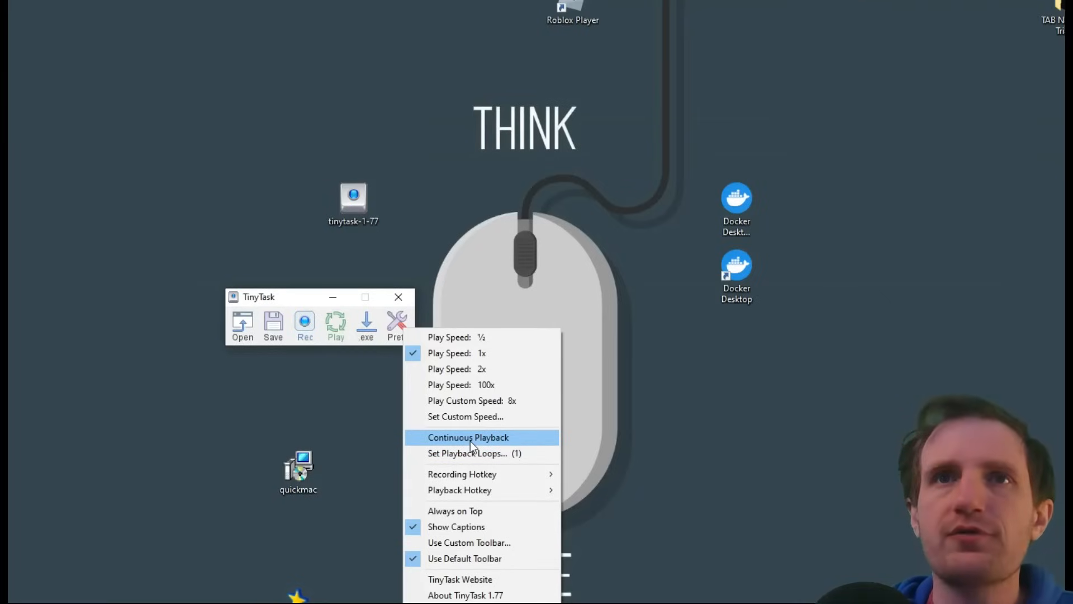
mouse_move(475, 453)
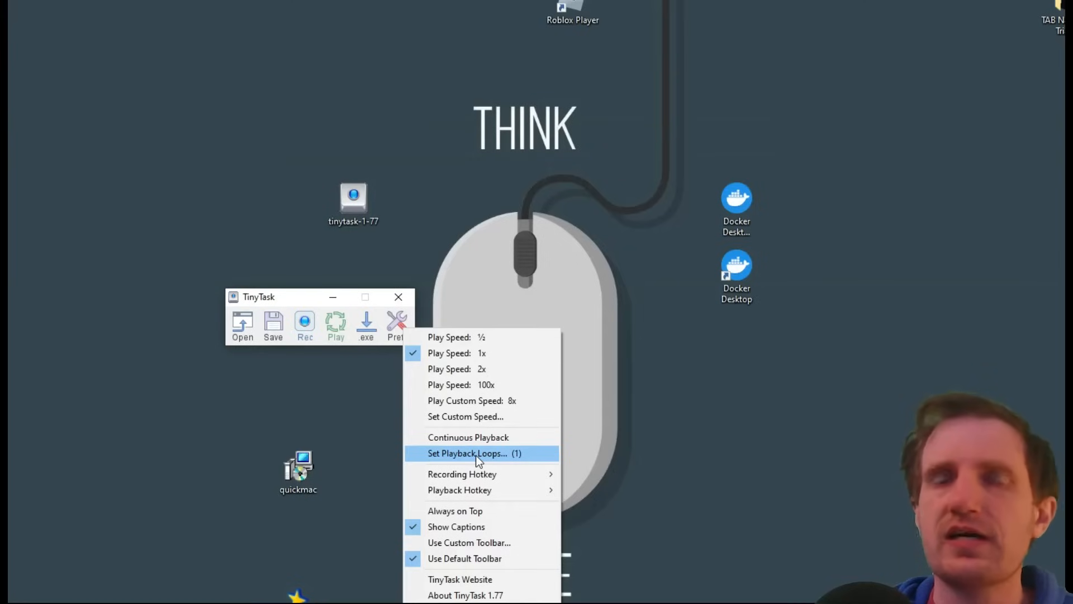
mouse_move(463, 473)
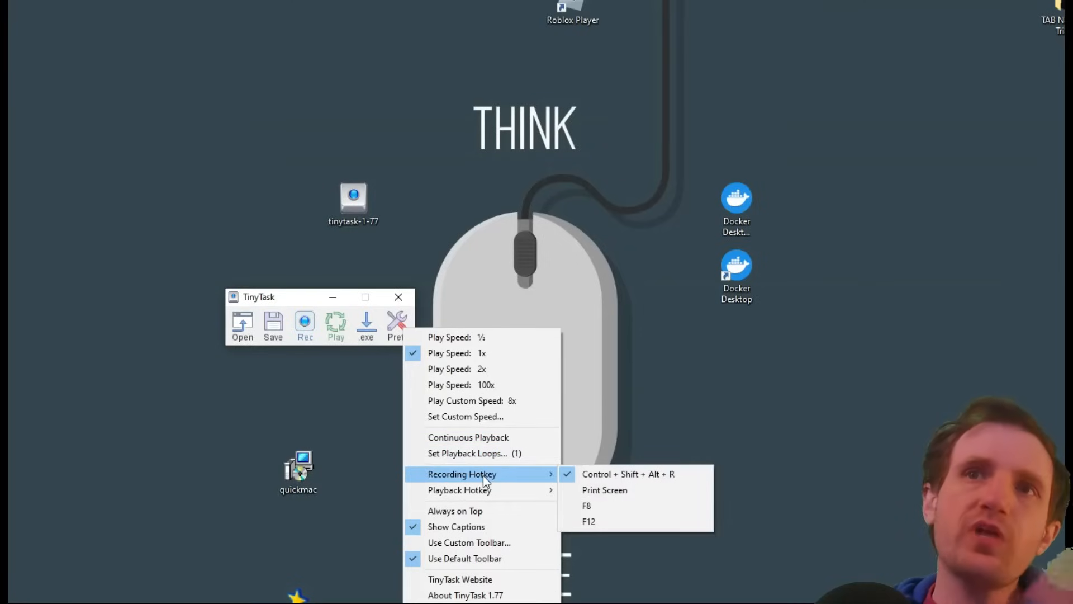
mouse_move(604, 490)
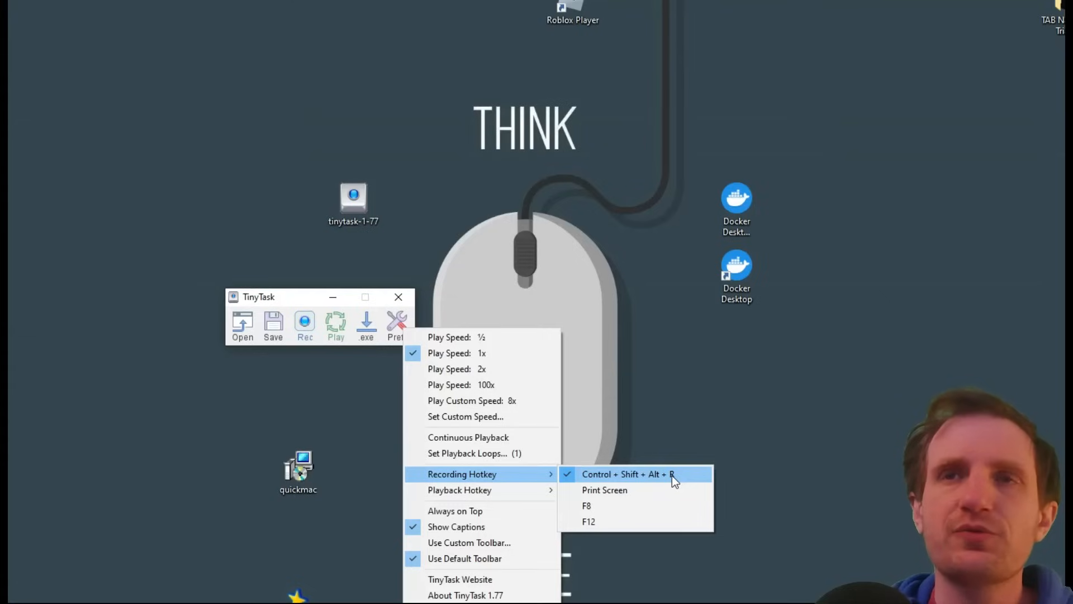
mouse_move(692, 478)
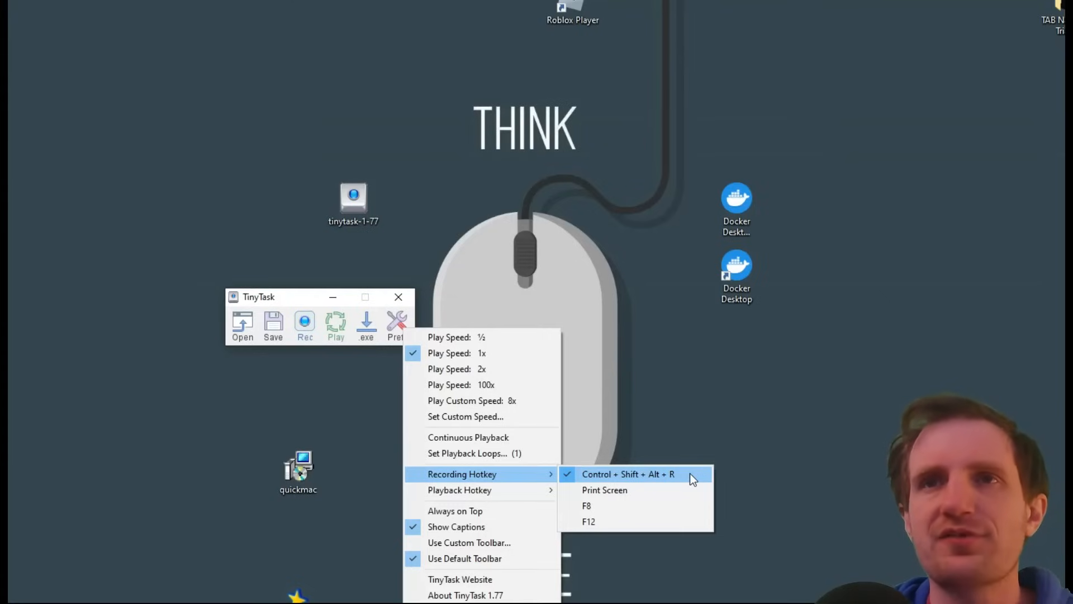
mouse_move(586, 505)
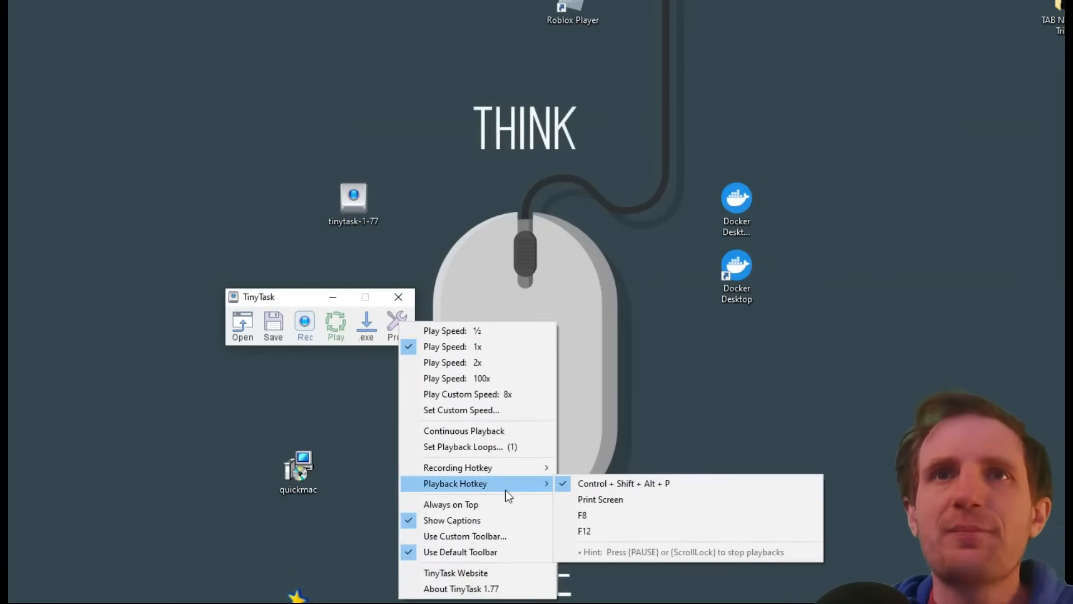
mouse_move(602, 531)
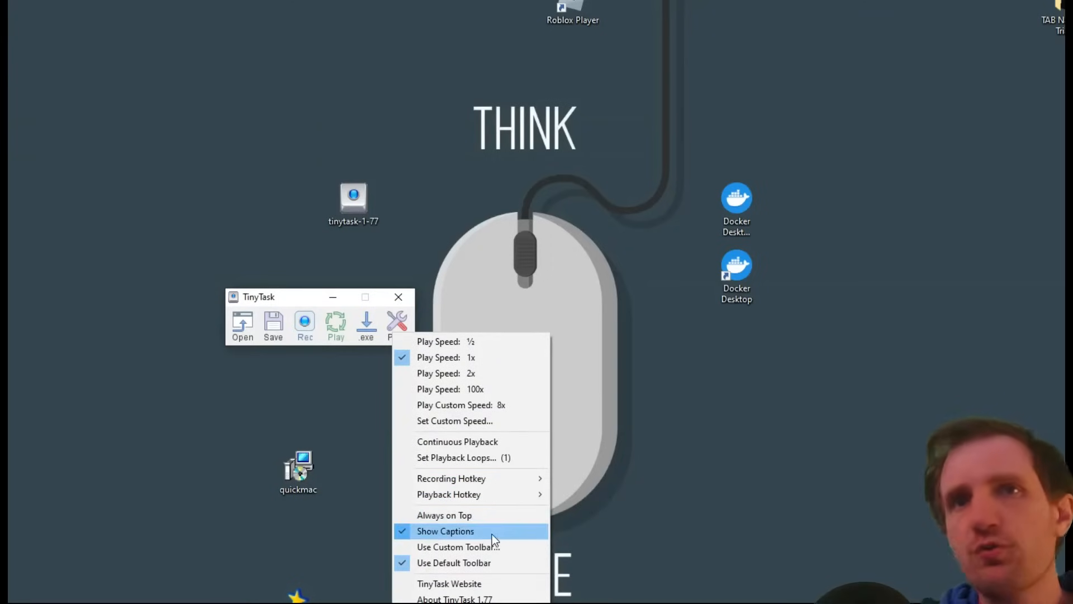
mouse_move(455, 598)
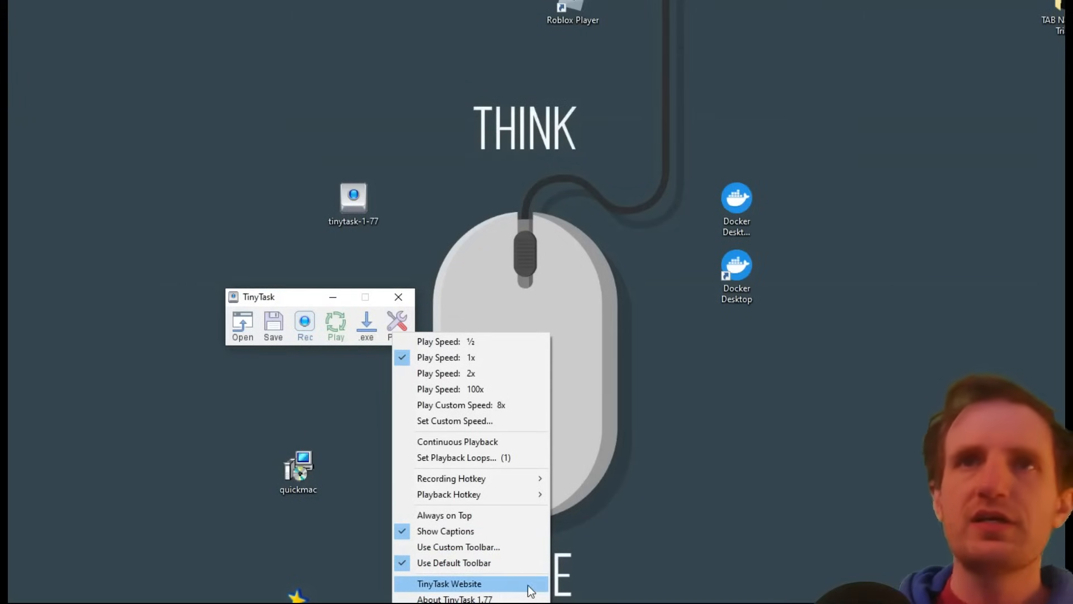
mouse_move(750, 418)
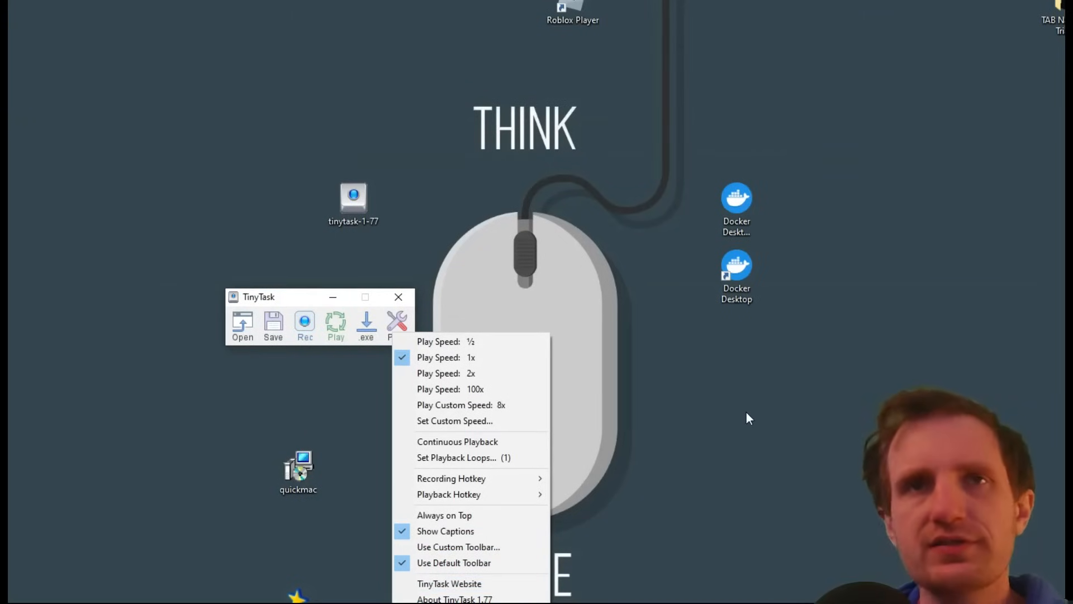
Close the Prefs menu and create a new folder on the desktop.
click(424, 226)
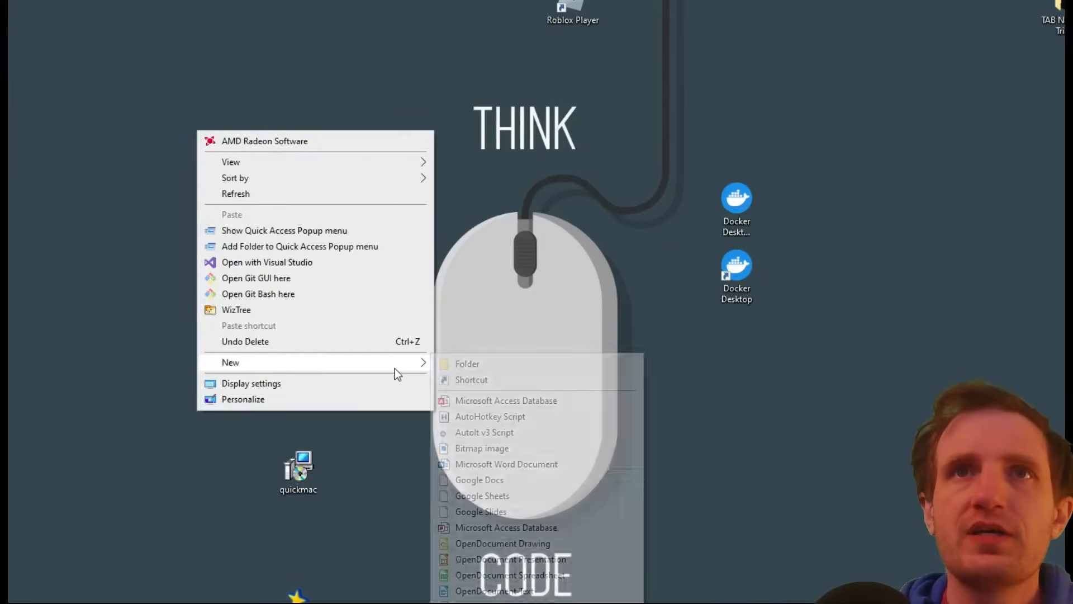
click(467, 363)
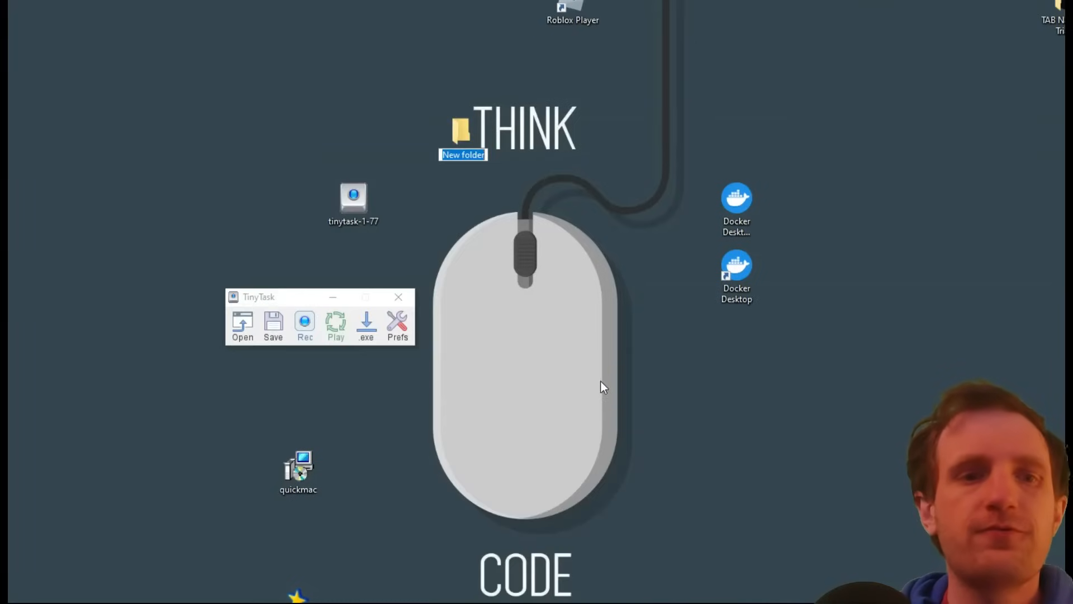
Name the folder 'test' and record a short TinyTask macro of selecting it.
text(test)
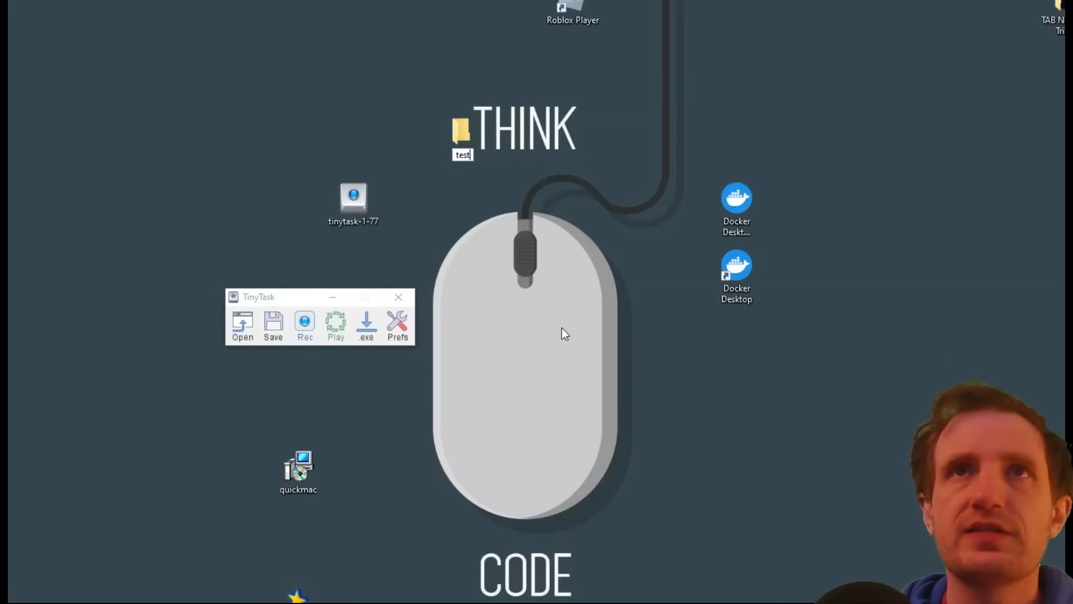
click(462, 134)
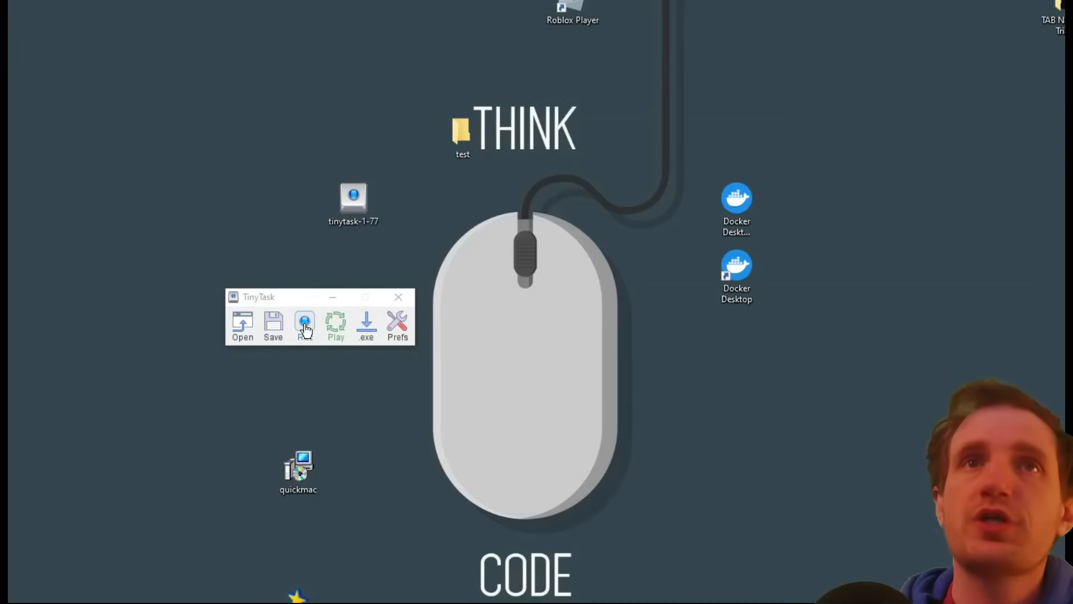
click(305, 323)
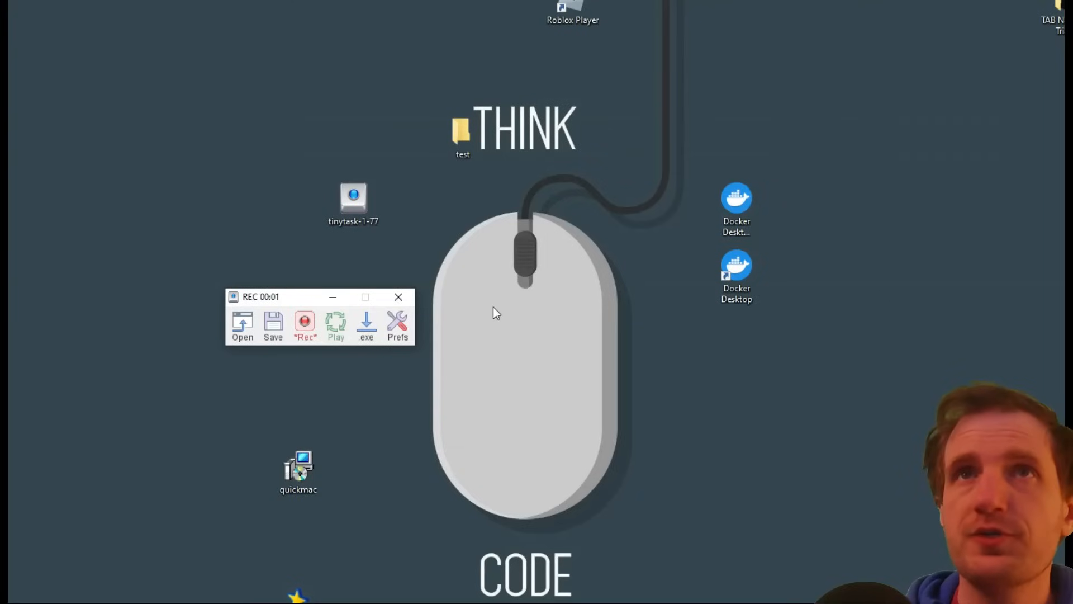
mouse_move(554, 156)
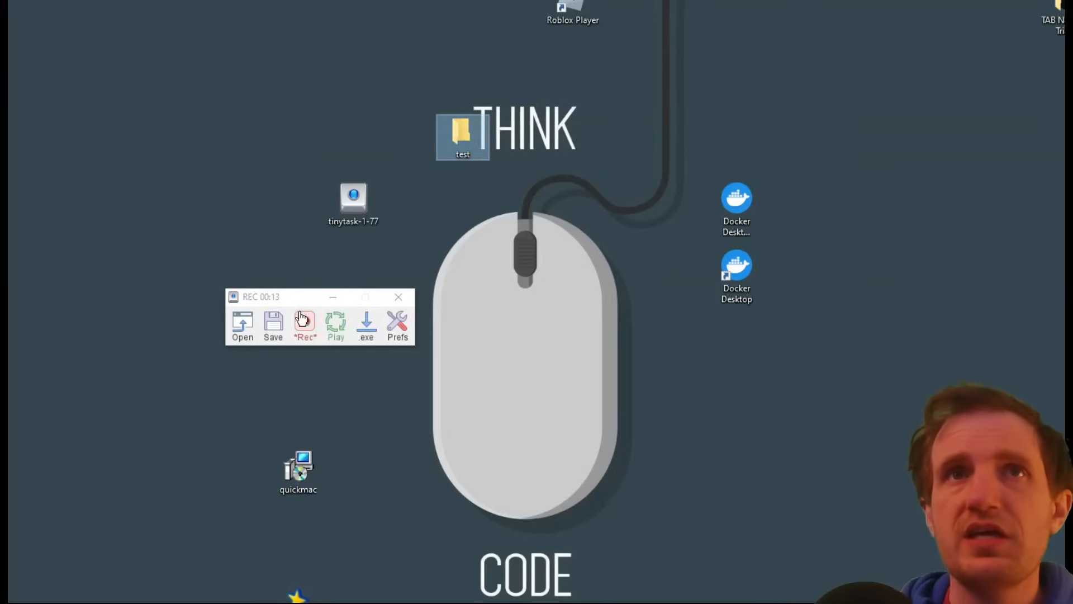
click(304, 323)
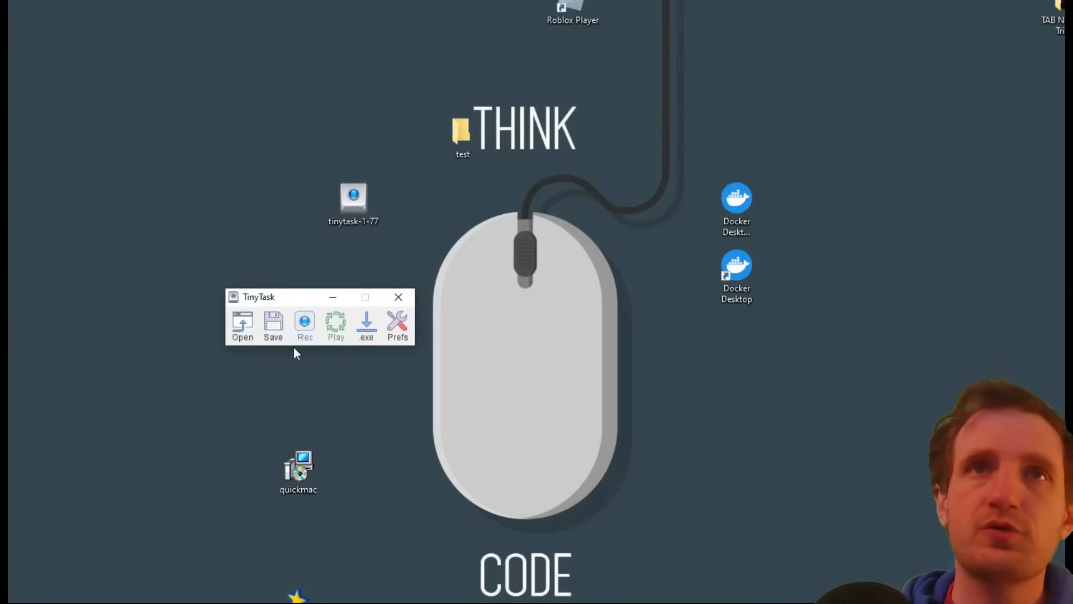
mouse_move(394, 439)
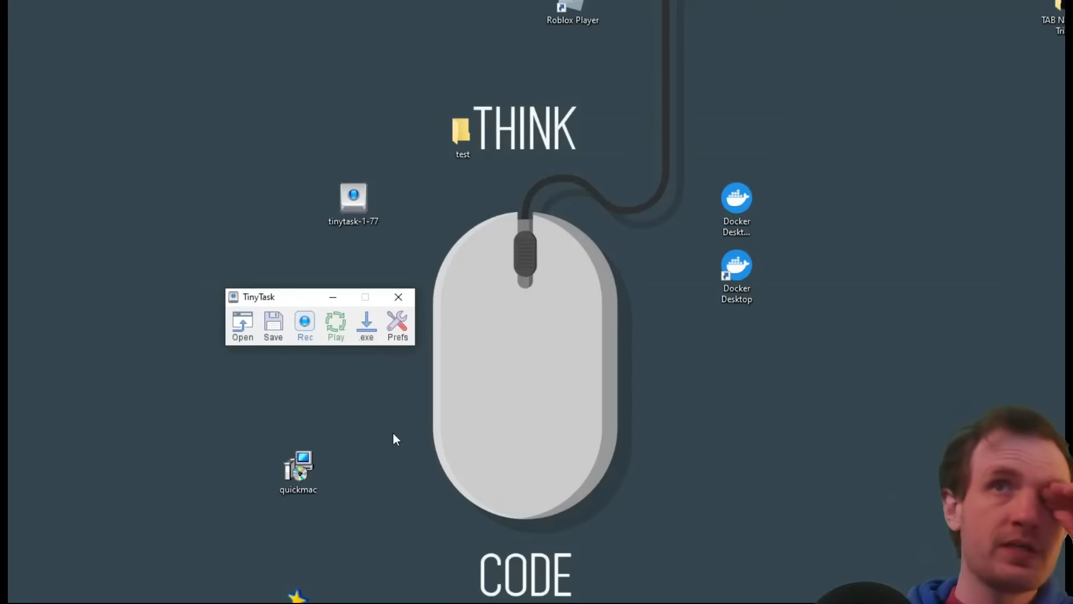
mouse_move(399, 449)
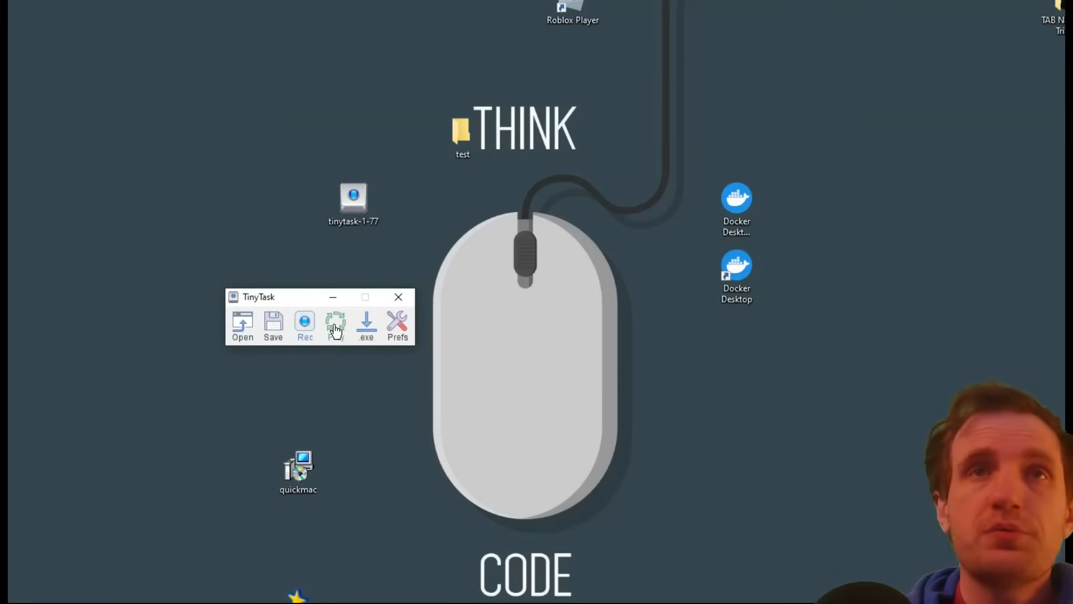
Replay the recorded macro once so it reselects the test folder.
click(304, 325)
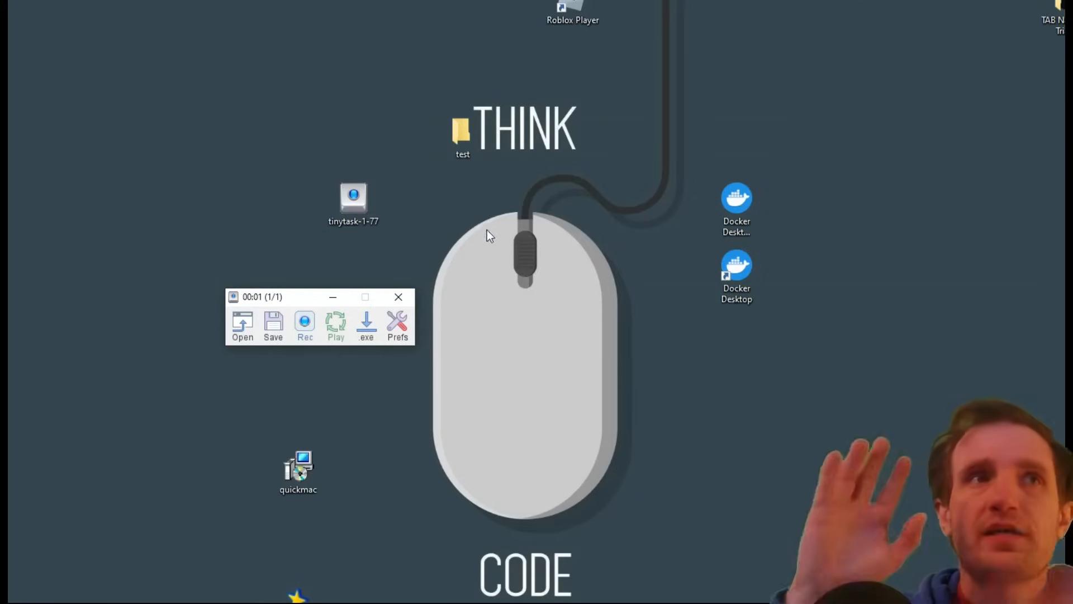
mouse_move(298, 153)
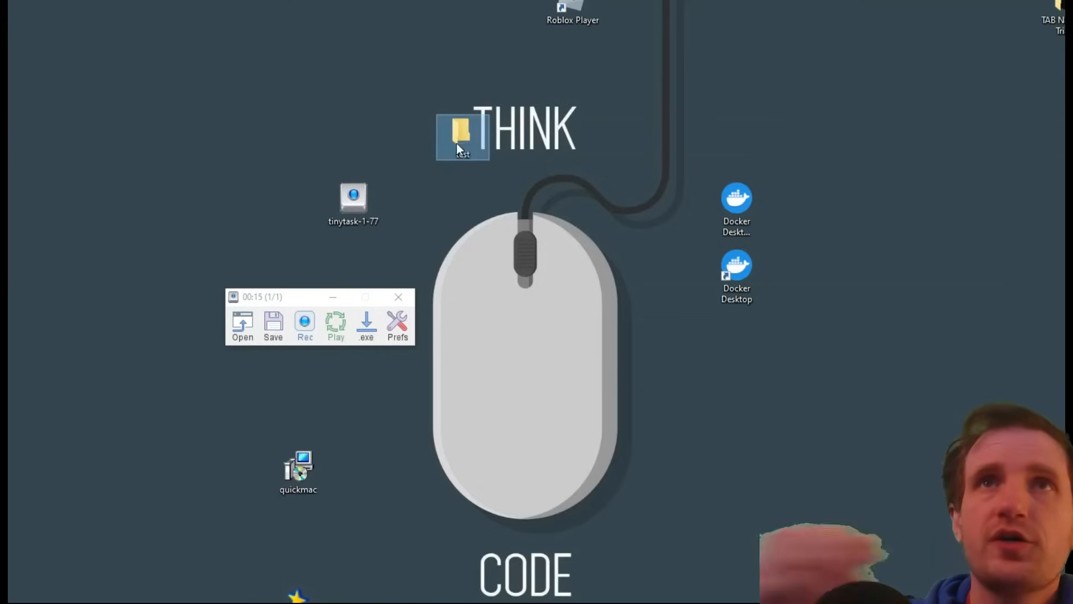
click(305, 321)
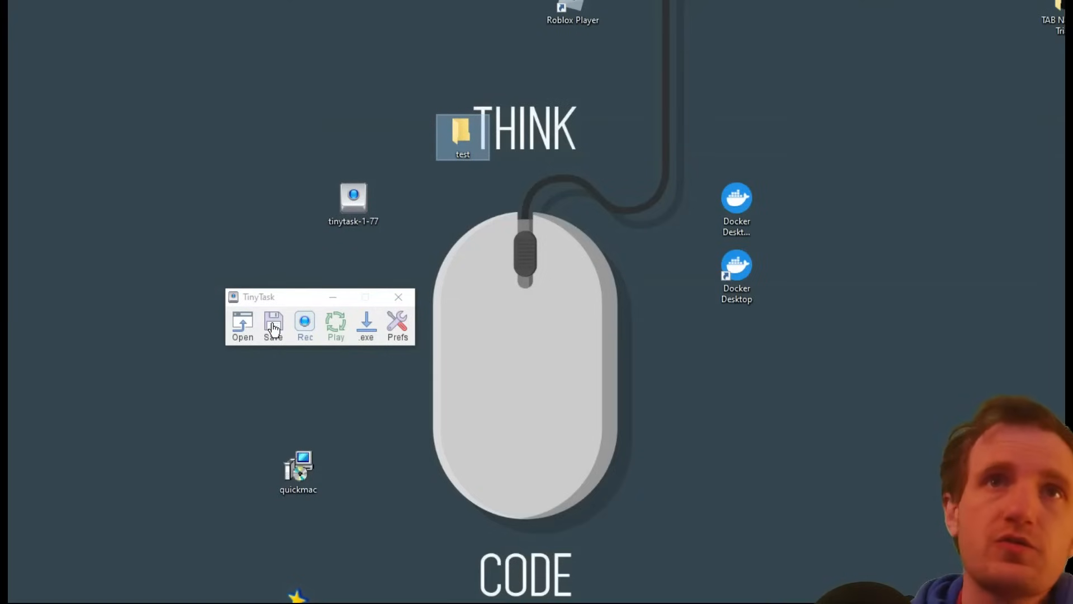
Save the macro to the desktop as 'test moudre.rec'.
click(274, 327)
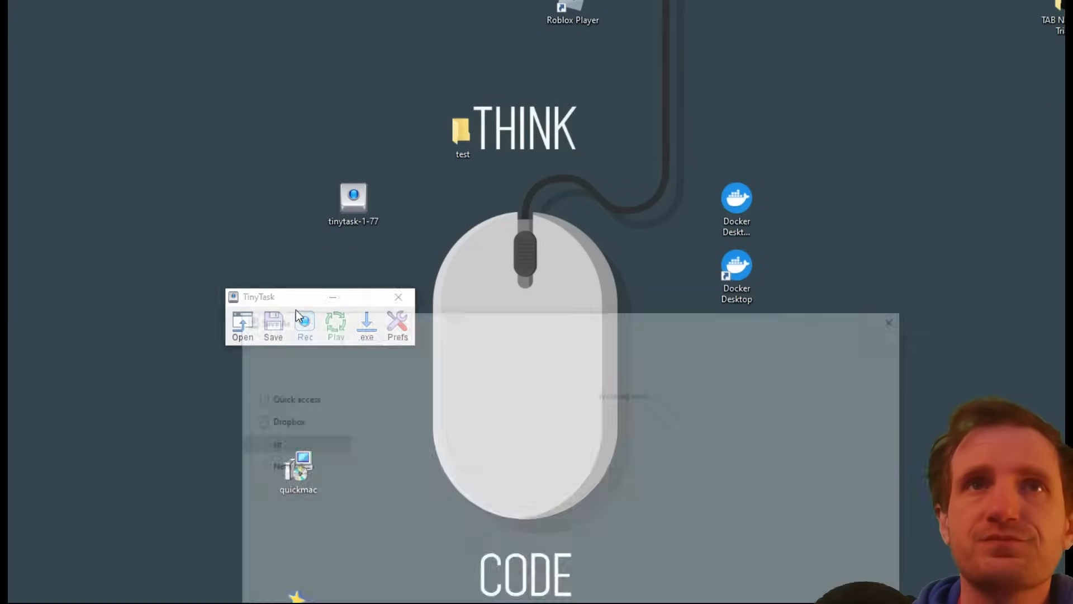
click(273, 325)
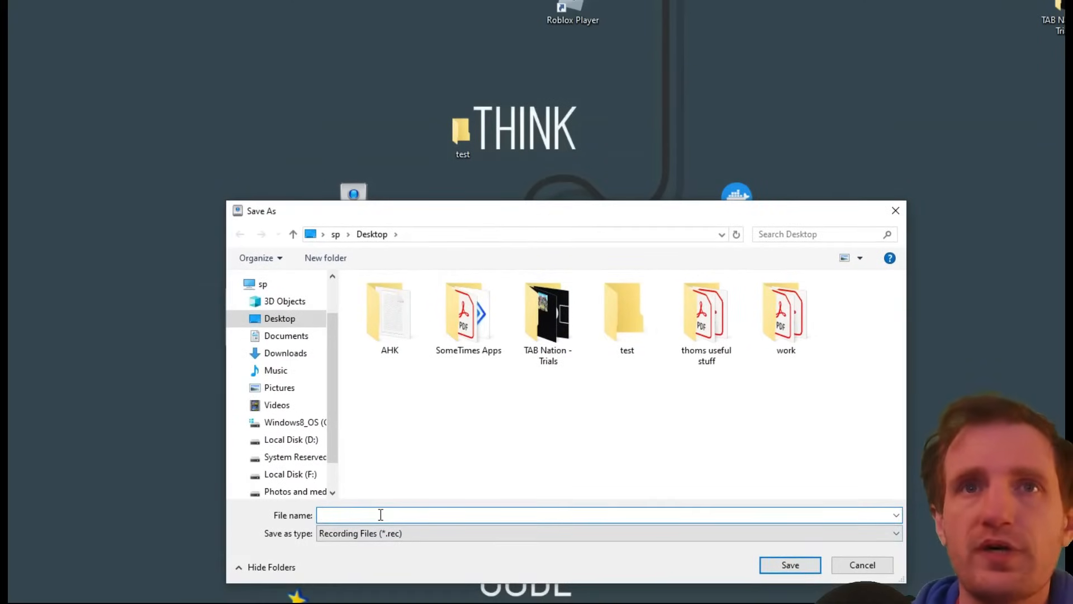
text(te)
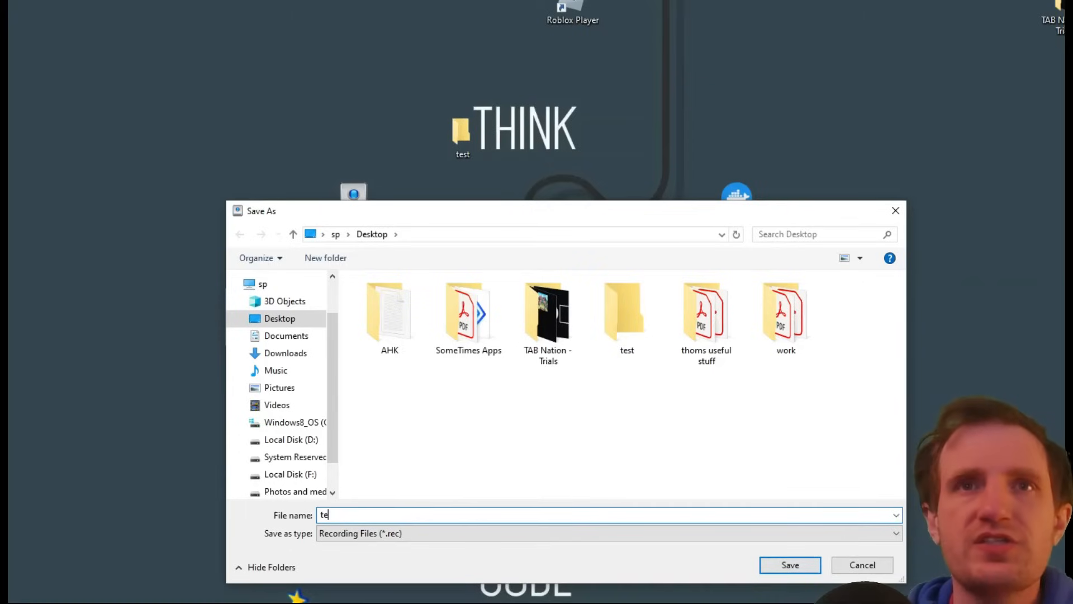
text(st)
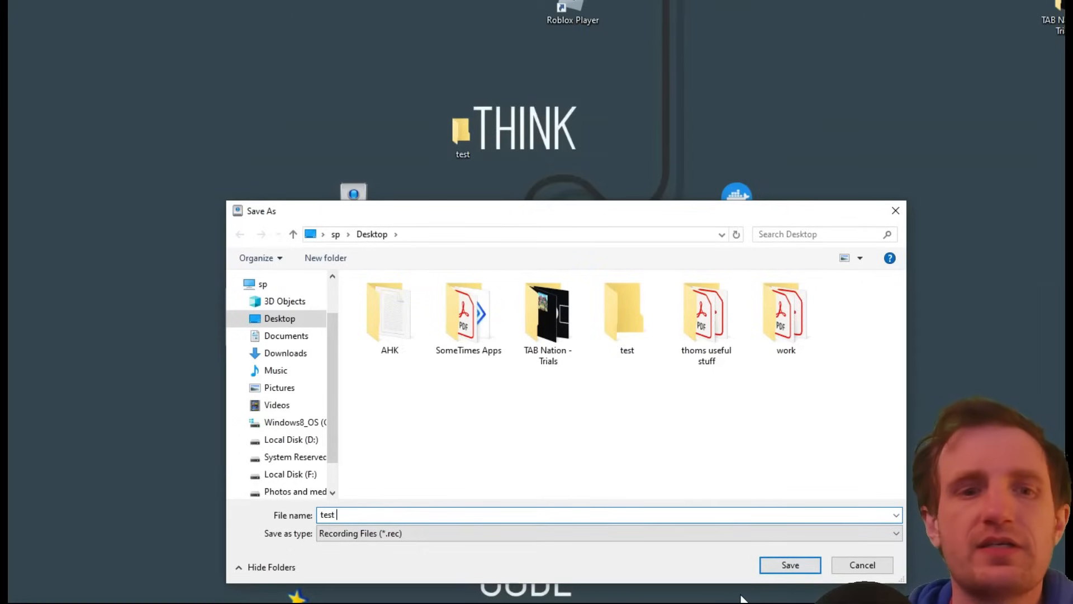
text(moudre)
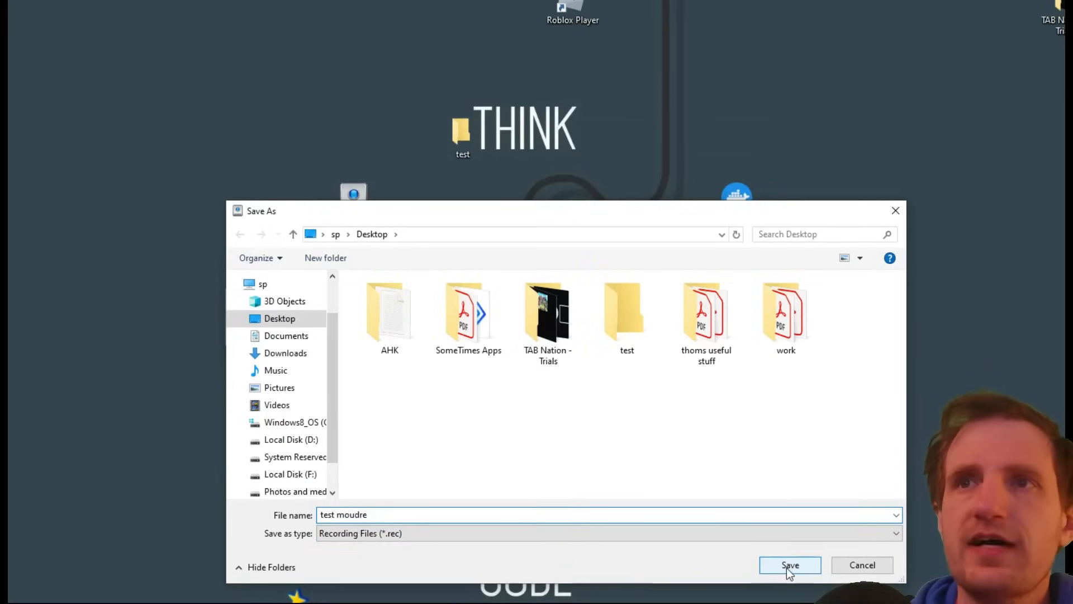
click(790, 564)
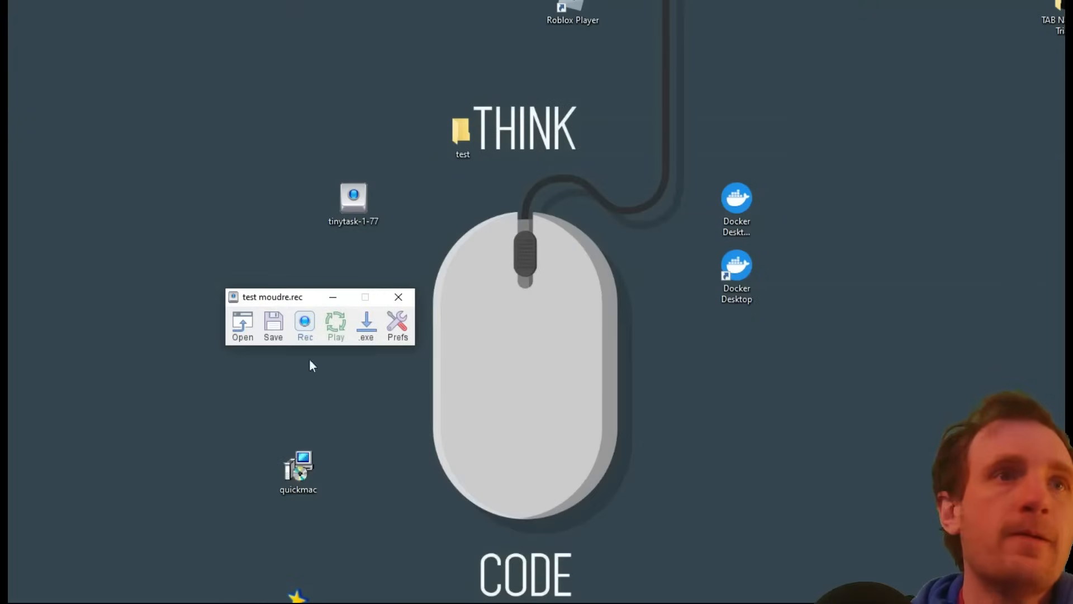
mouse_move(126, 549)
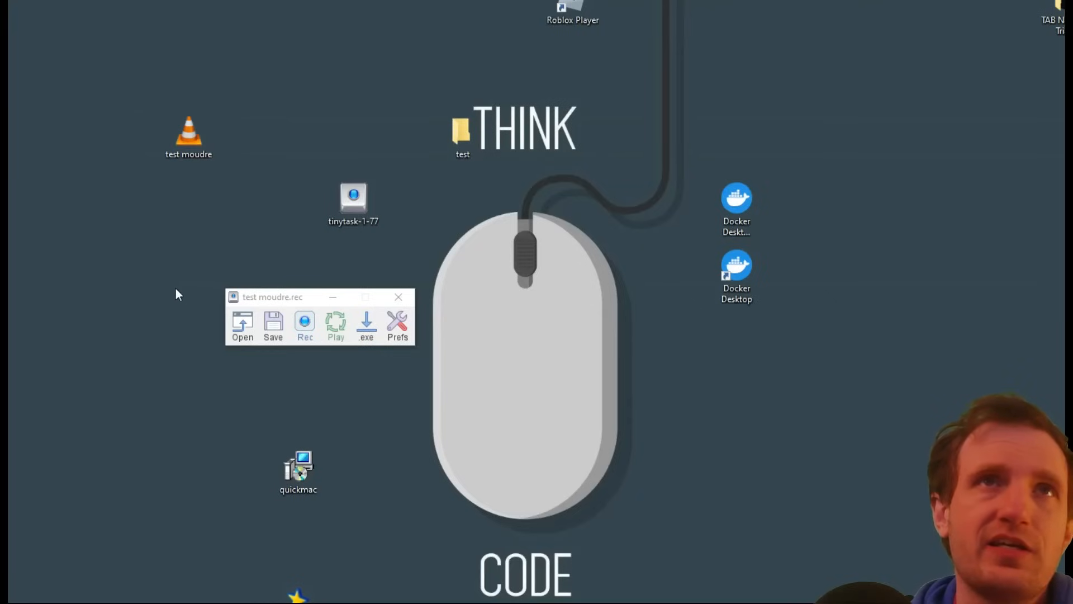
mouse_move(208, 142)
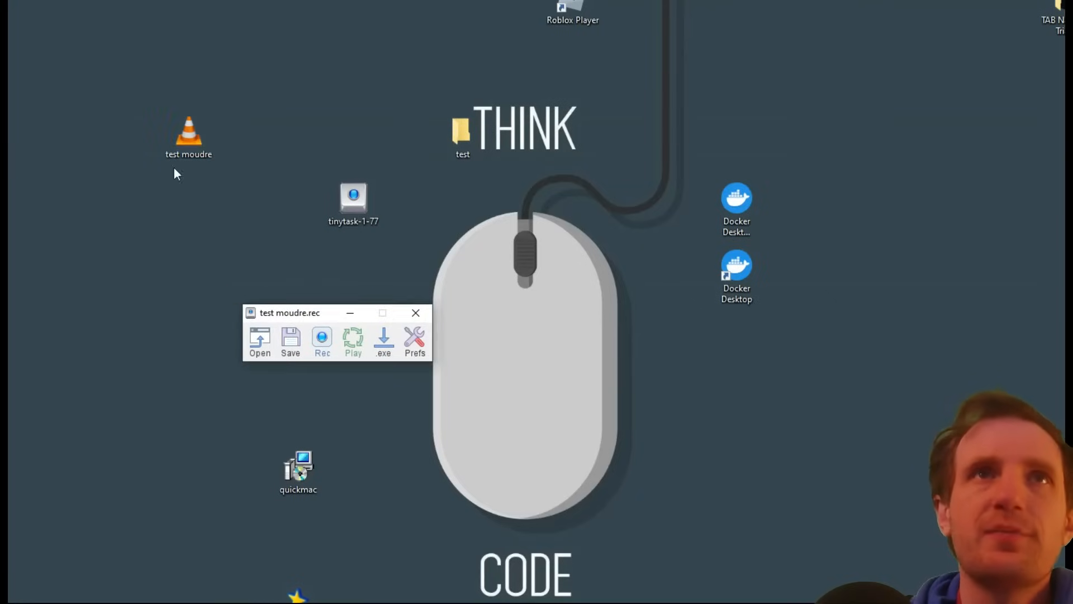
mouse_move(213, 344)
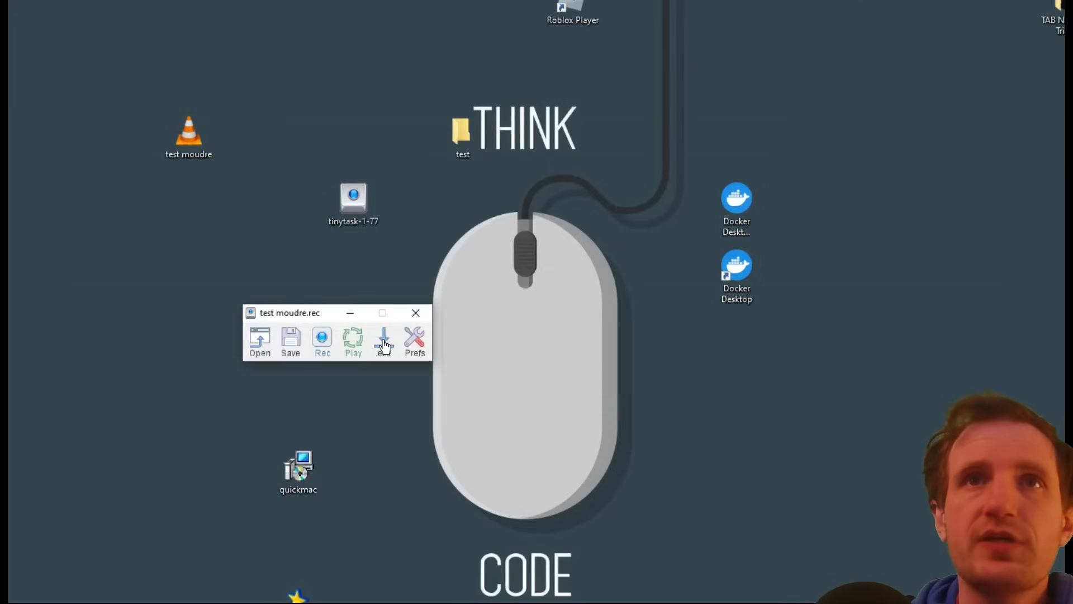
Compile the recording into 'test moudre.exe' on the desktop and acknowledge the success message.
click(291, 342)
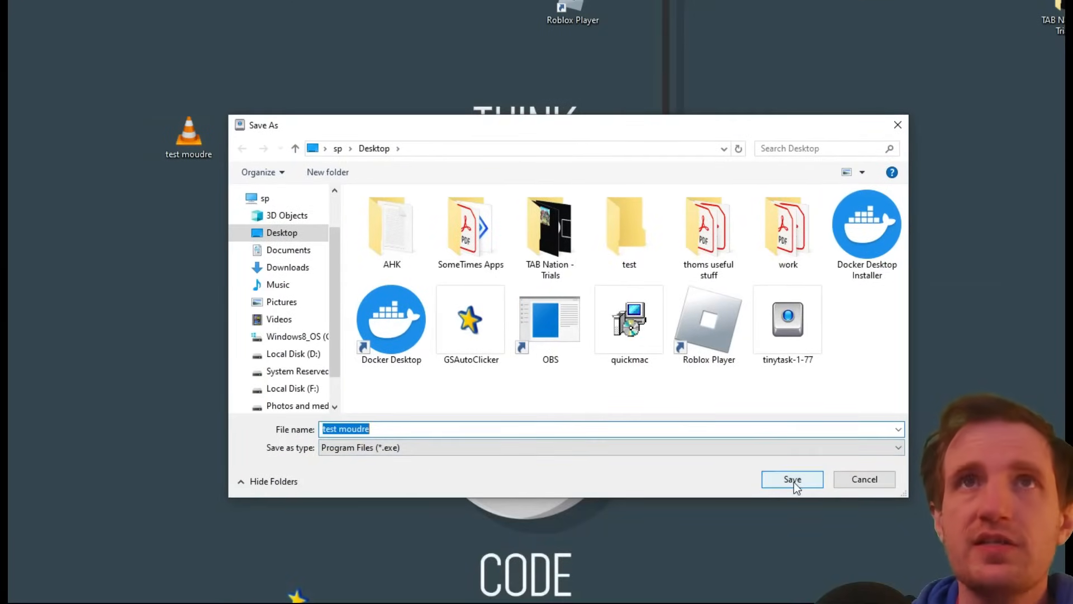
click(792, 478)
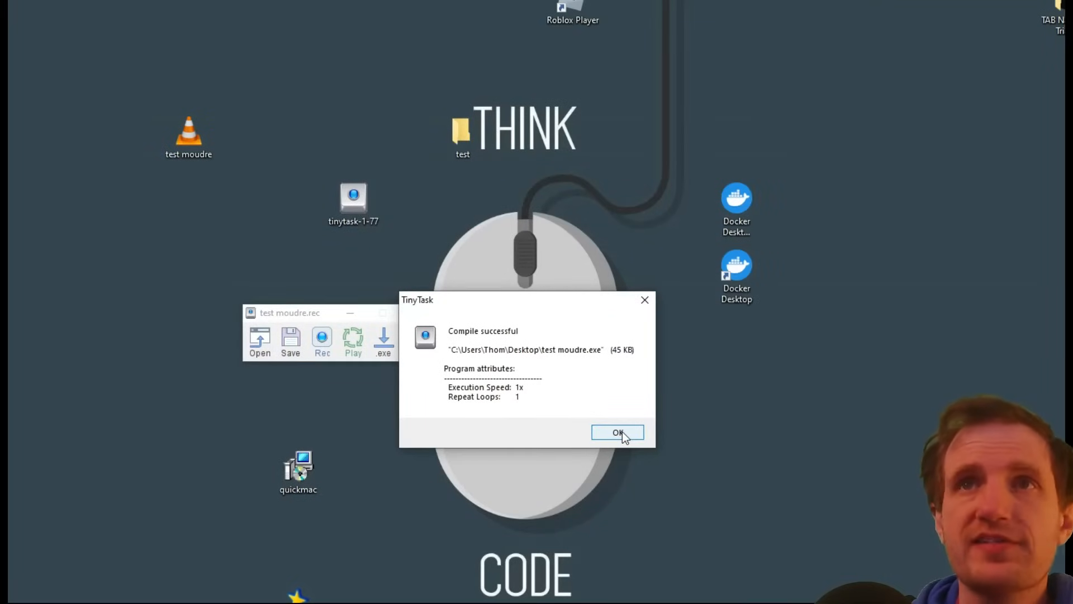
click(617, 433)
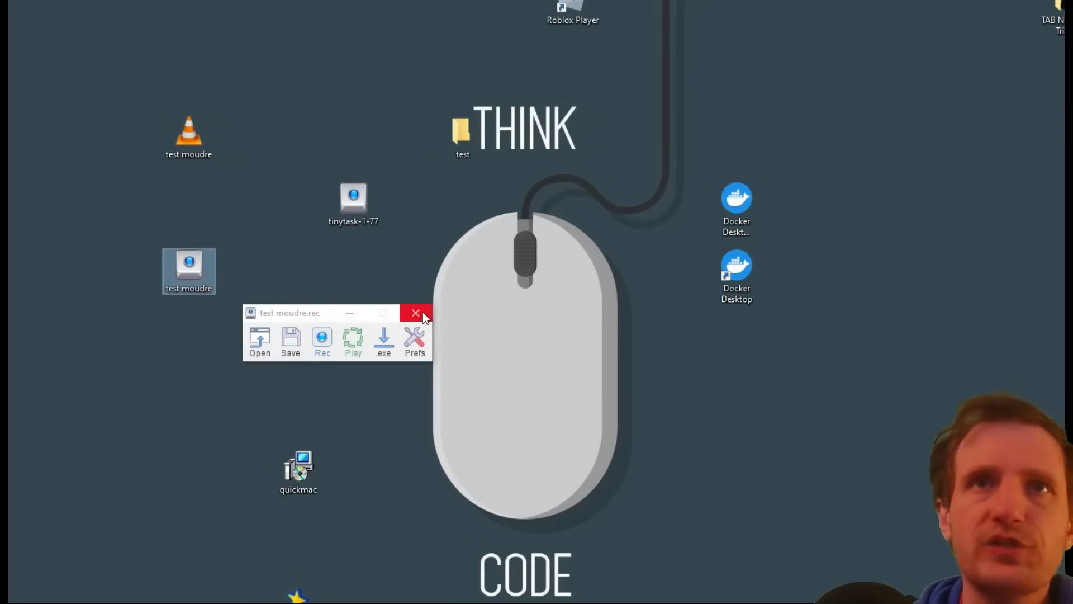
click(415, 313)
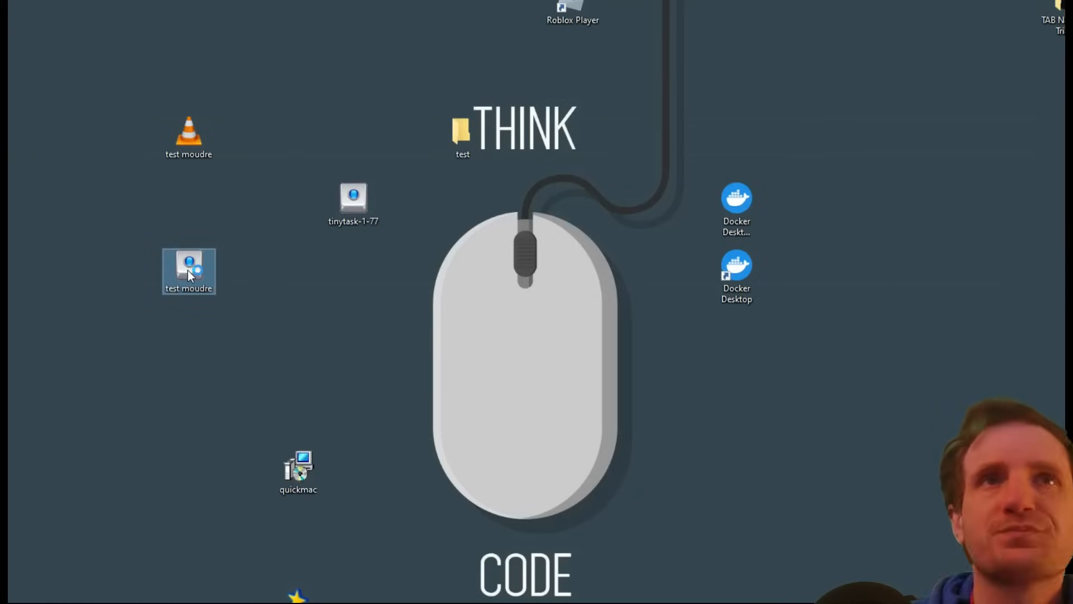
double_click(188, 271)
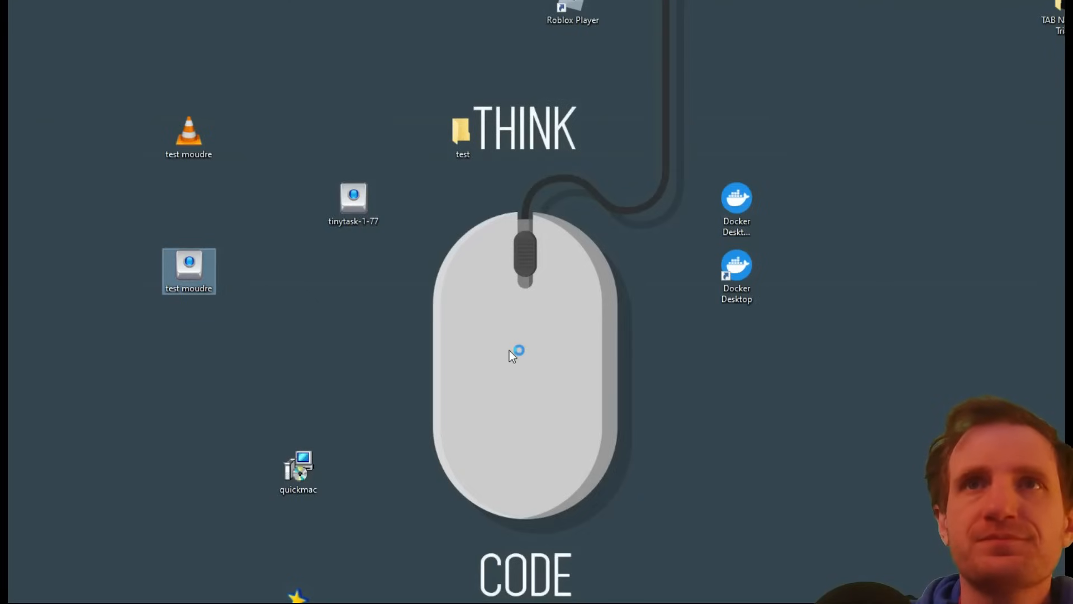
mouse_move(274, 329)
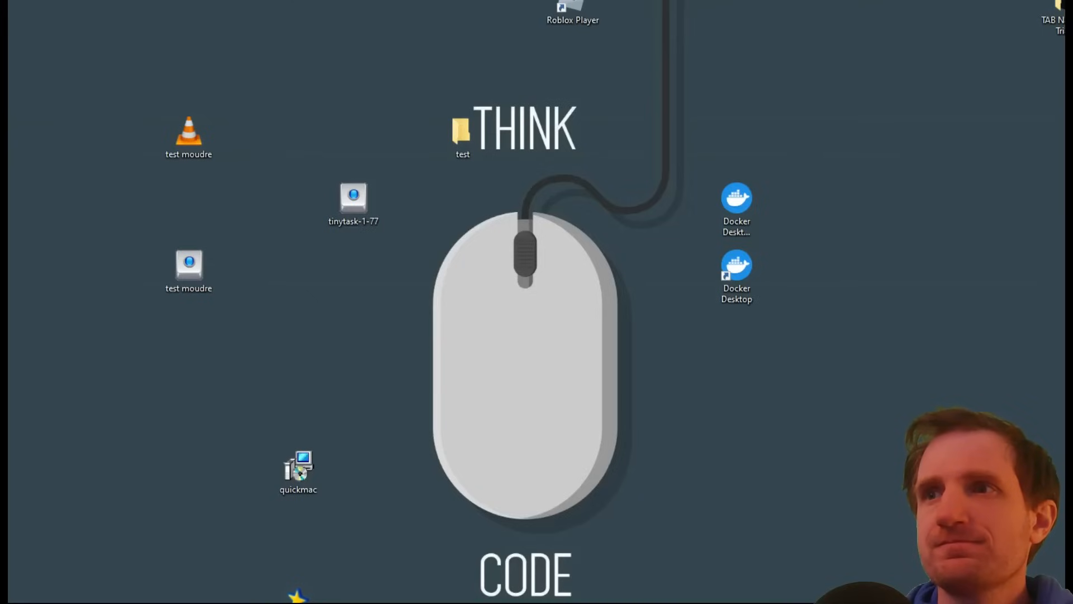
click(189, 271)
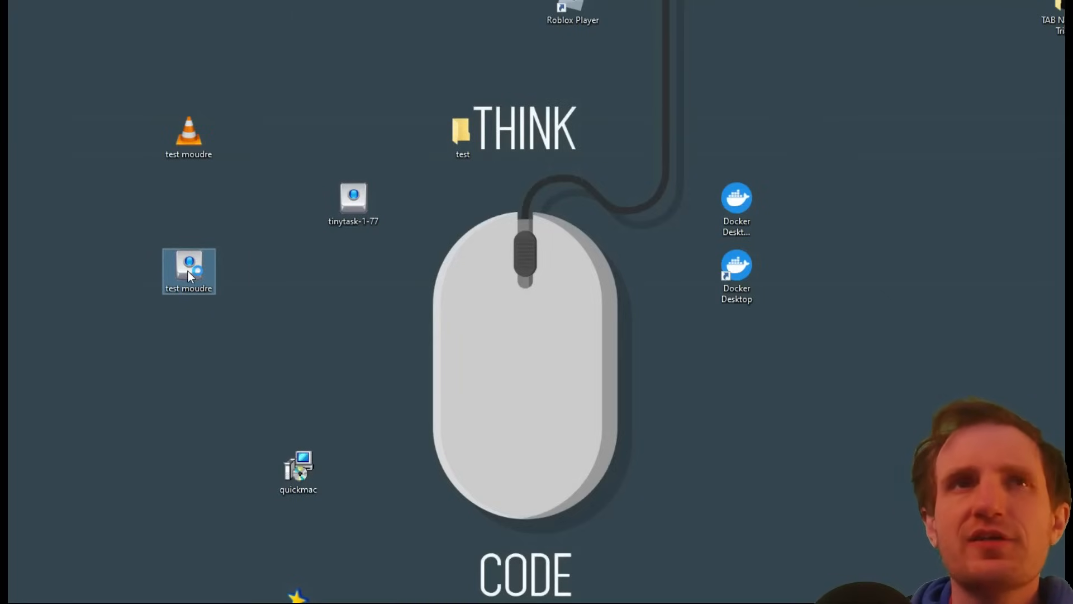
double_click(188, 271)
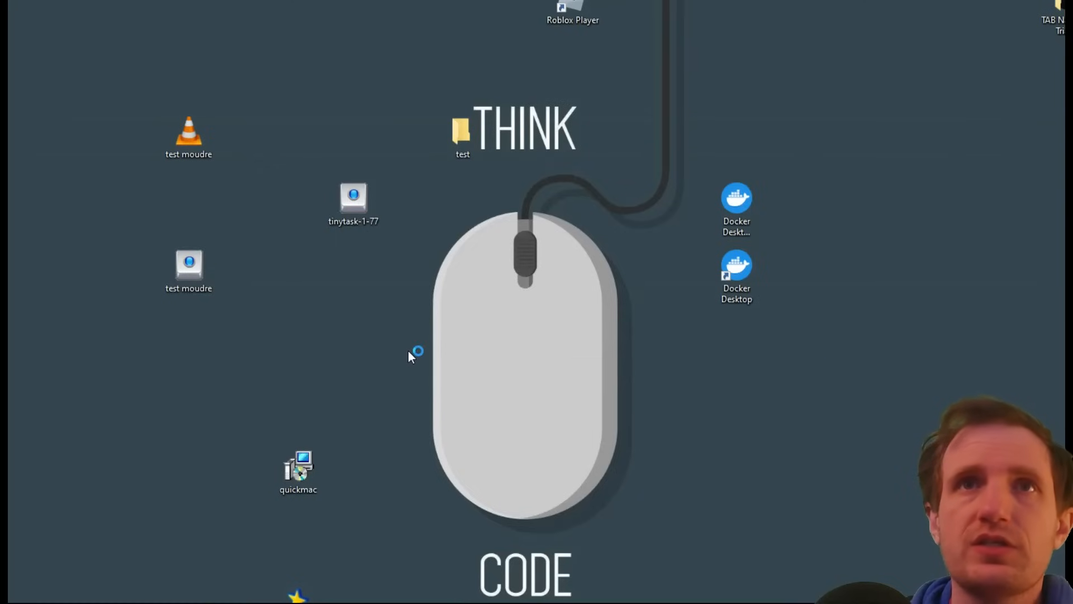
mouse_move(349, 305)
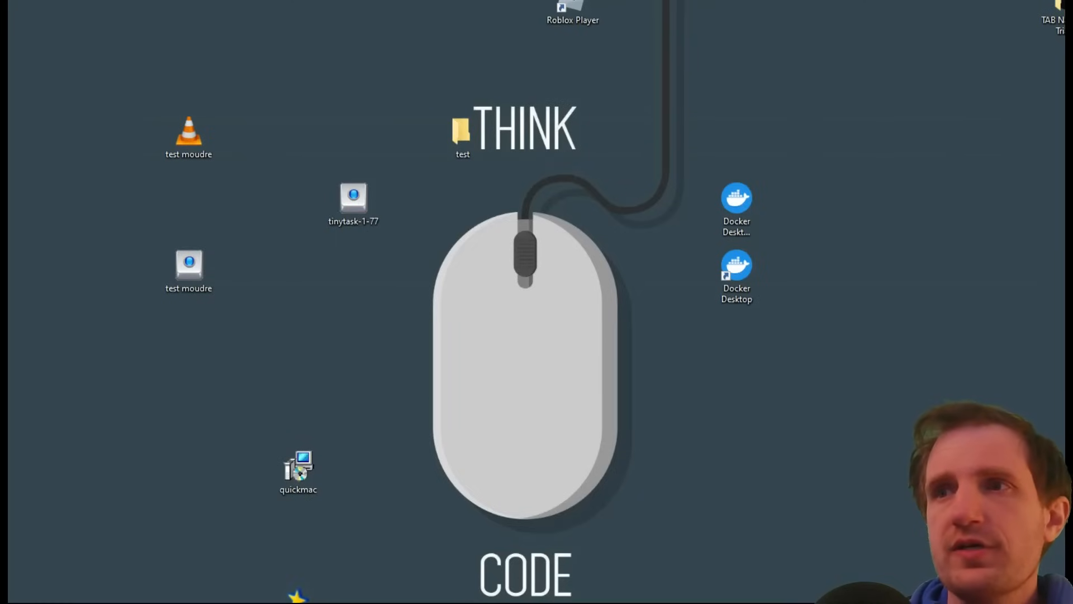
click(189, 272)
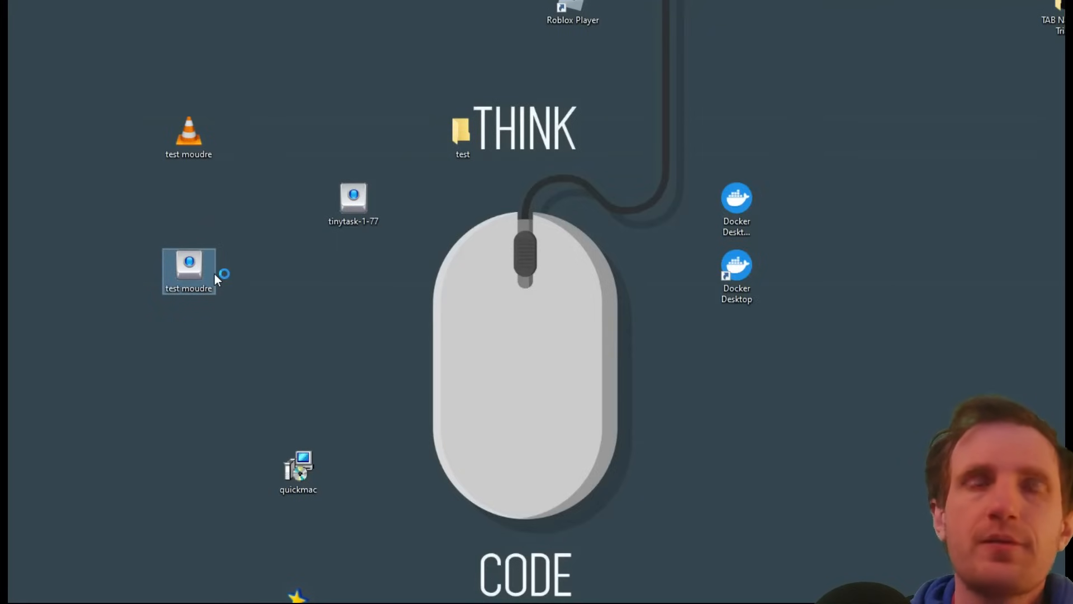
mouse_move(259, 348)
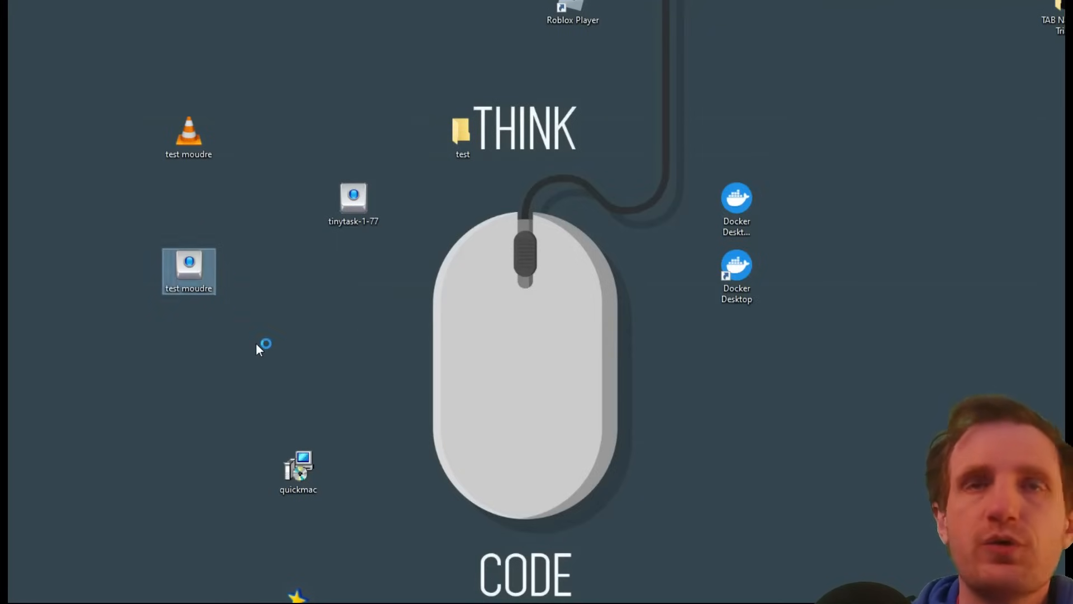
mouse_move(274, 437)
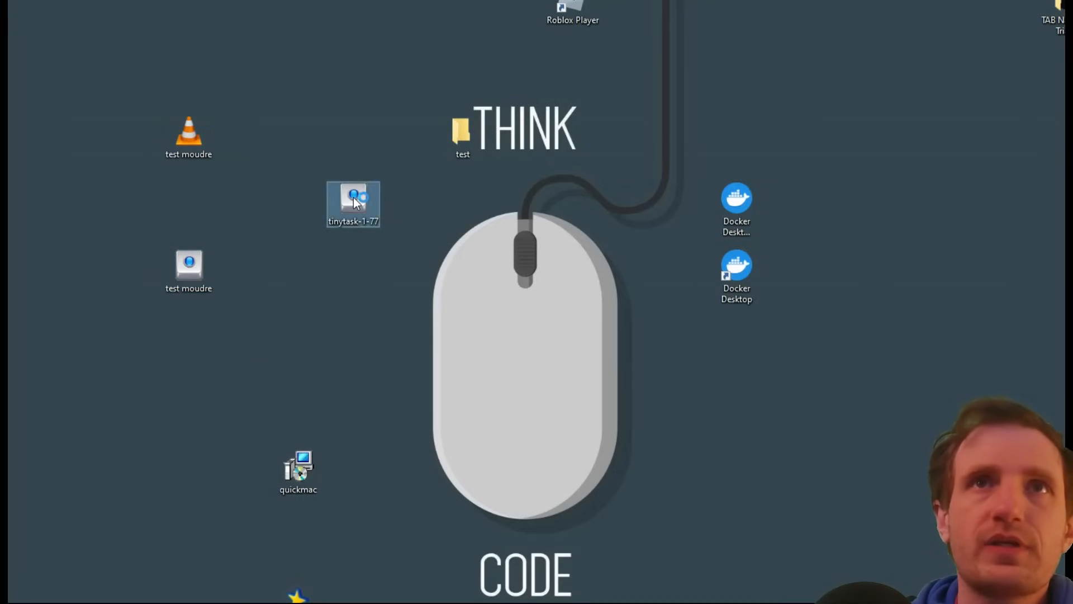
Relaunch TinyTask, load the test moudre recording and play it back.
double_click(354, 203)
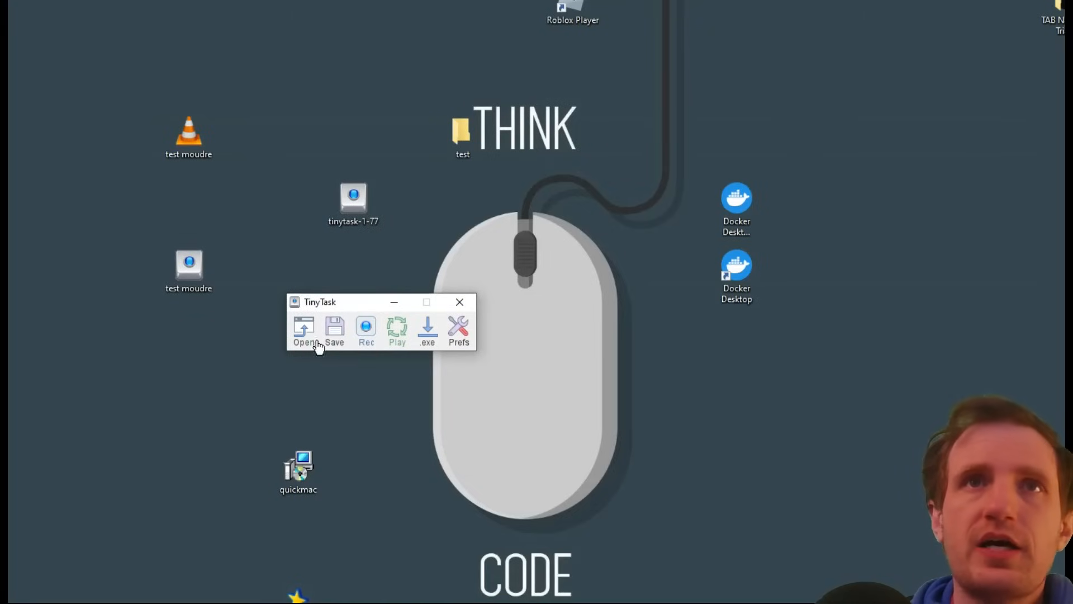
mouse_move(342, 445)
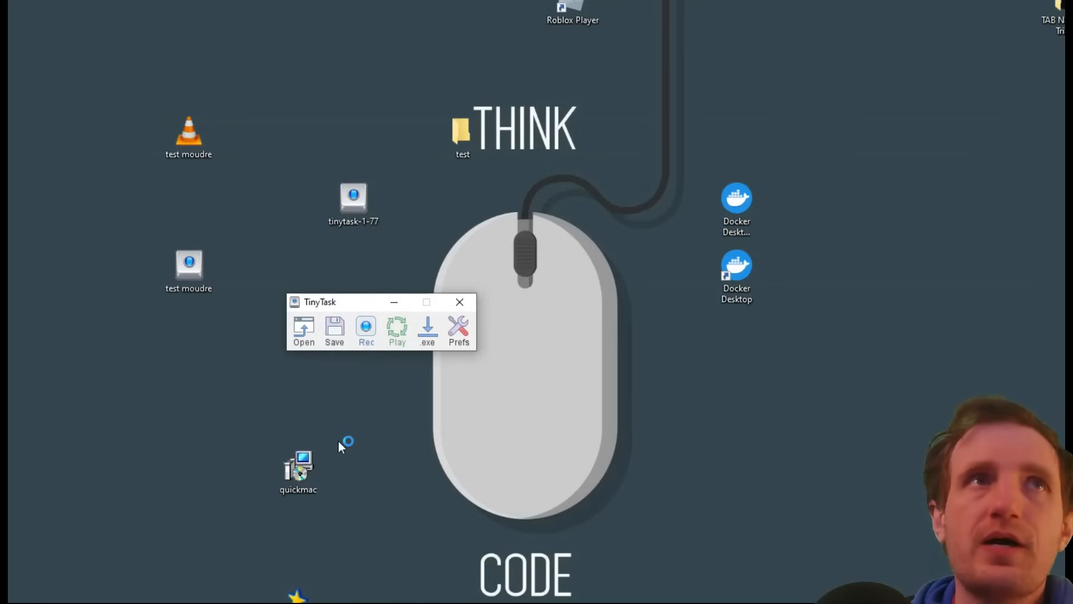
click(303, 331)
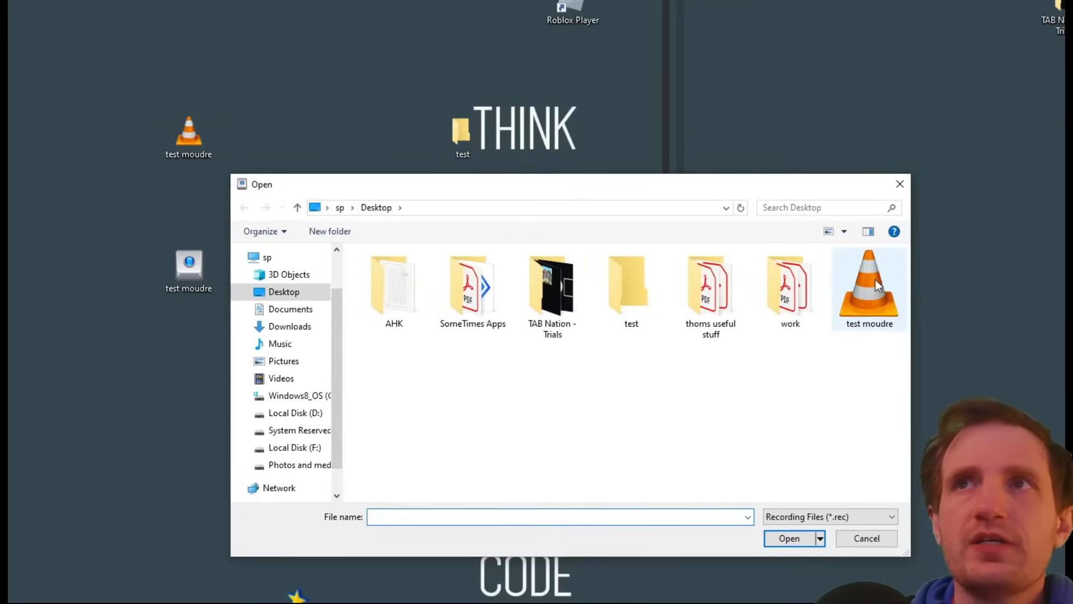
click(869, 284)
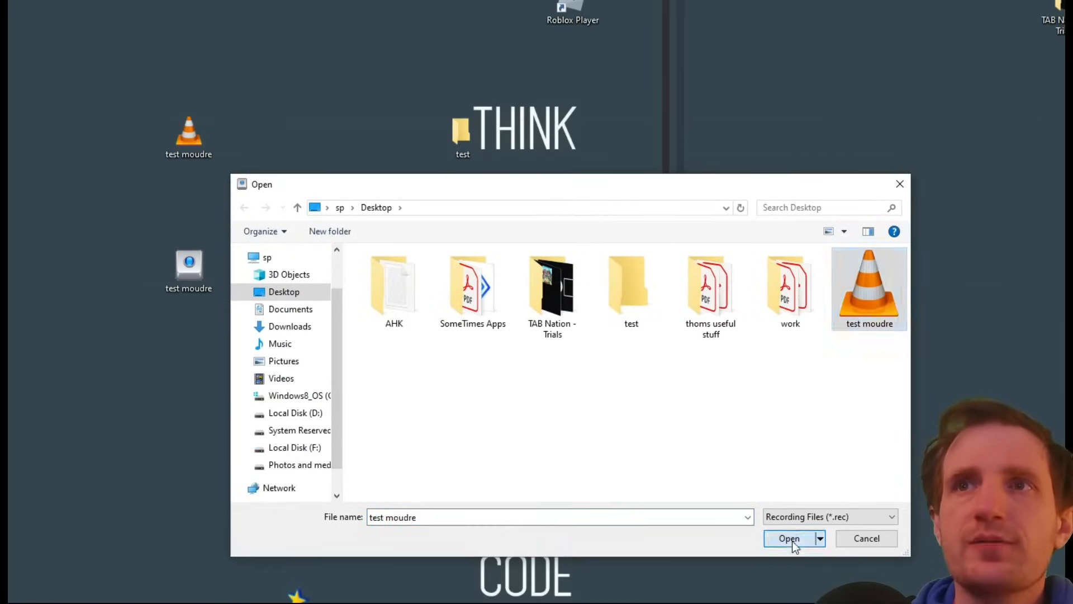
click(789, 538)
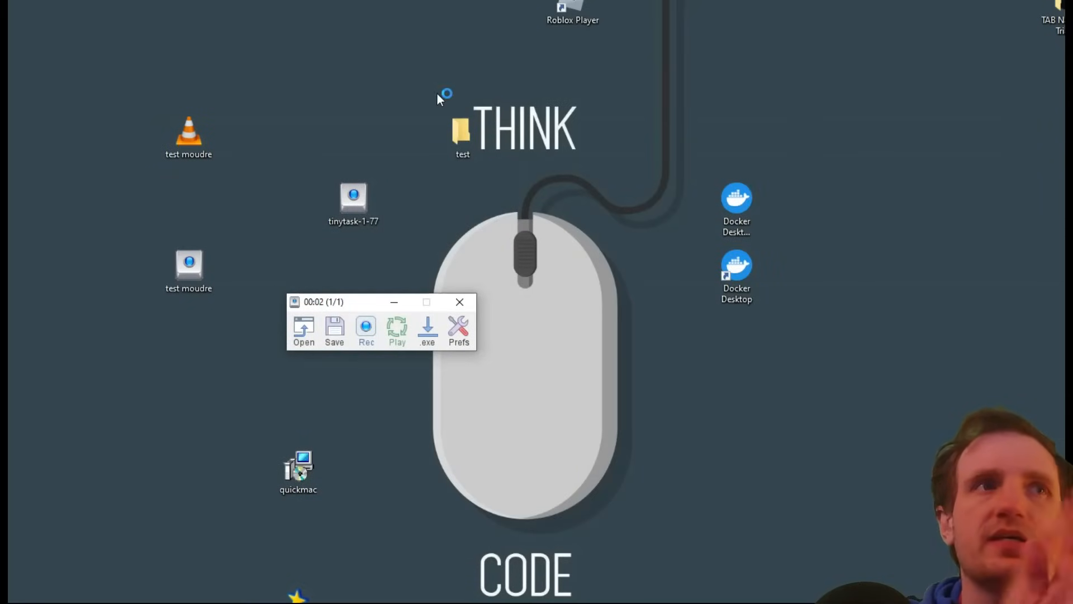
mouse_move(568, 63)
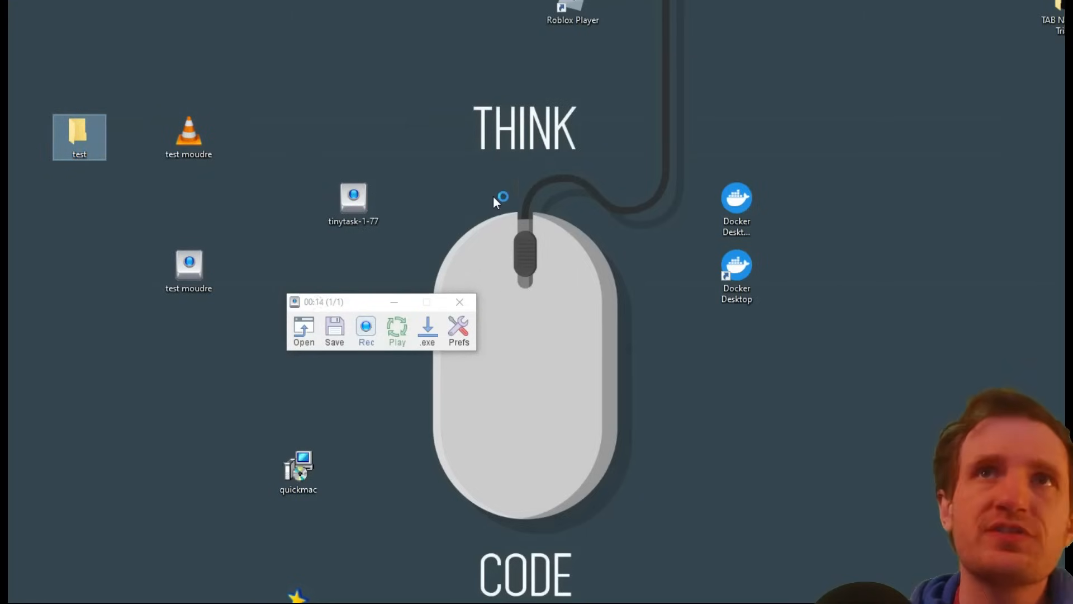
mouse_move(579, 240)
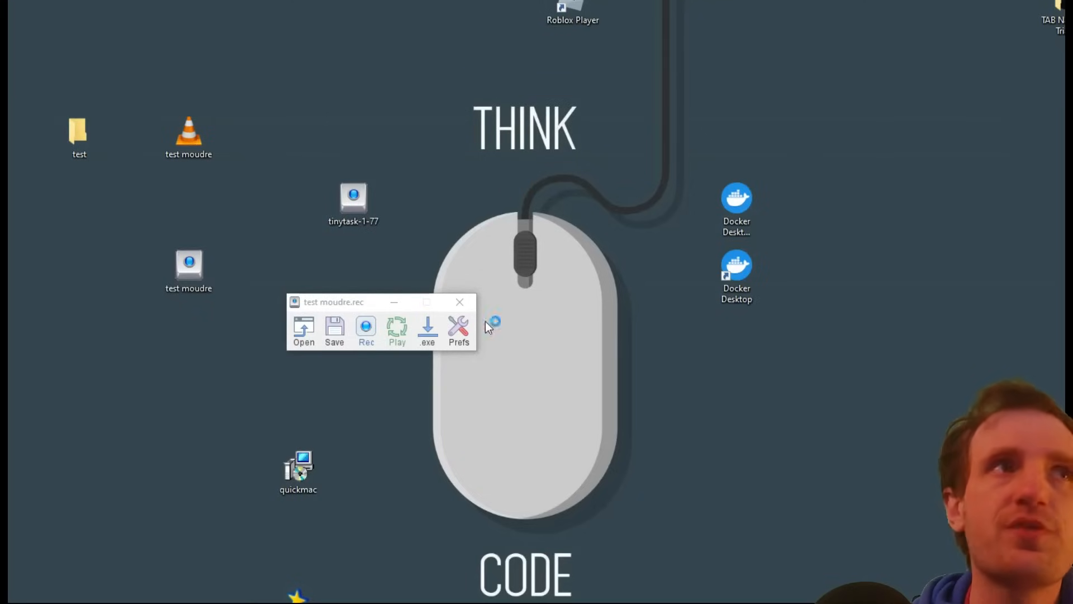
click(427, 331)
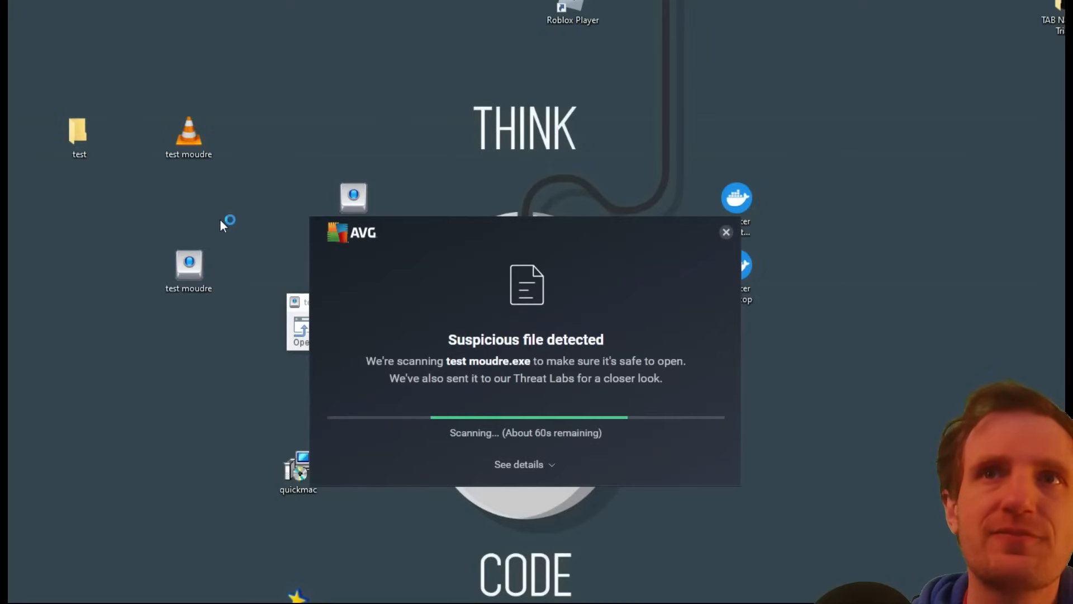
mouse_move(400, 140)
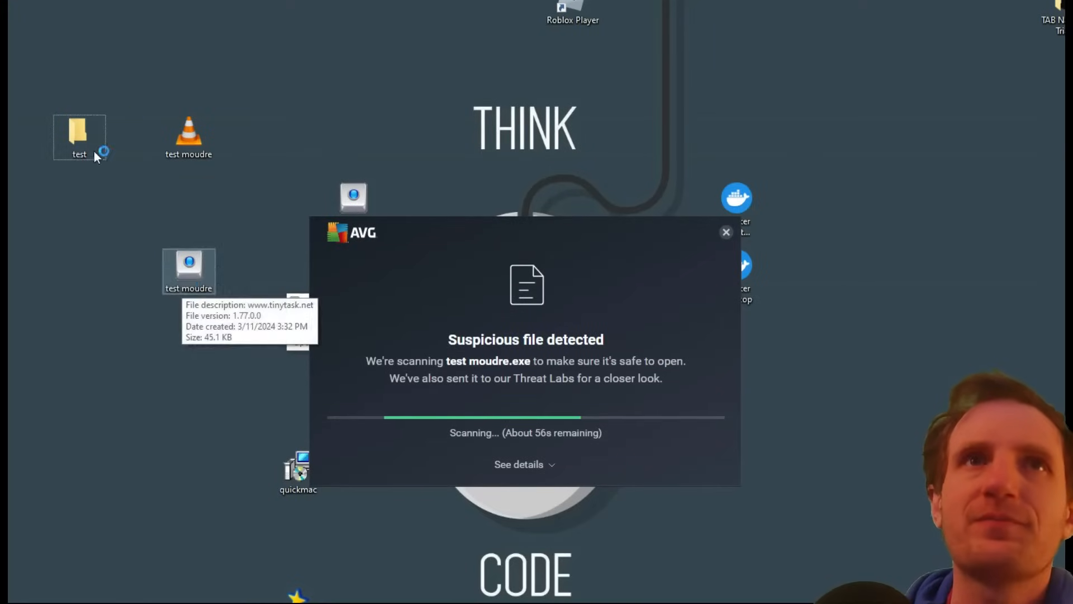
mouse_move(453, 137)
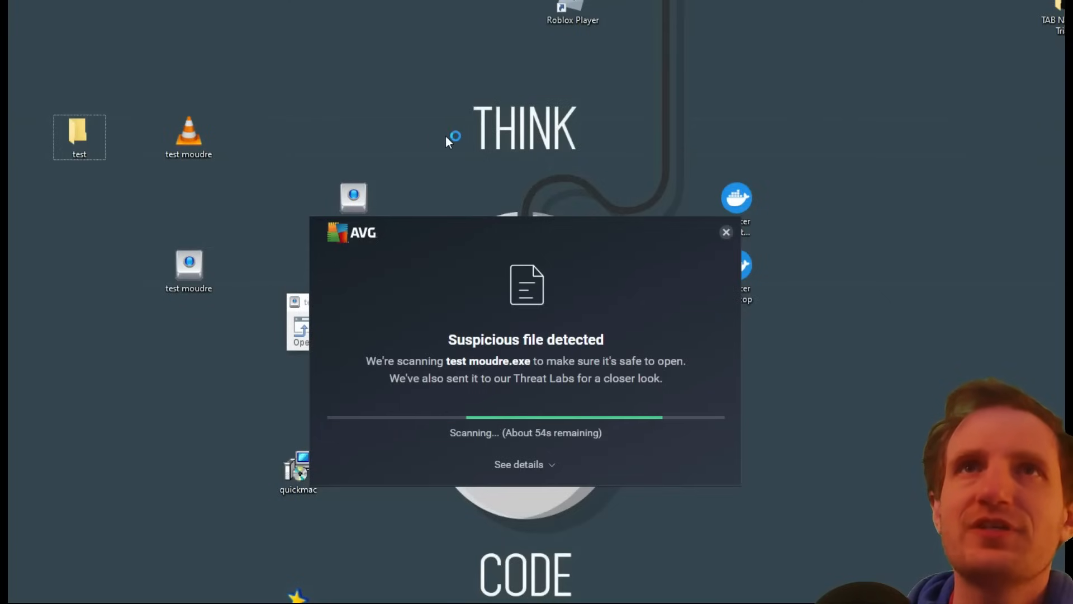
mouse_move(385, 277)
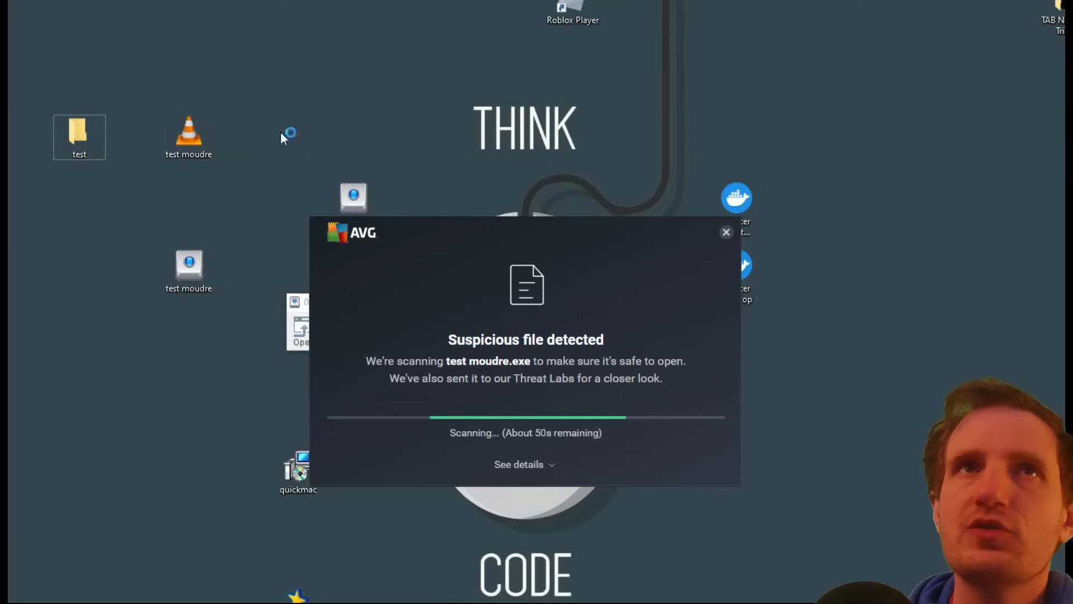
mouse_move(804, 288)
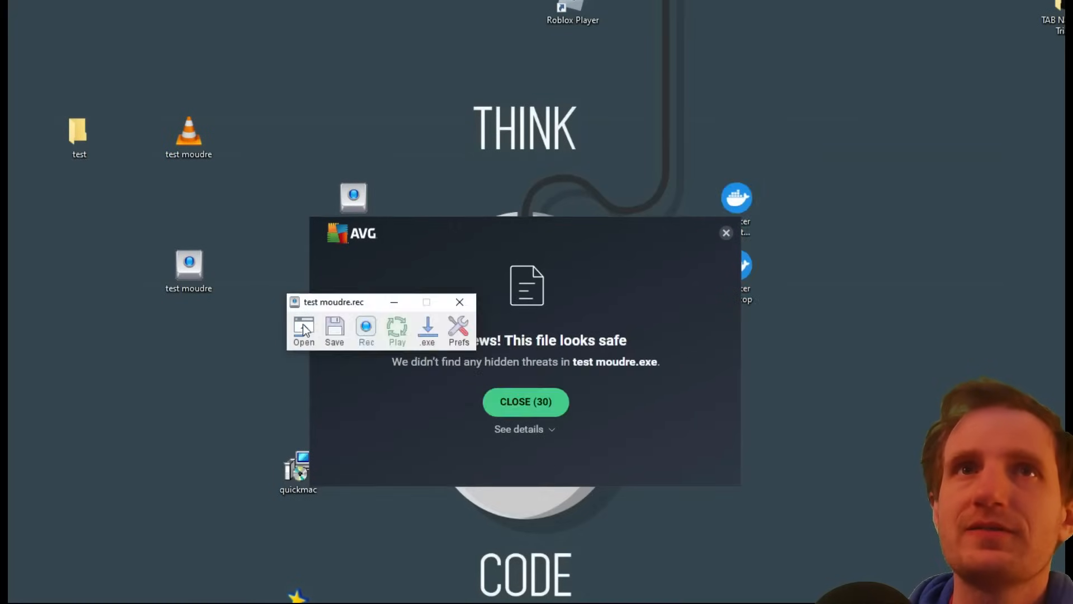
Reopen the recording chooser, cancel it, and close AVG's safety notice.
click(303, 329)
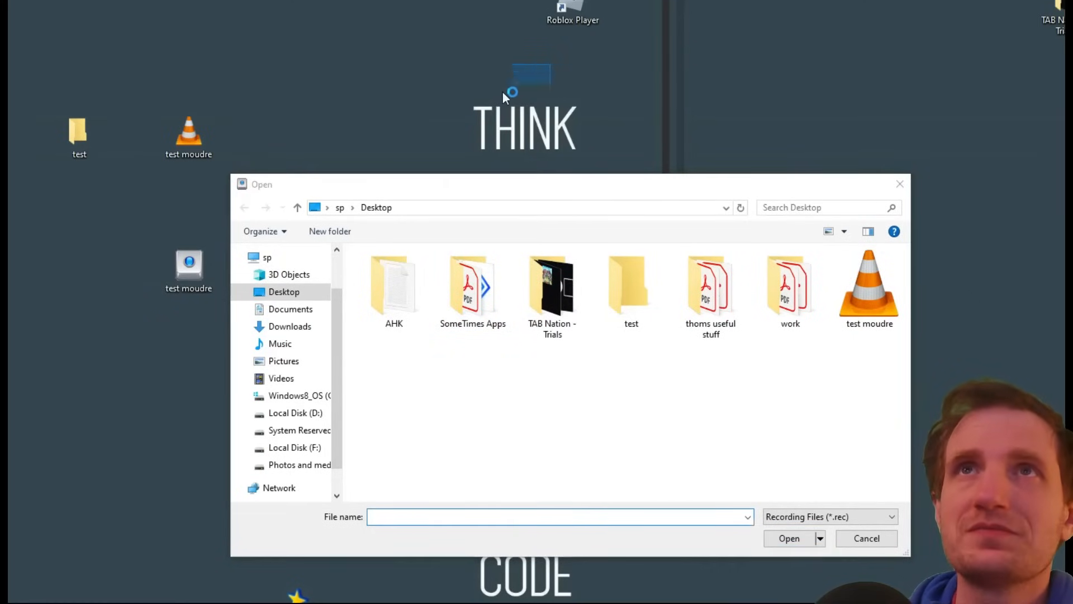
click(552, 284)
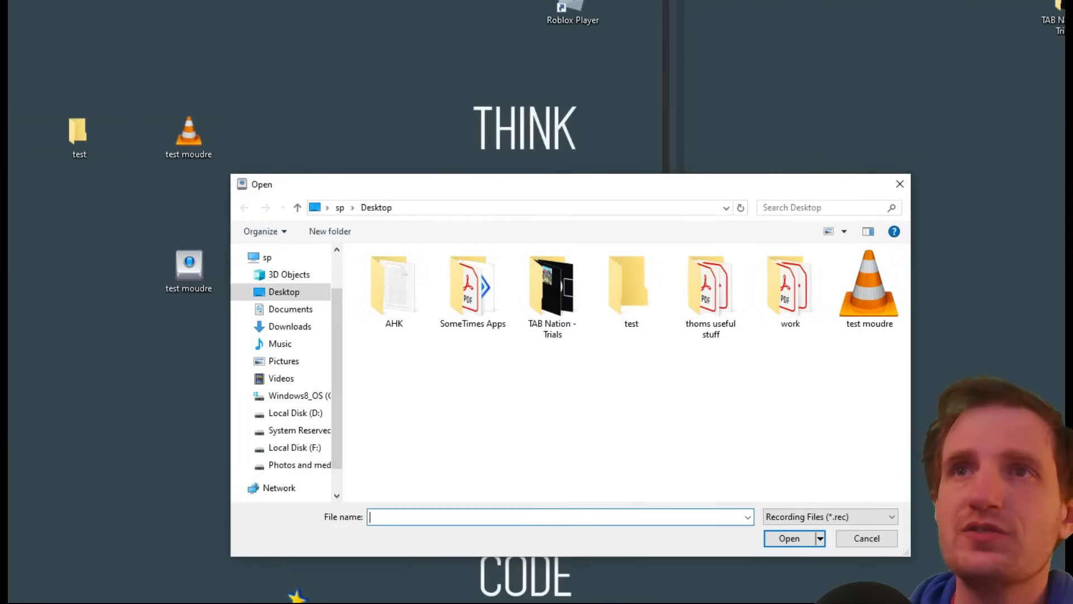
mouse_move(753, 463)
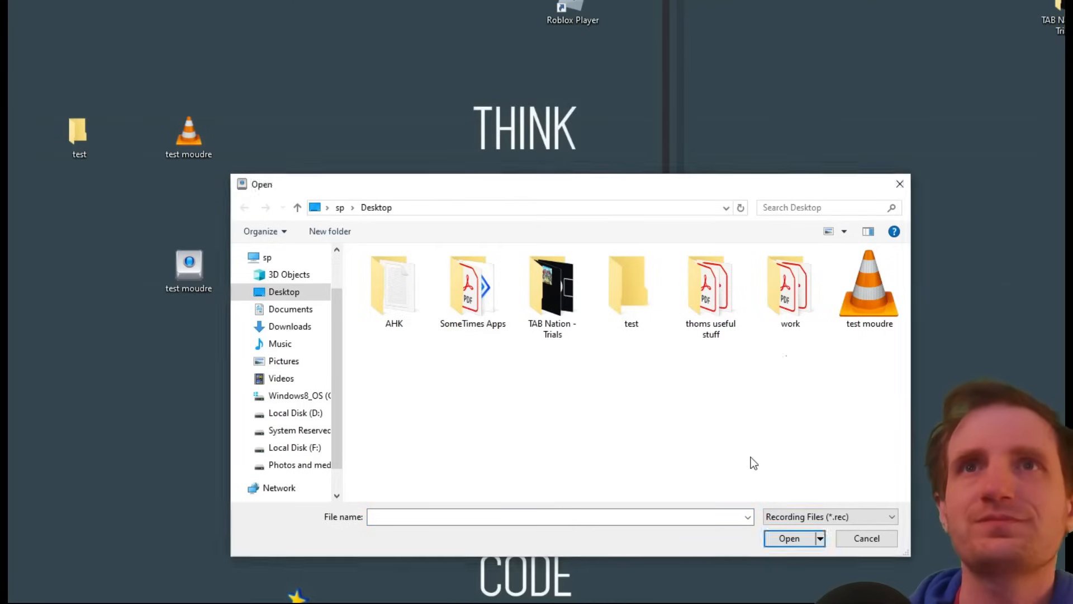
click(789, 538)
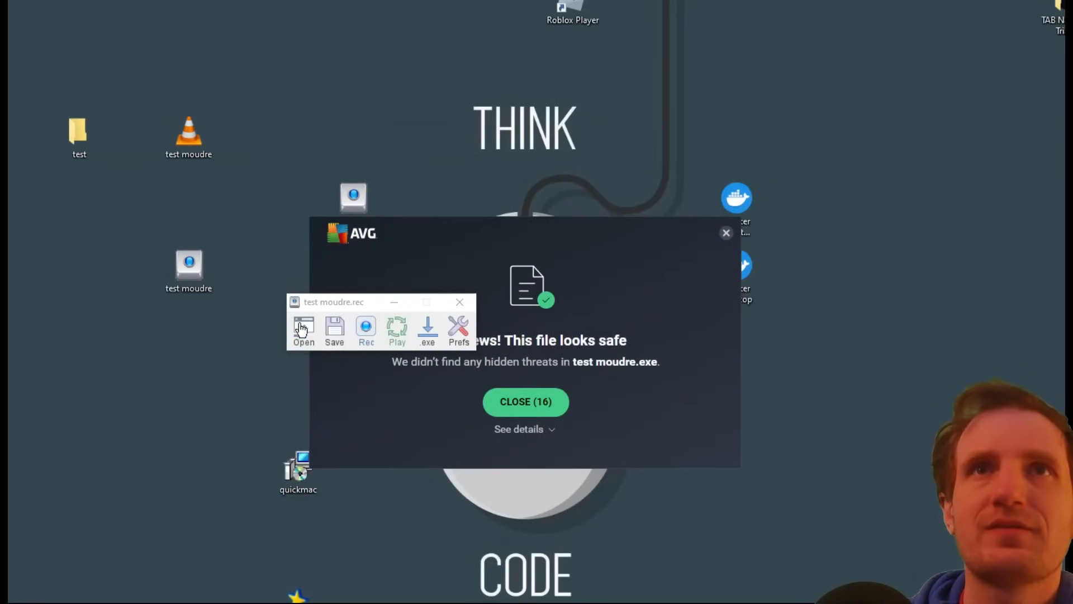
mouse_move(408, 158)
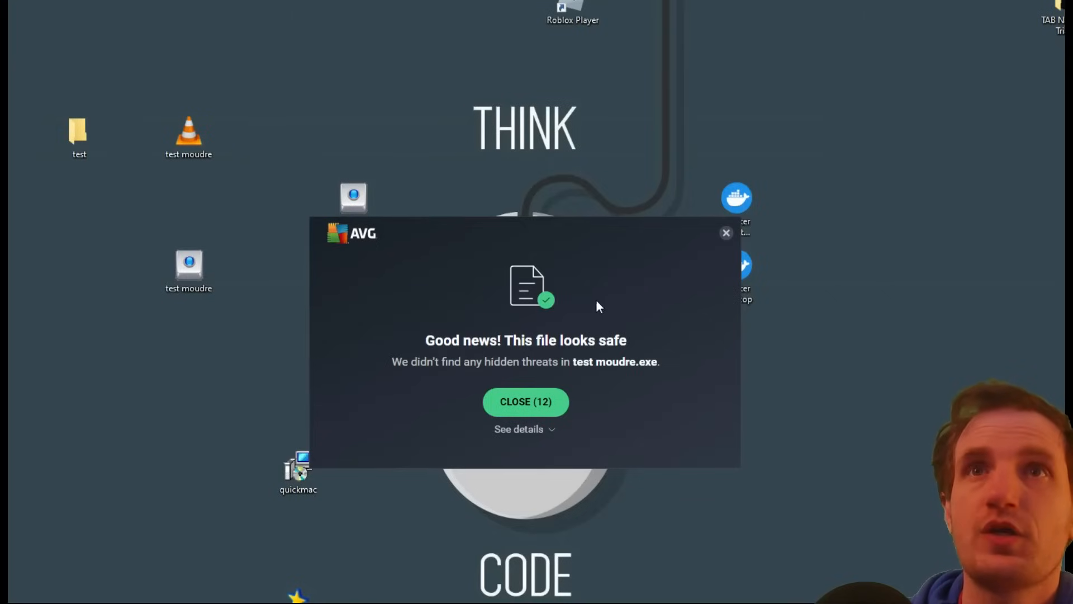
click(525, 402)
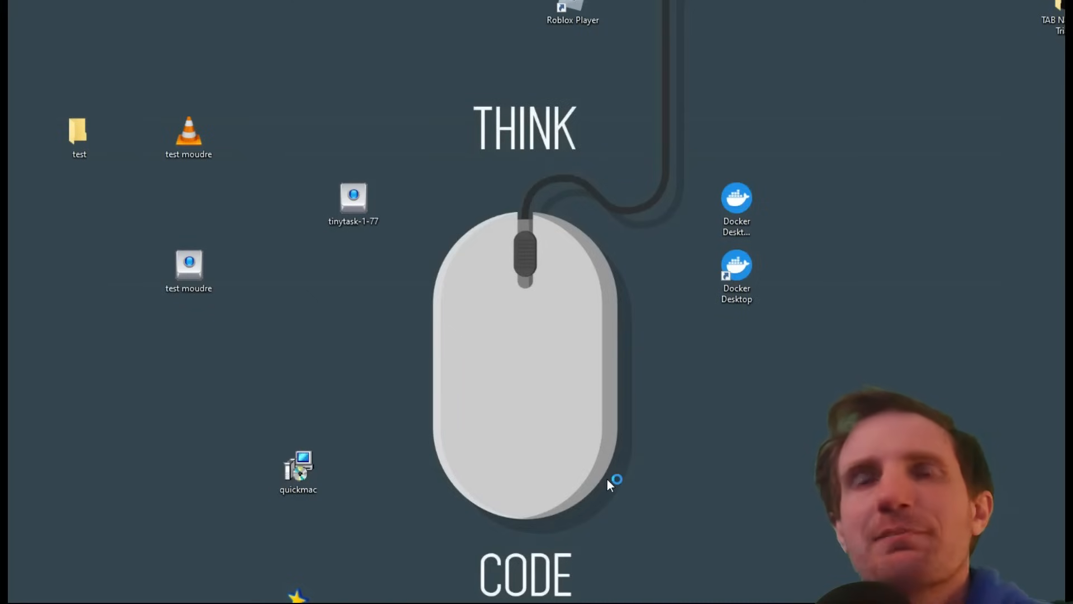
mouse_move(527, 404)
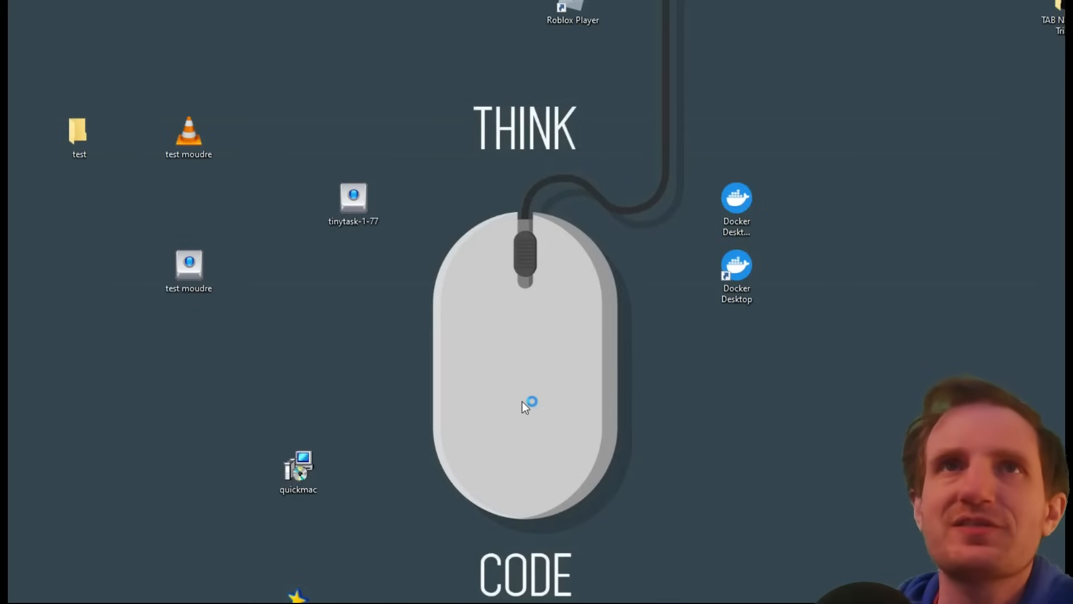
mouse_move(486, 398)
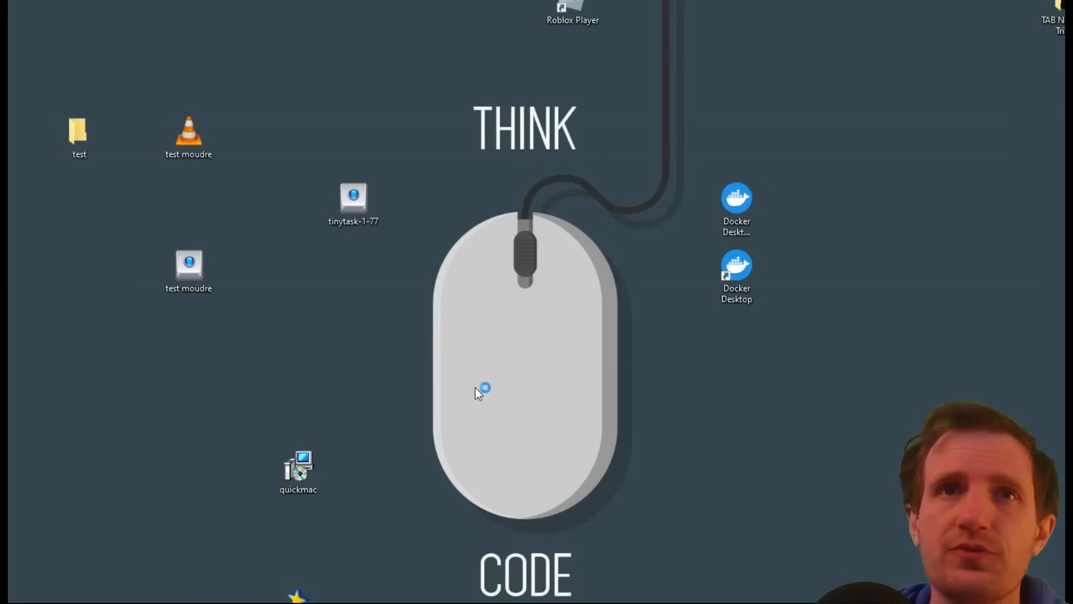
mouse_move(93, 595)
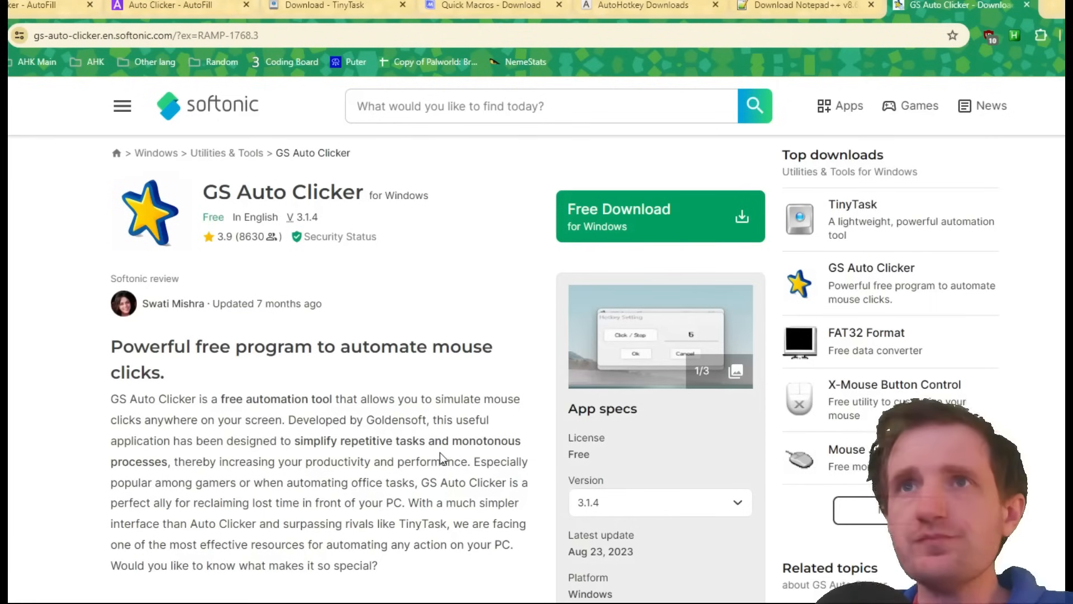
scroll(down, 3)
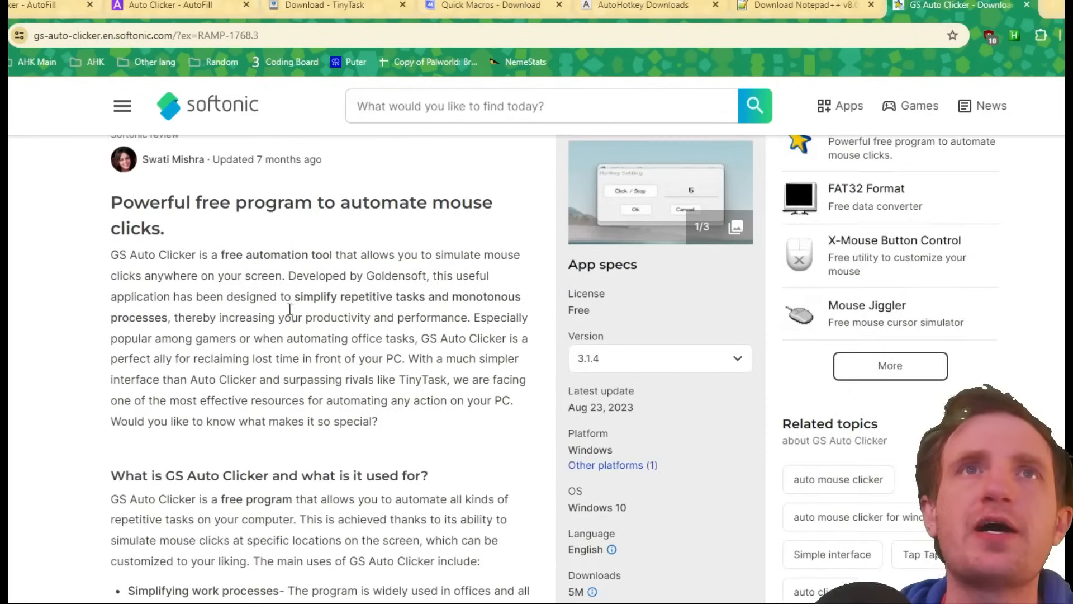
scroll(up, 3)
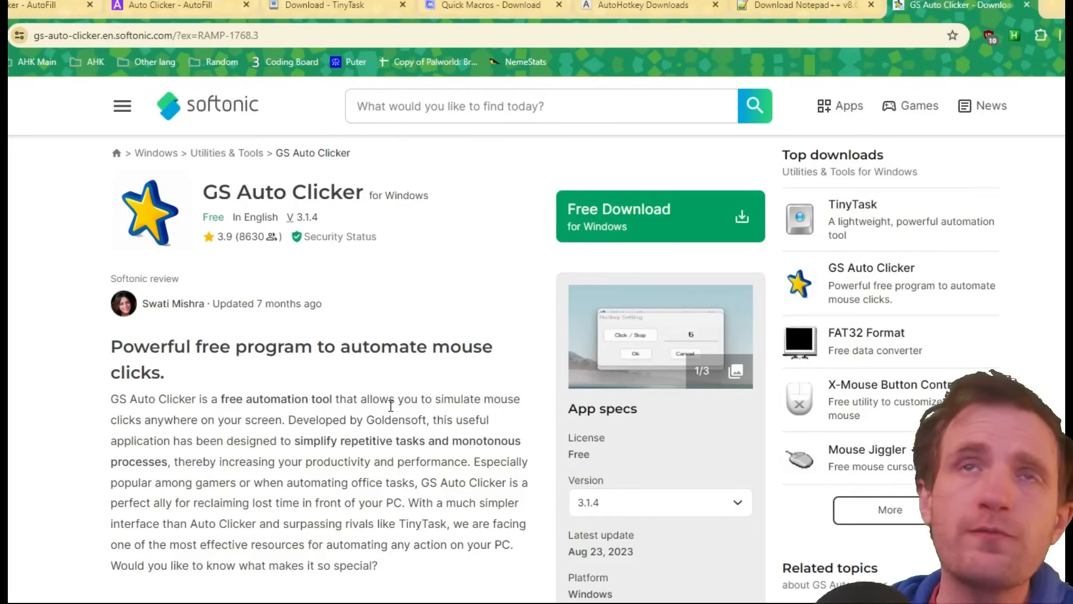
mouse_move(387, 462)
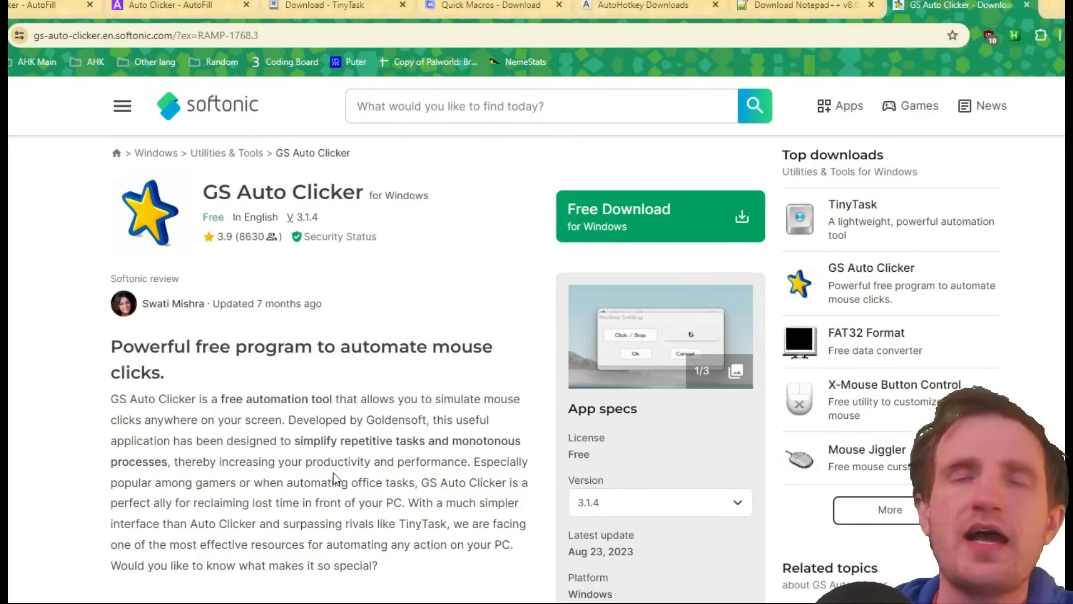
scroll(down, 3)
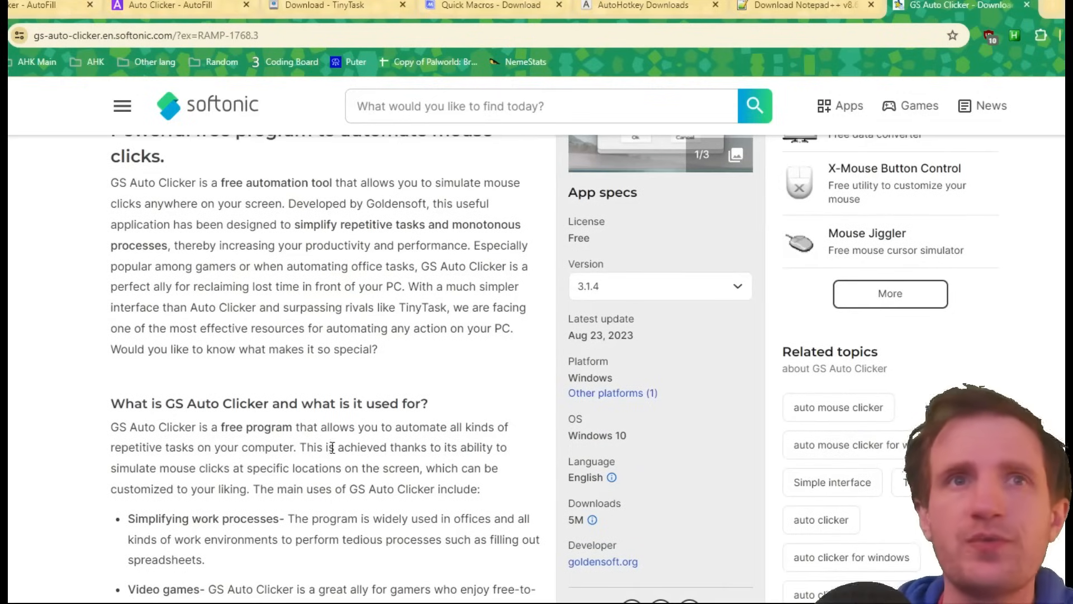
scroll(down, 3)
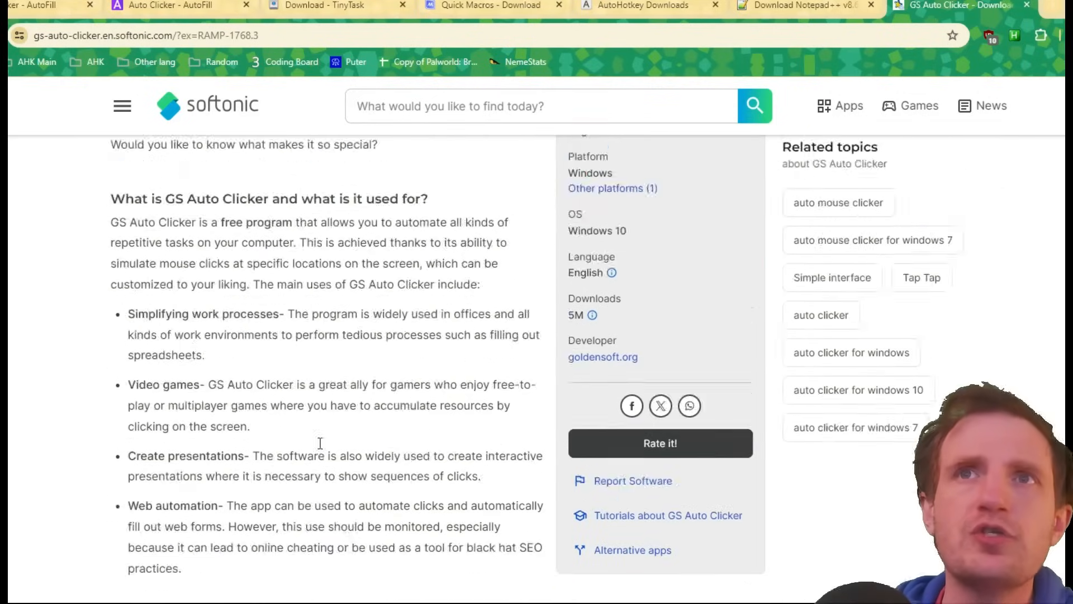
scroll(up, 3)
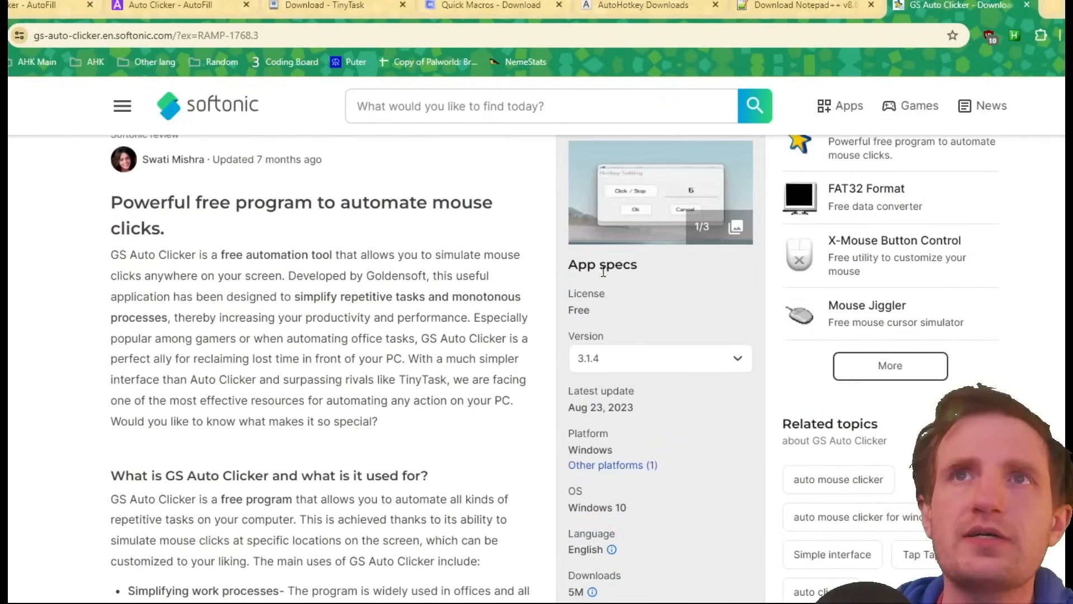
mouse_move(571, 343)
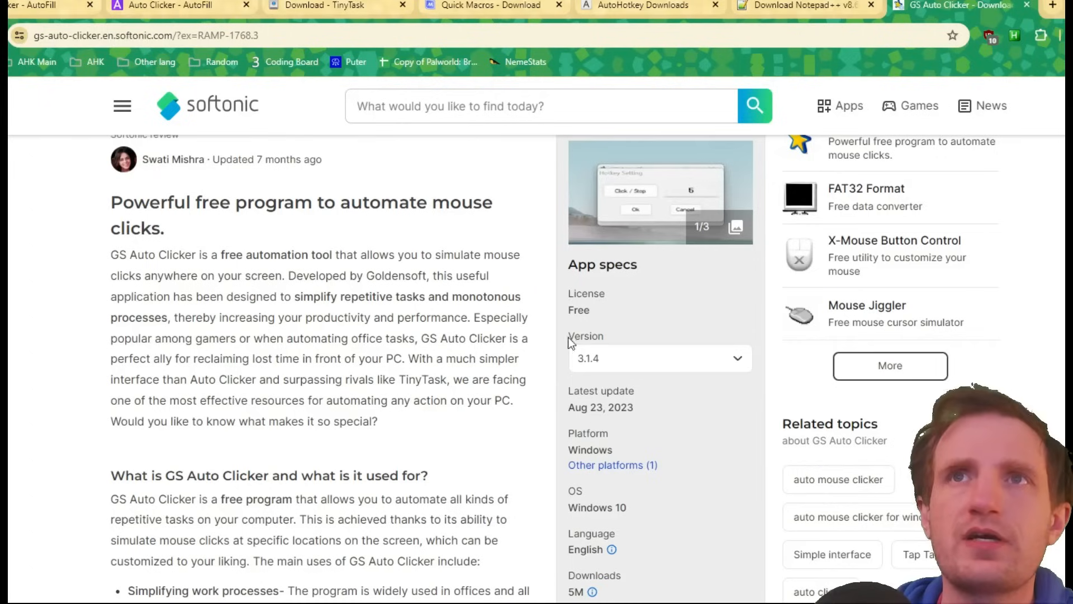
scroll(up, 3)
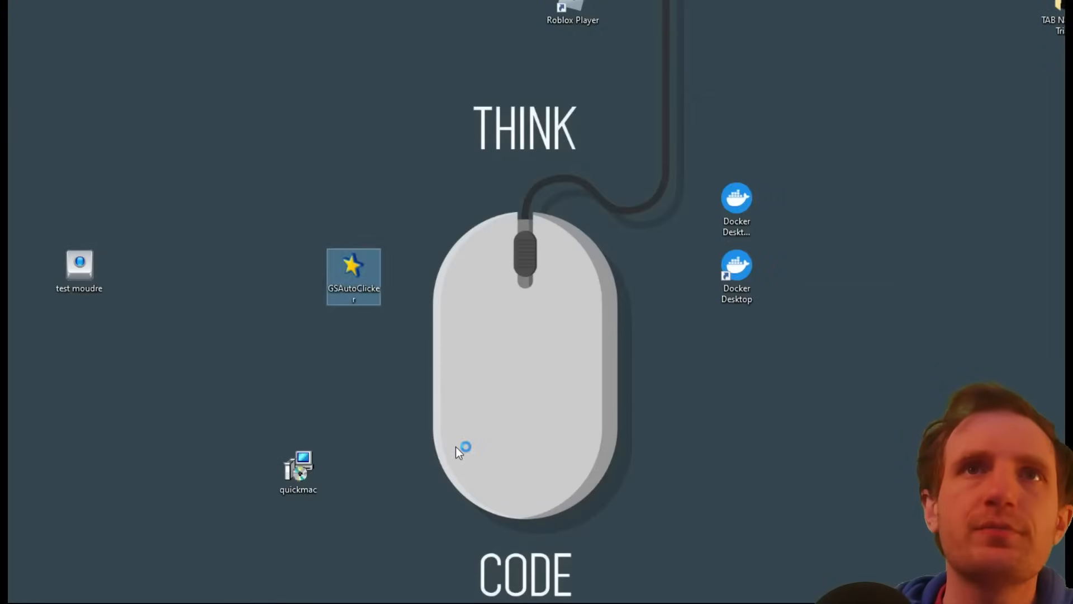
Launch GS Auto Clicker from its desktop icon and browse the File and Options > Clicking menus.
click(298, 470)
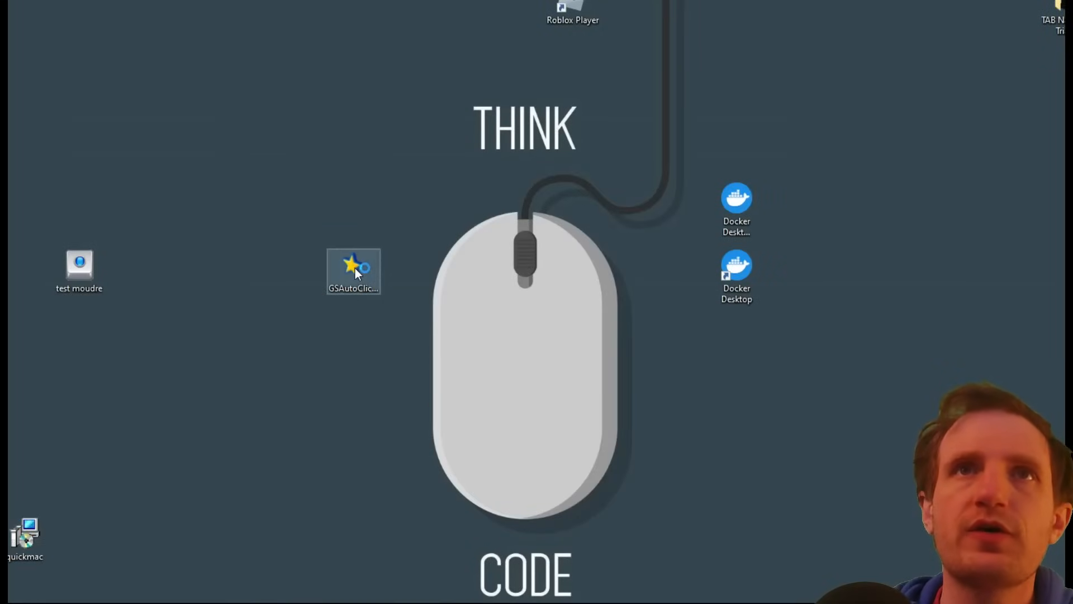
double_click(354, 270)
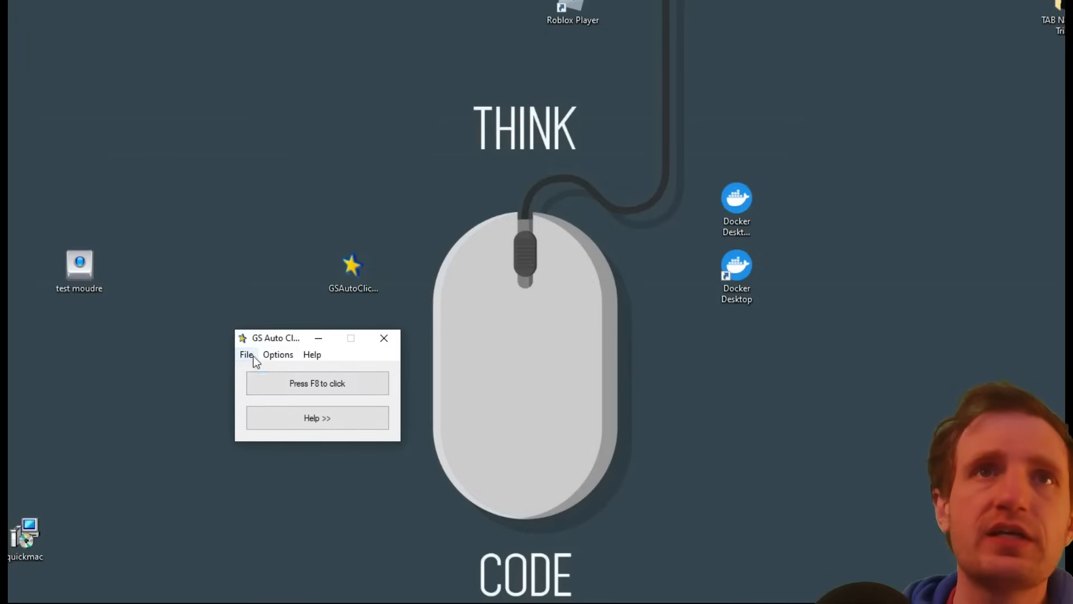
click(246, 354)
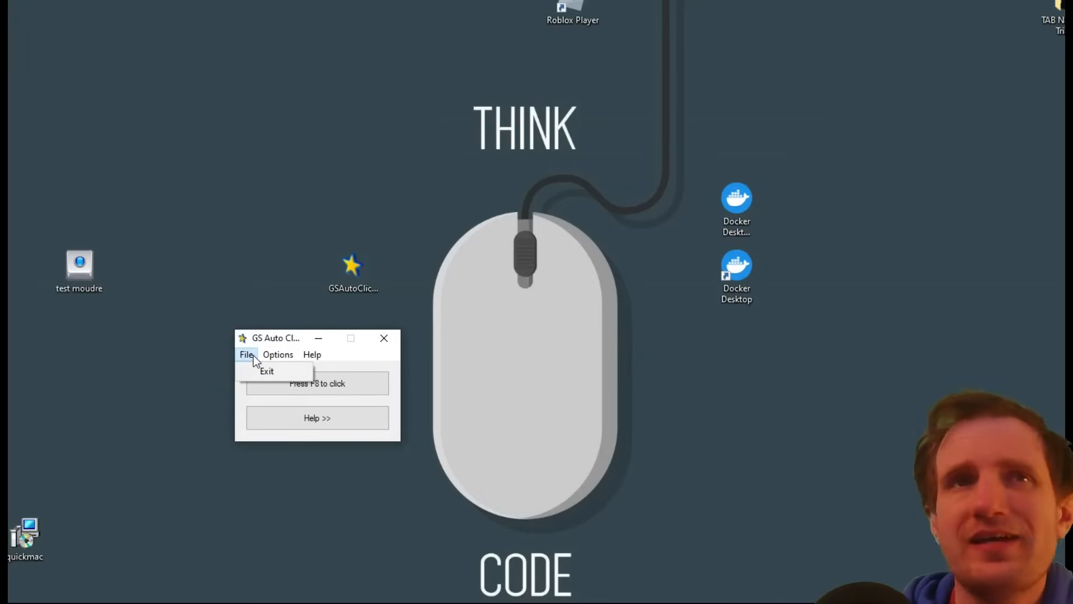
click(277, 354)
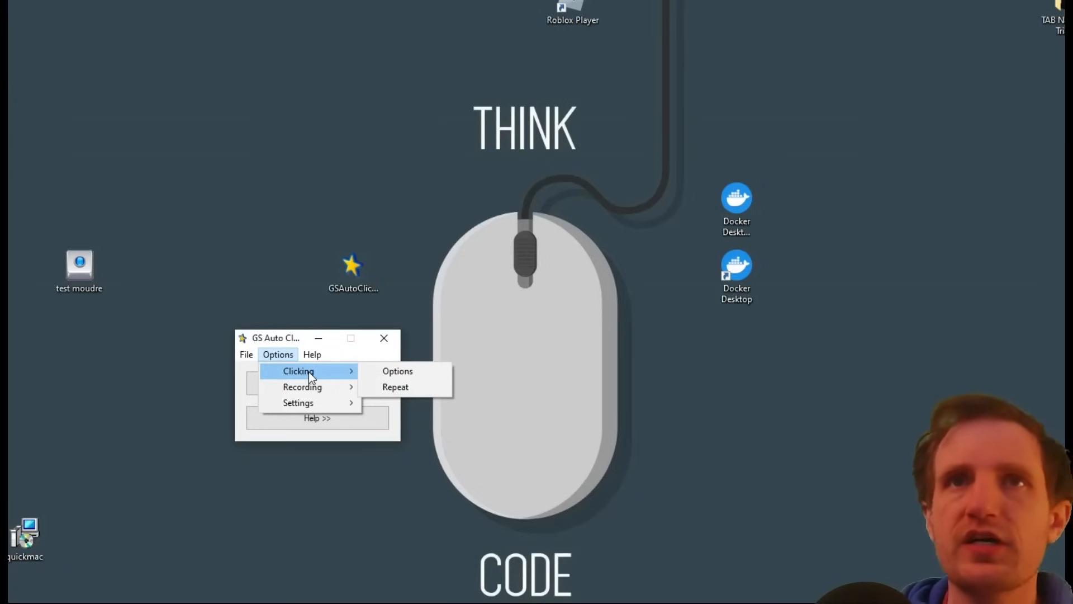
mouse_move(397, 370)
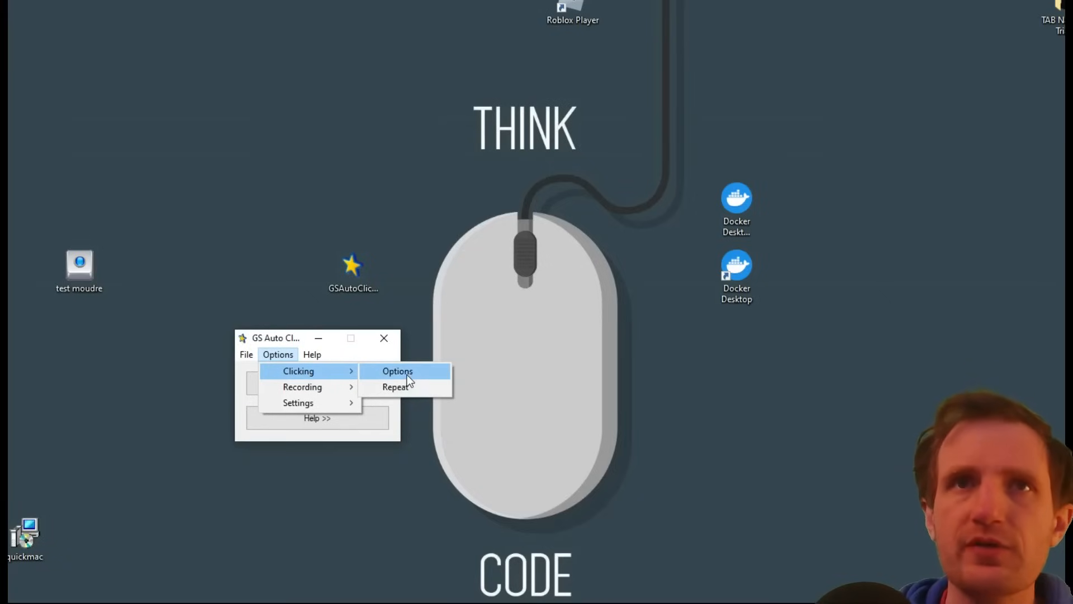
click(397, 370)
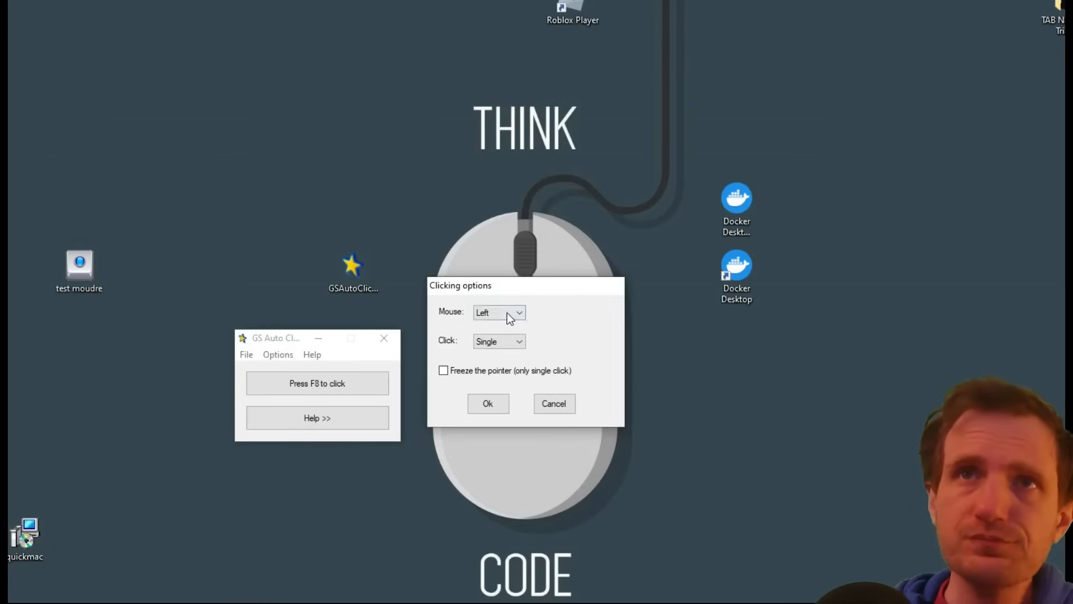
click(500, 312)
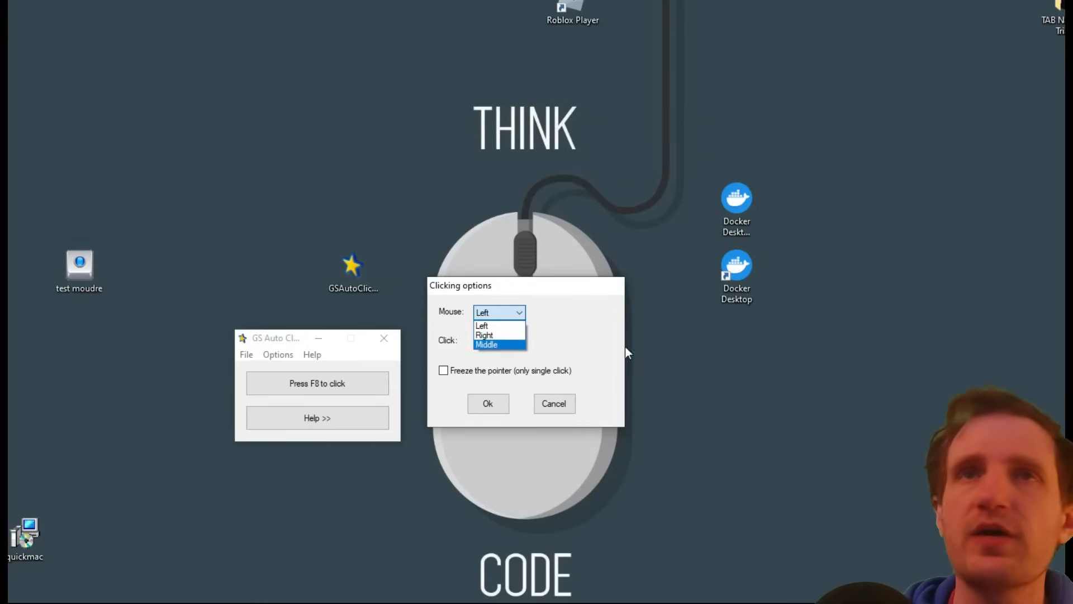
mouse_move(499, 326)
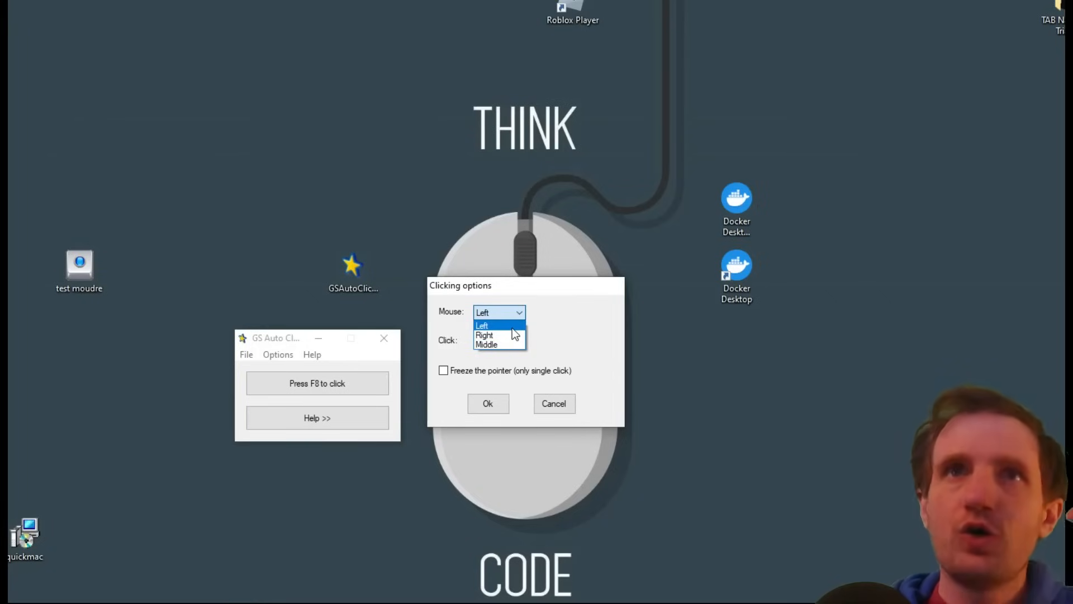
mouse_move(488, 345)
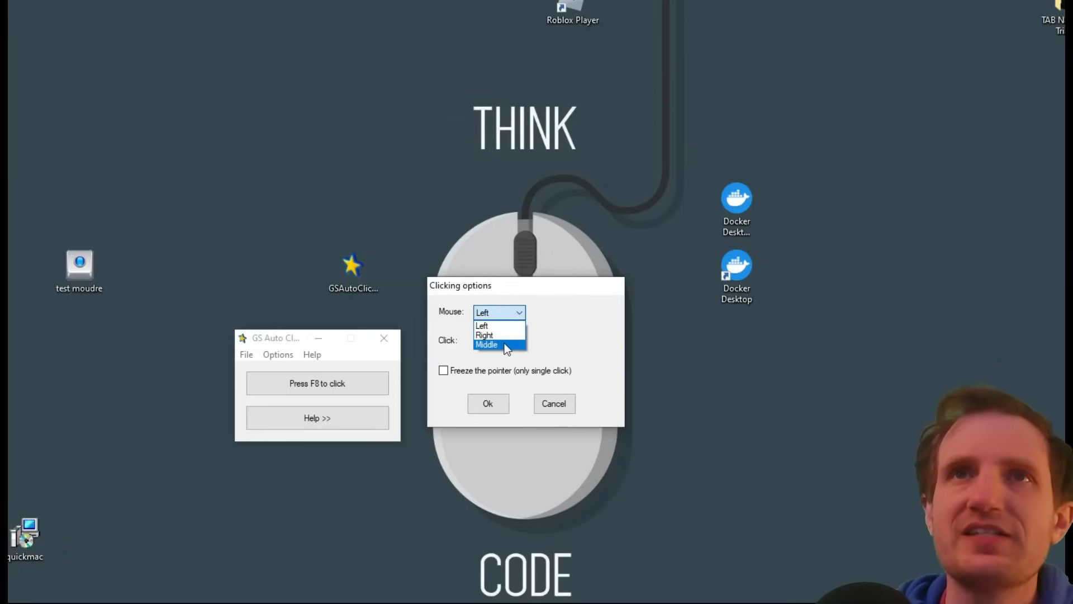
click(498, 340)
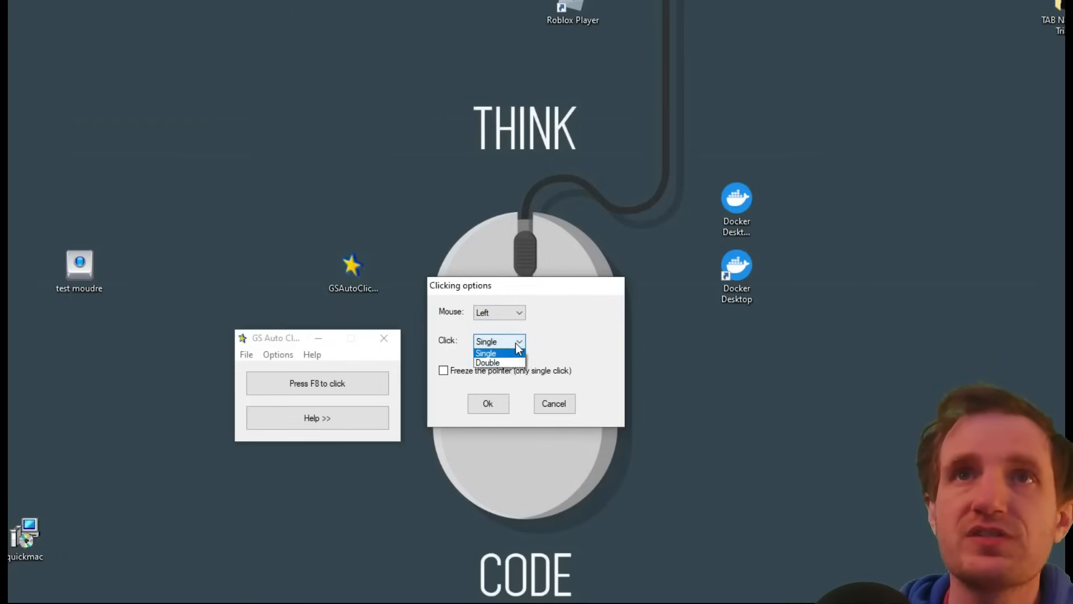
click(486, 353)
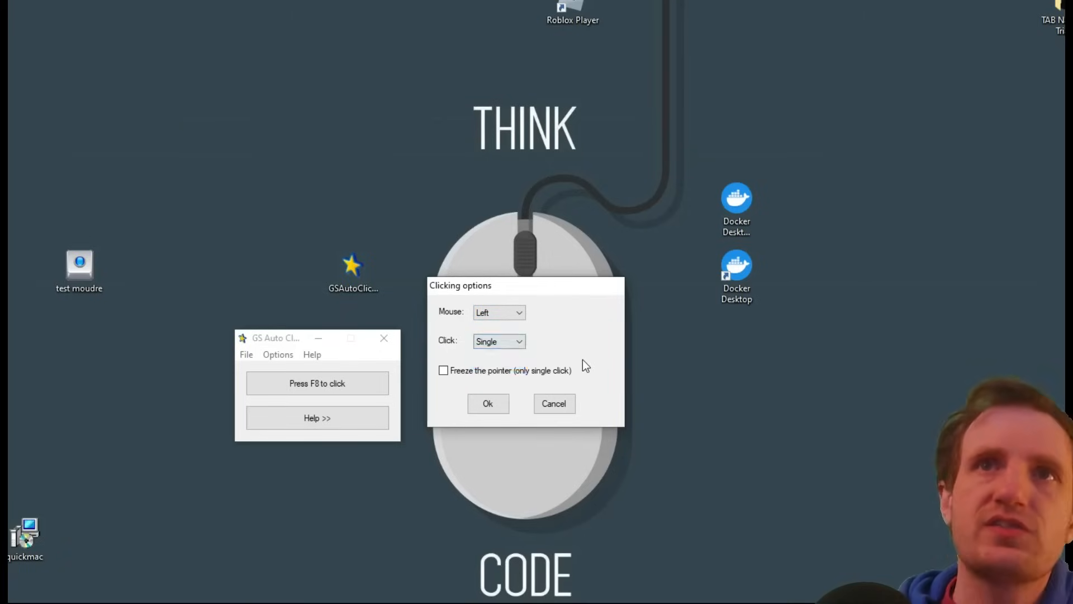
mouse_move(546, 380)
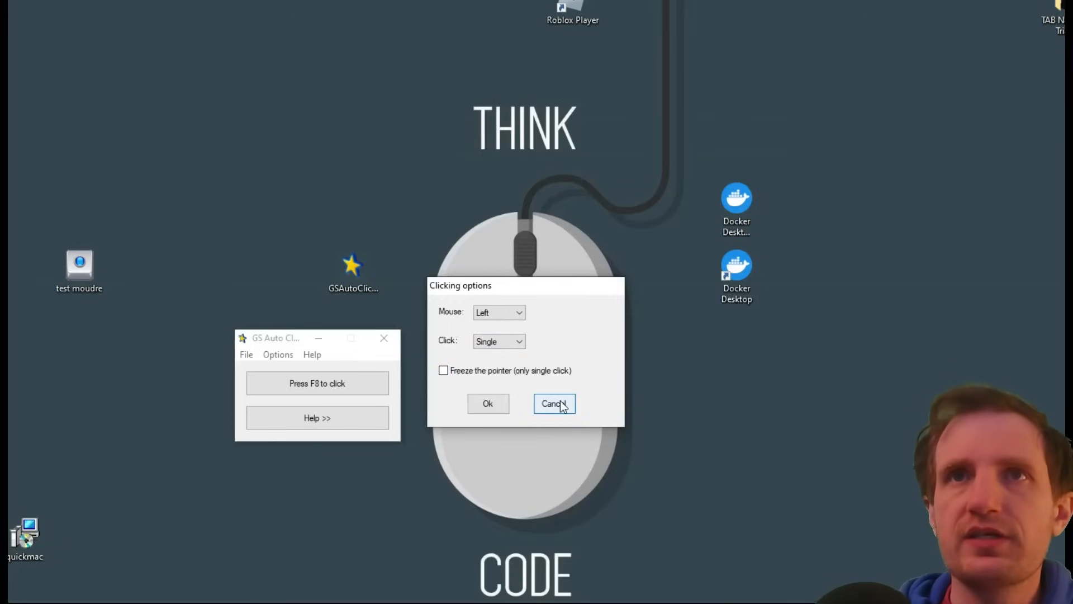
click(278, 354)
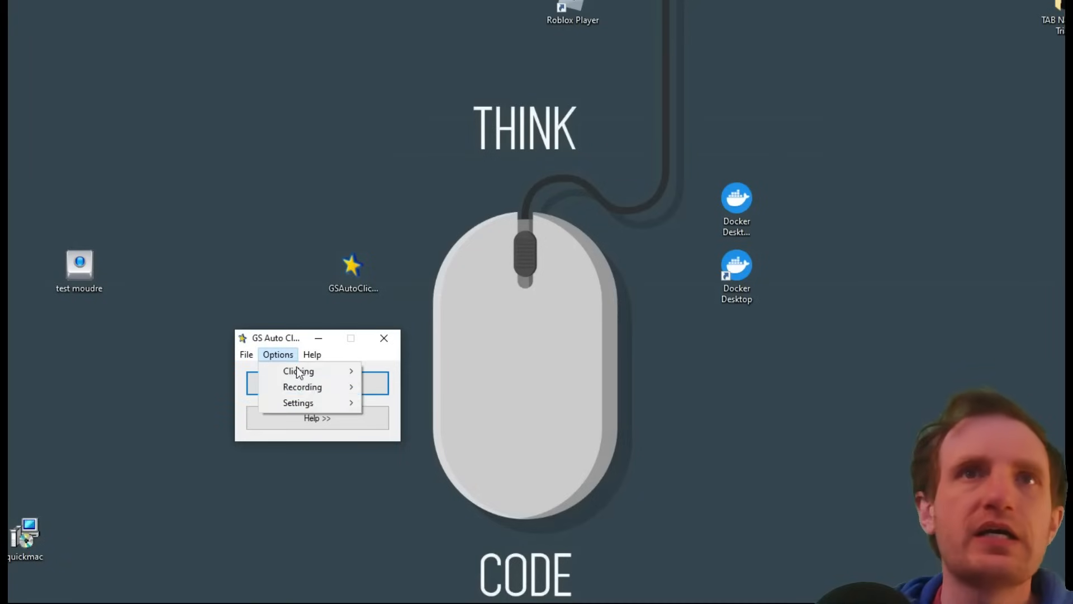
mouse_move(301, 387)
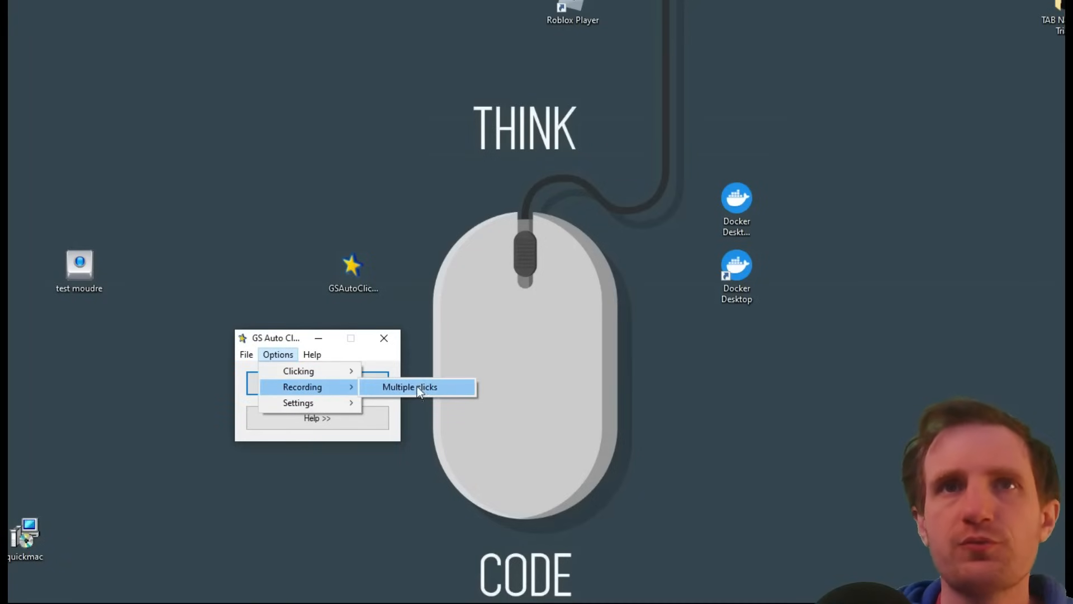
mouse_move(298, 402)
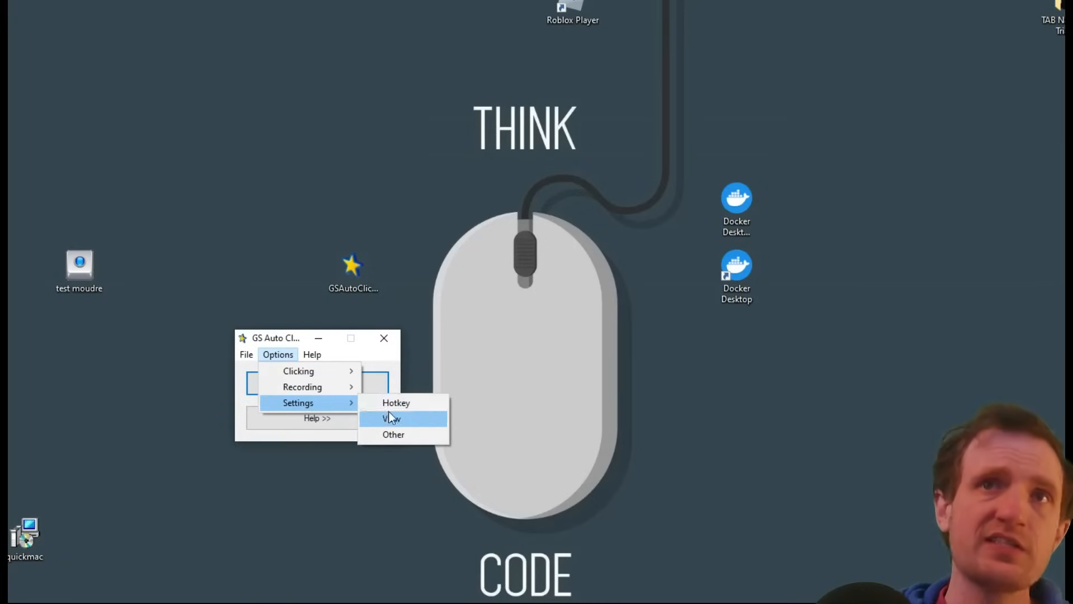
Assign F10 as the start/stop hotkey in the Hotkey settings and confirm.
click(396, 403)
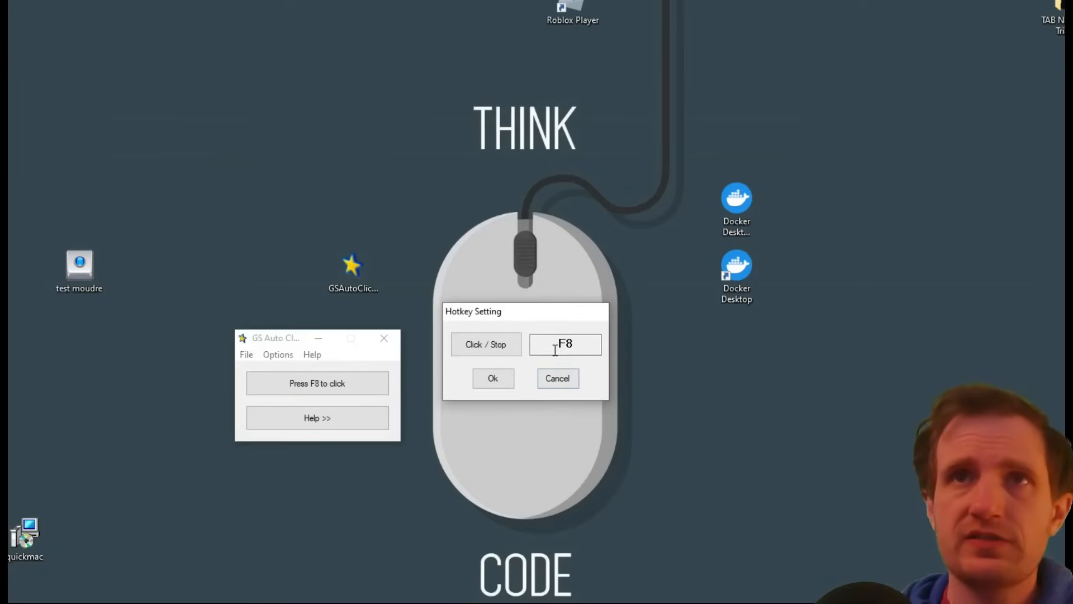
mouse_move(556, 378)
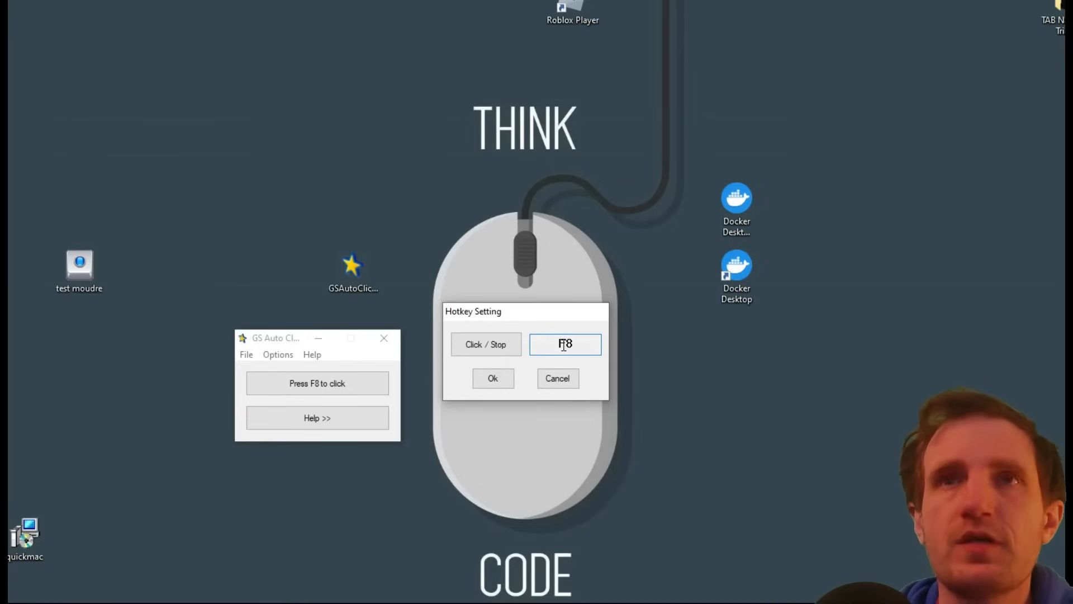
mouse_move(486, 345)
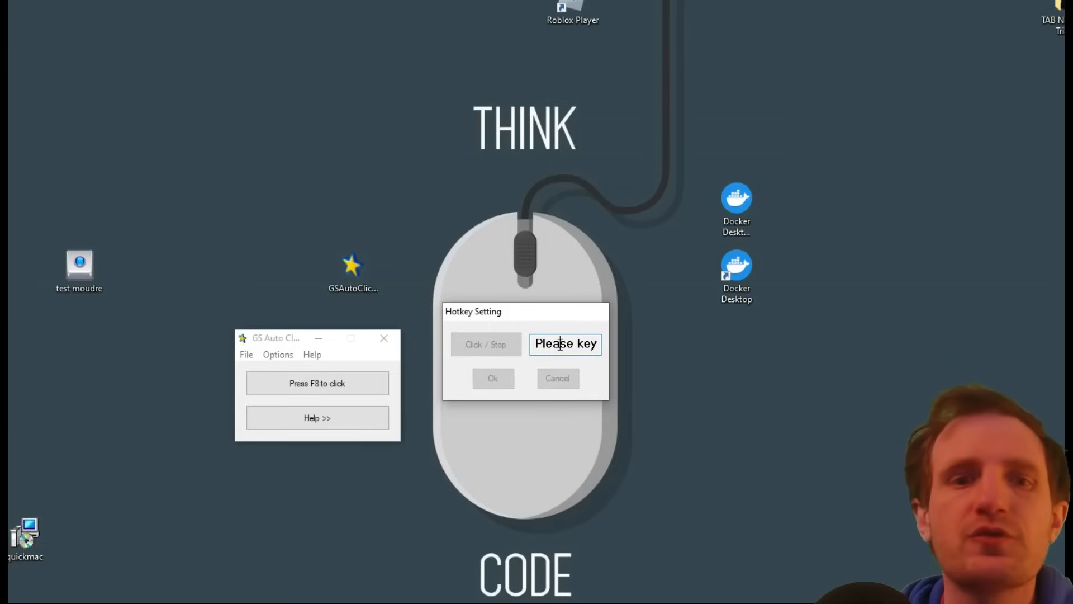
key(f10)
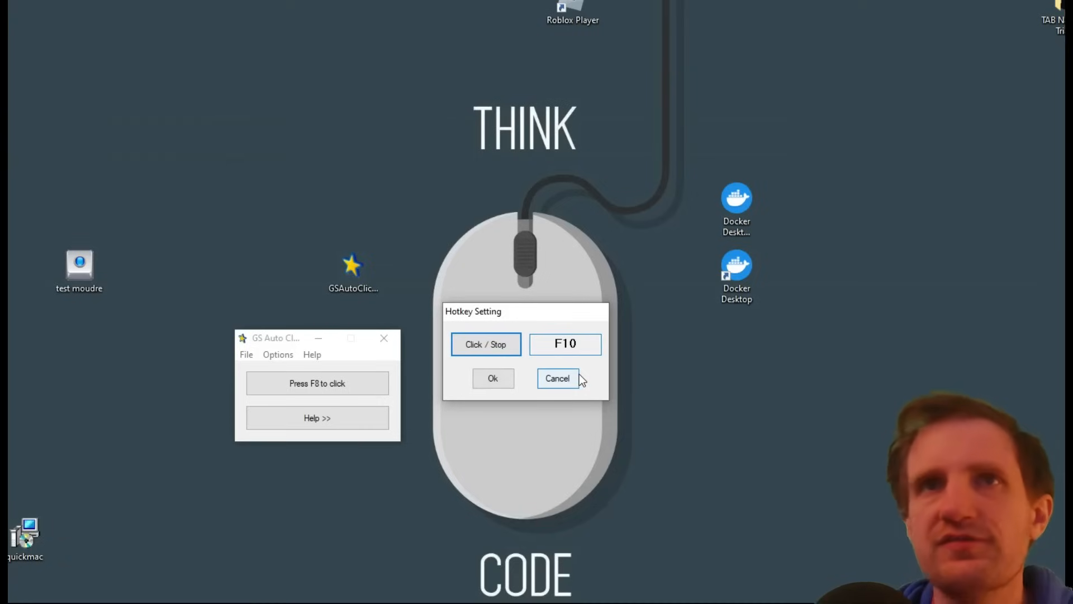
click(493, 378)
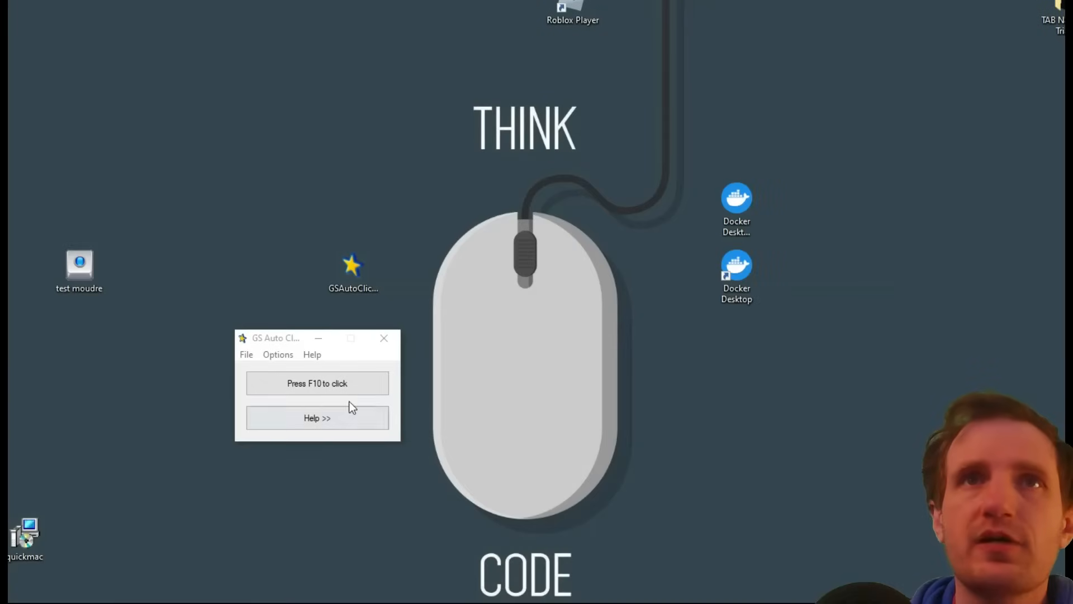
Return to the Softonic page and scroll through the review.
click(277, 354)
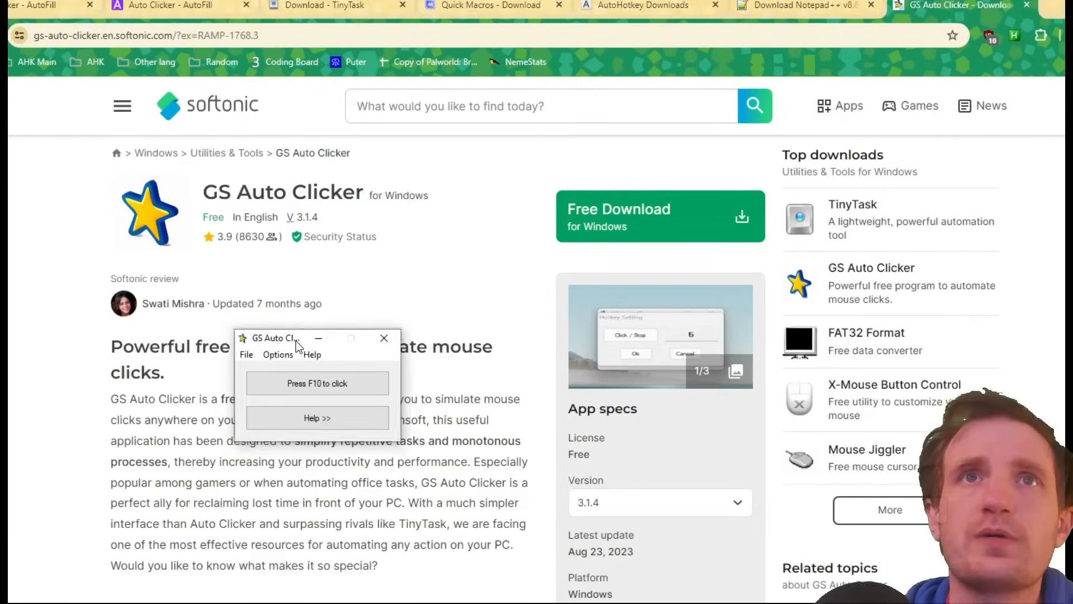
scroll(down, 3)
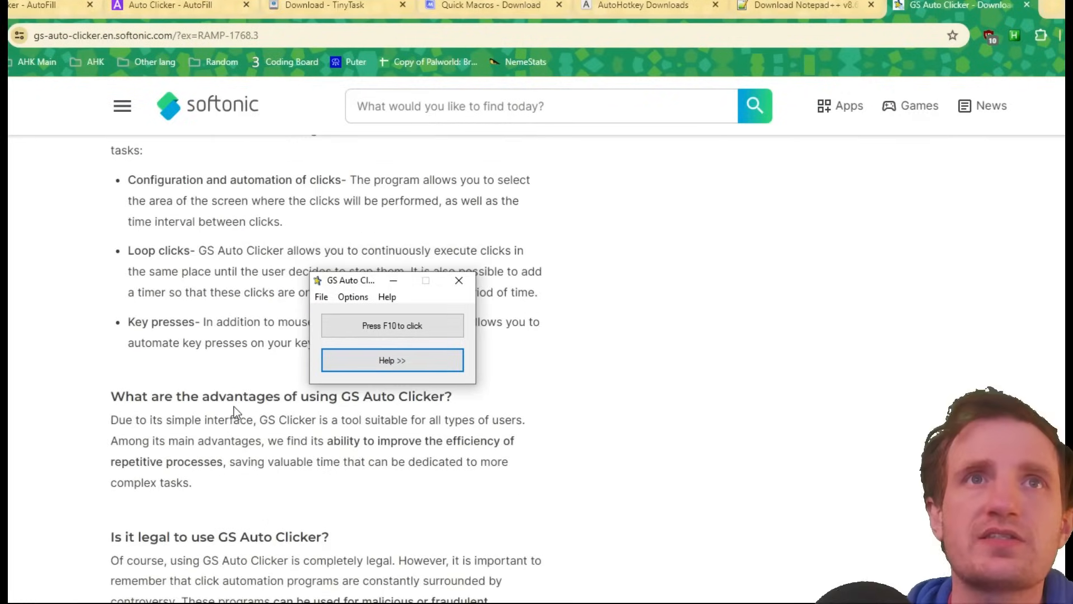
scroll(down, 3)
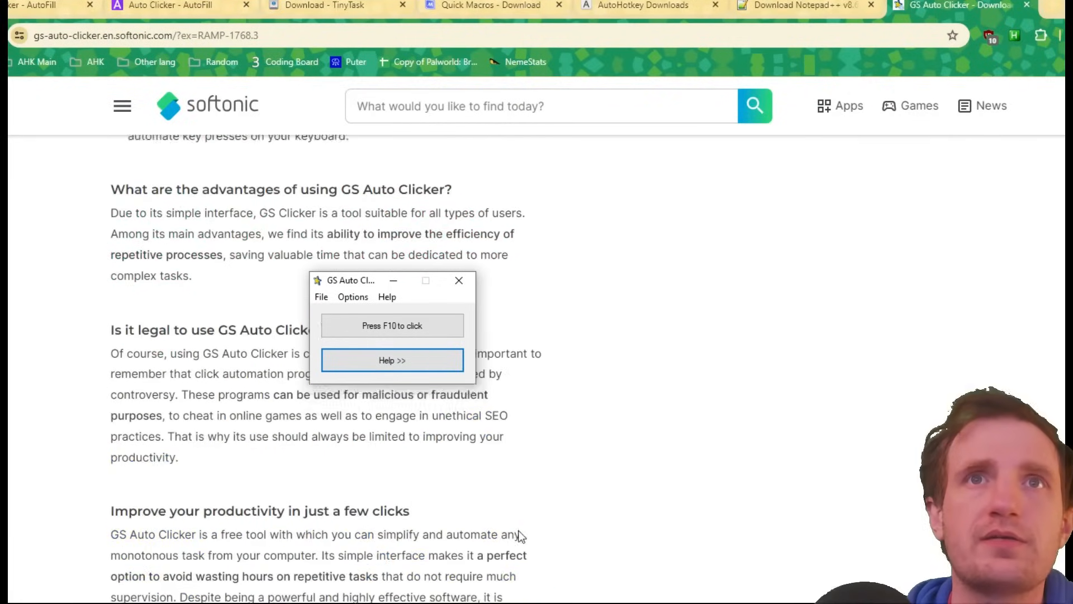
scroll(up, 3)
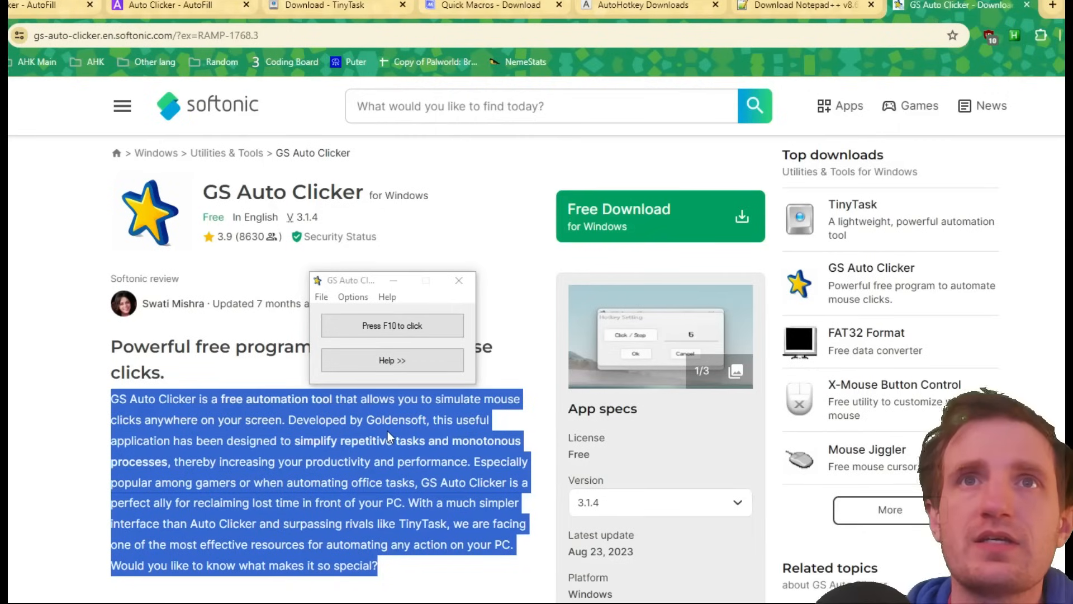
Auto-click to select and deselect the review paragraph and review heading.
click(301, 467)
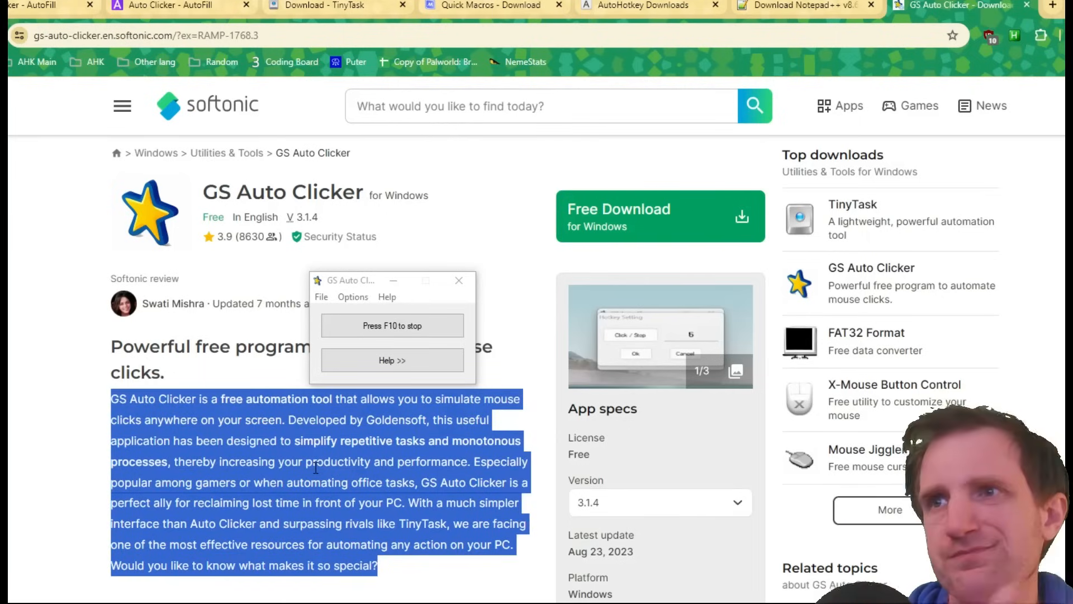
mouse_move(239, 369)
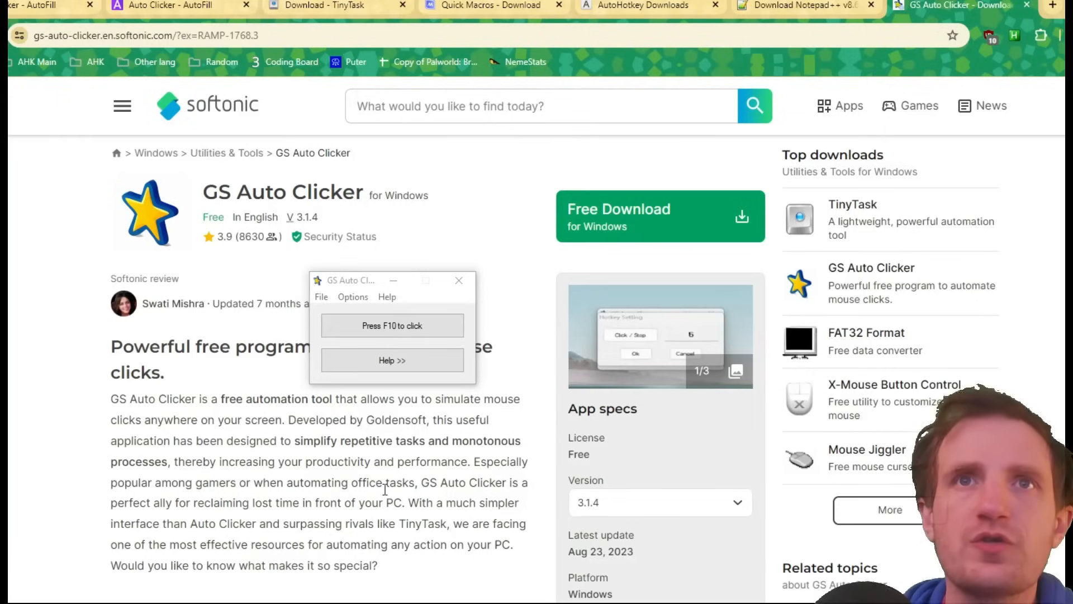
click(392, 326)
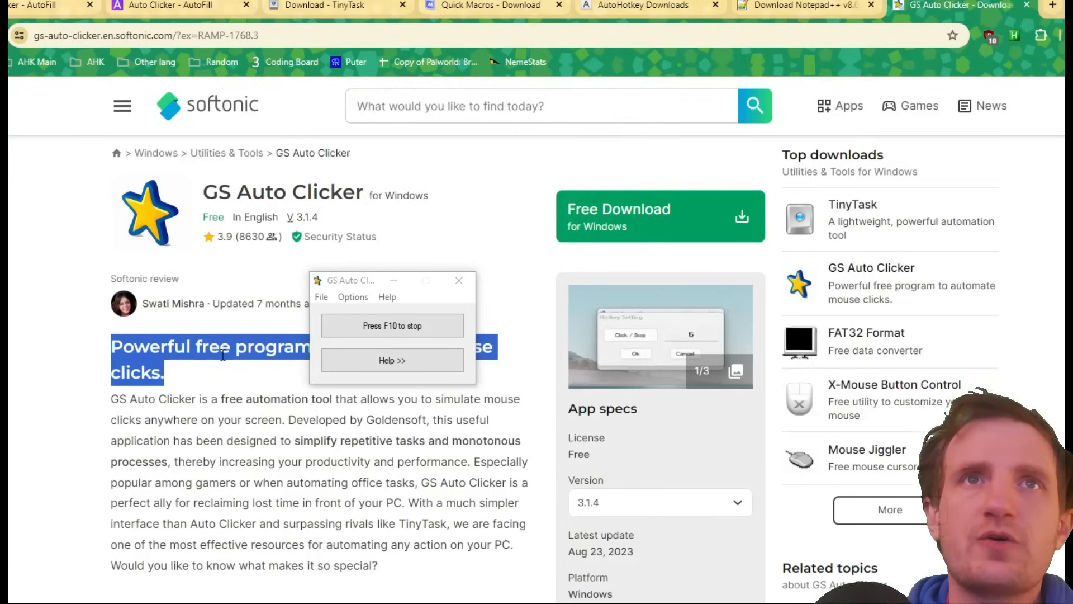
click(392, 325)
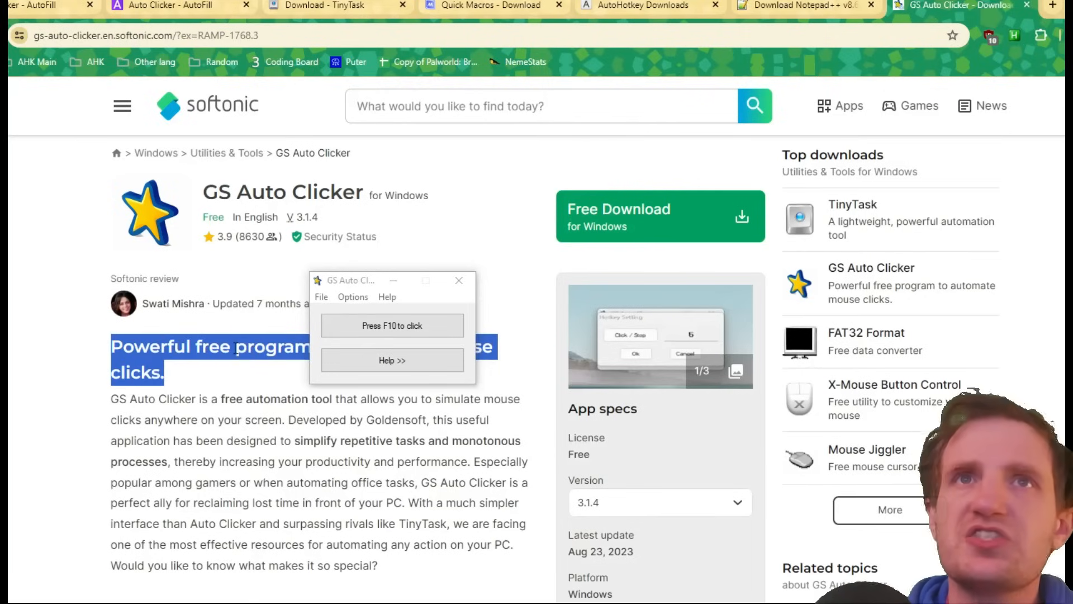
mouse_move(313, 454)
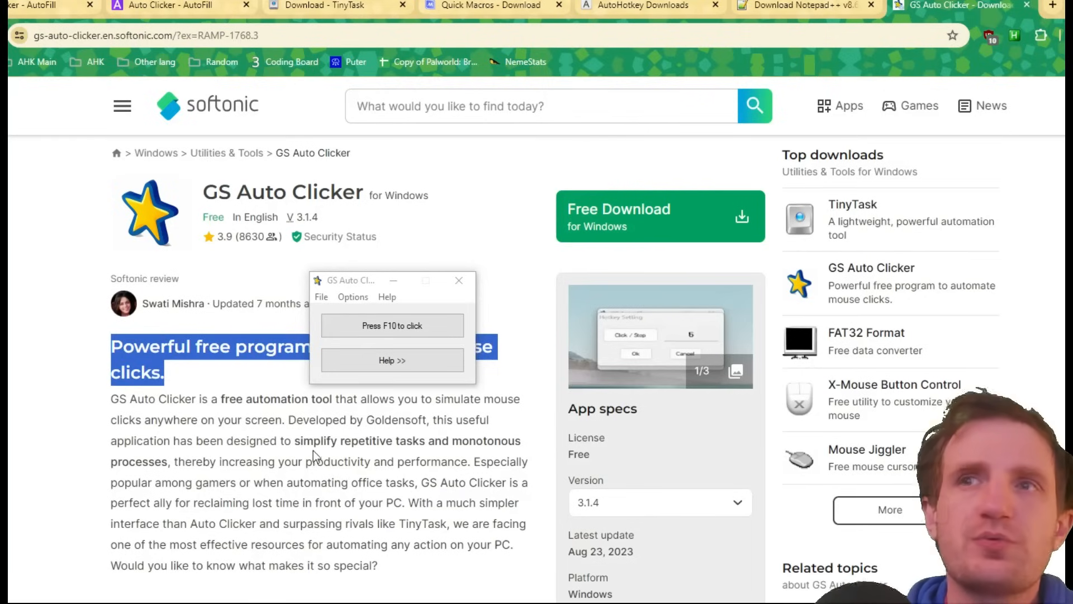
click(308, 455)
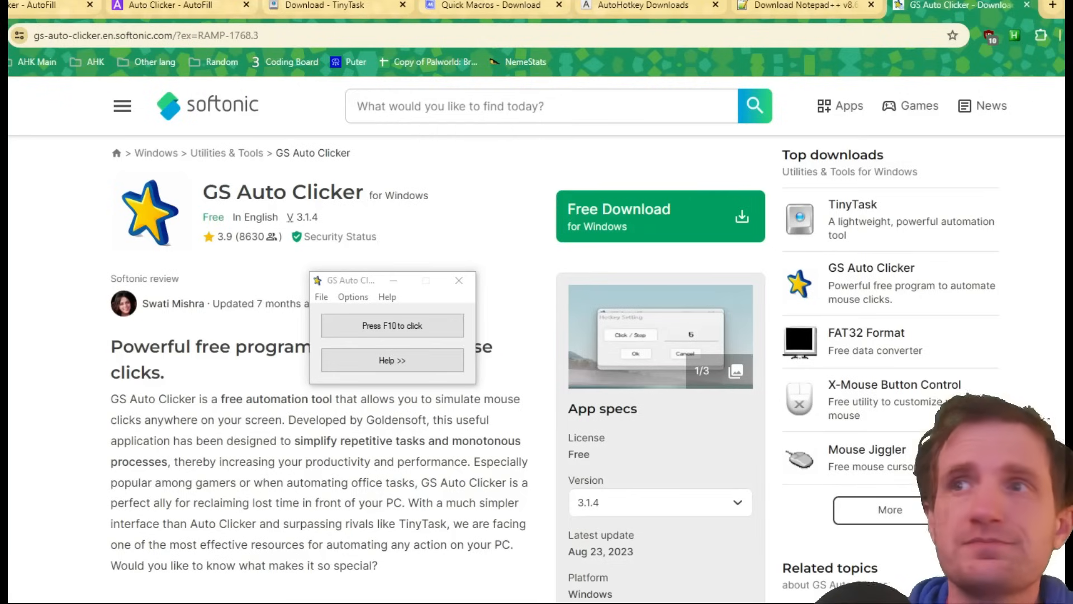
mouse_move(351, 309)
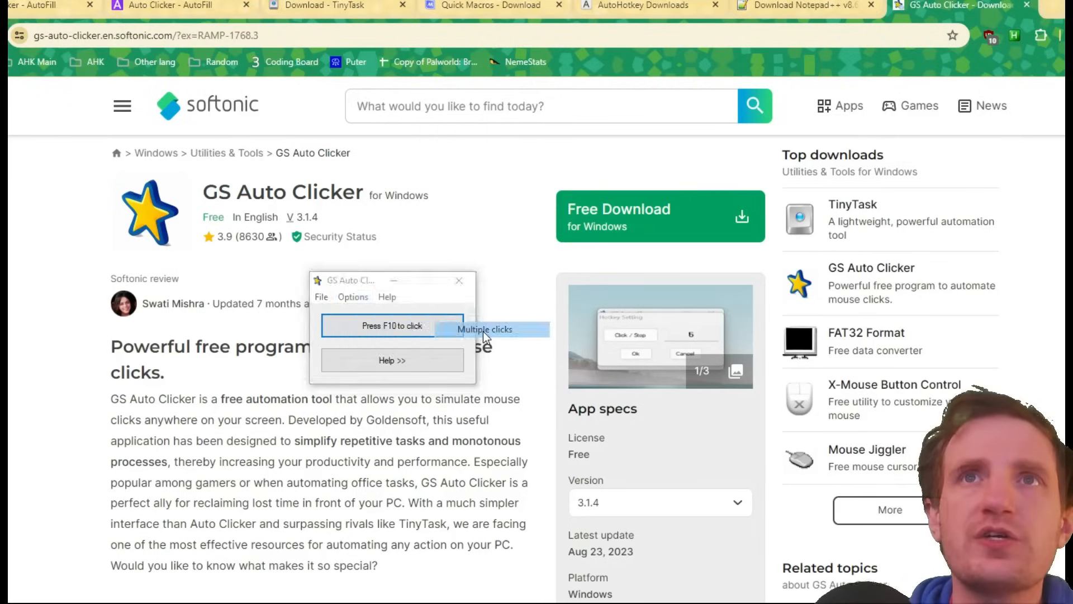
Enable 'Record and replay multiple clicks' and pick one click point.
click(485, 329)
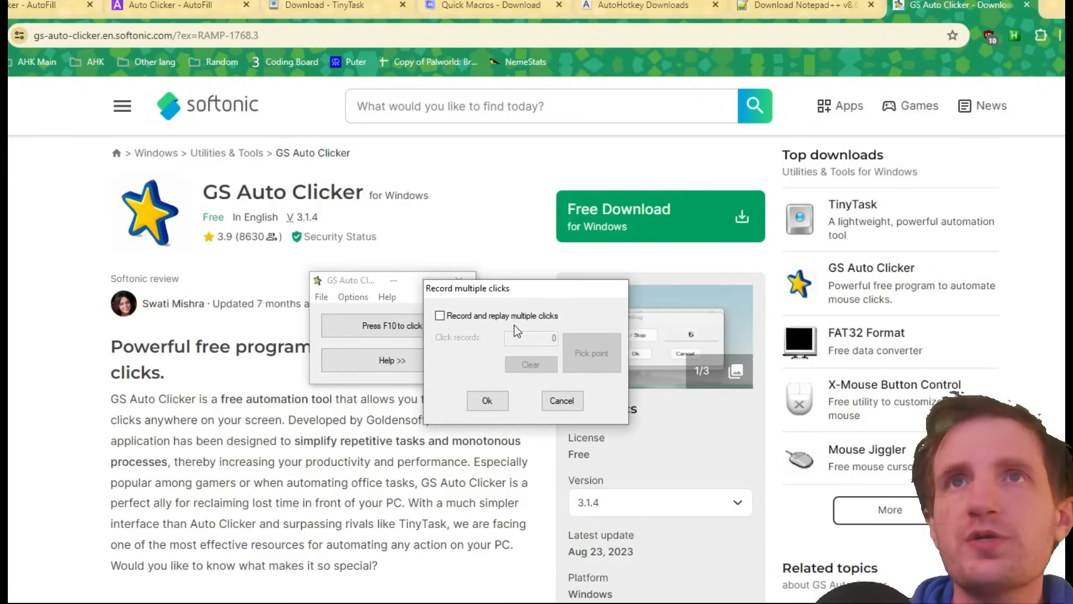
click(440, 315)
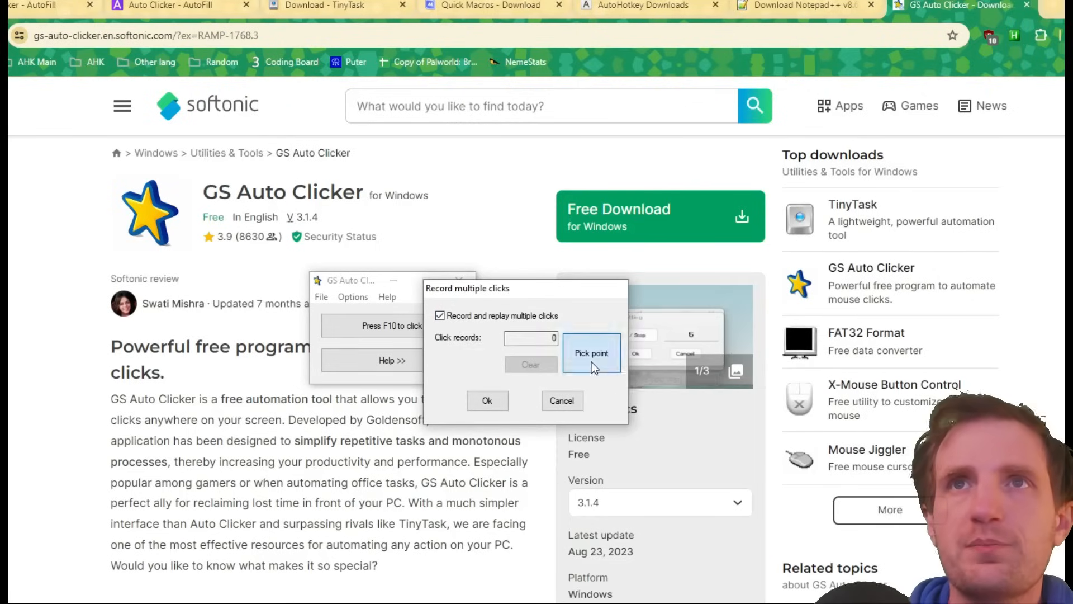
click(590, 353)
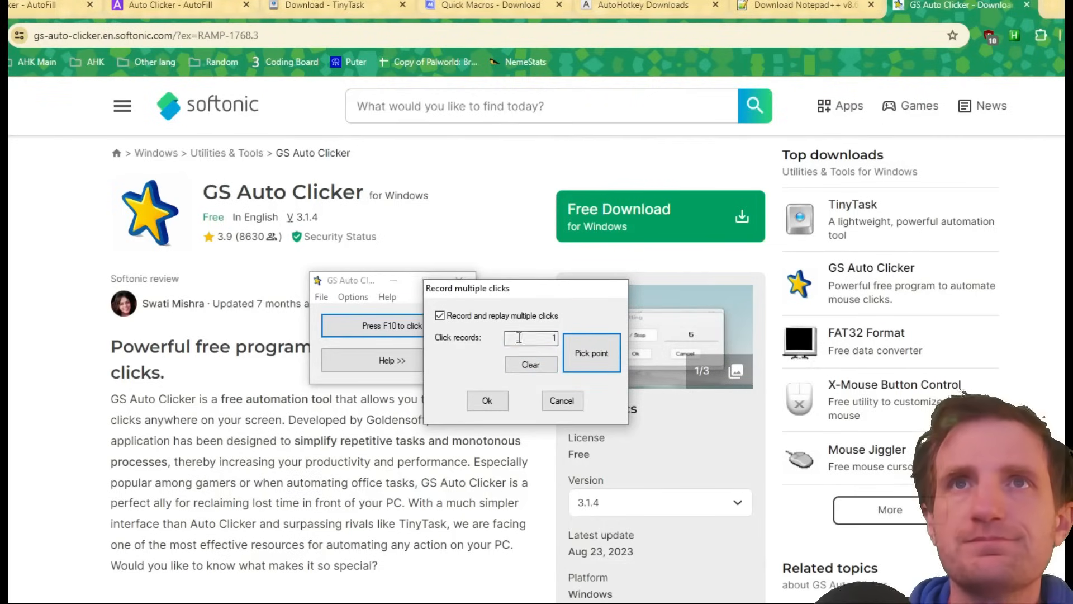
mouse_move(591, 353)
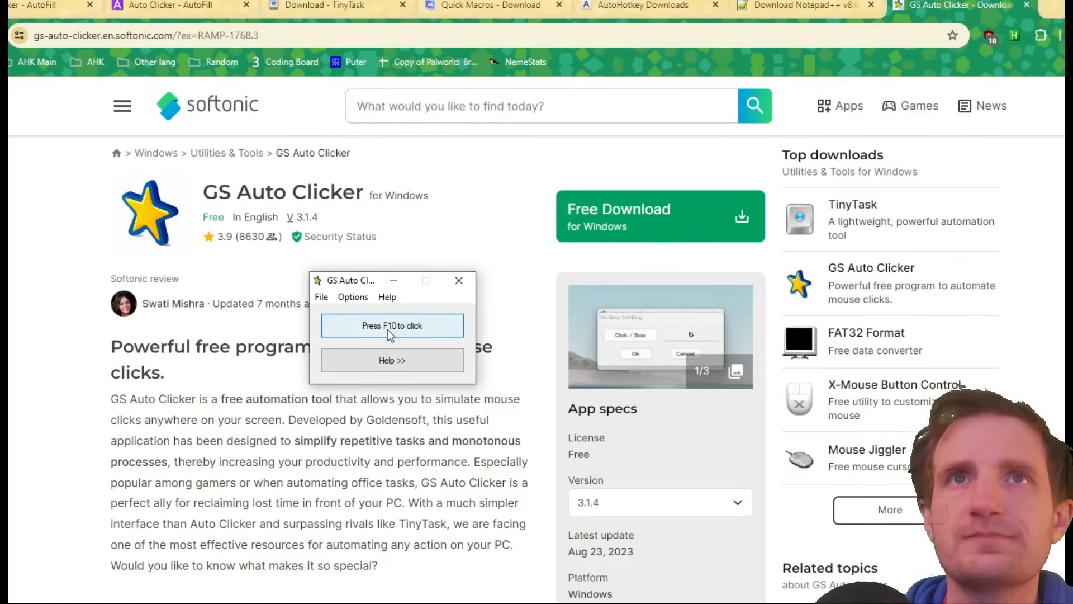
click(392, 326)
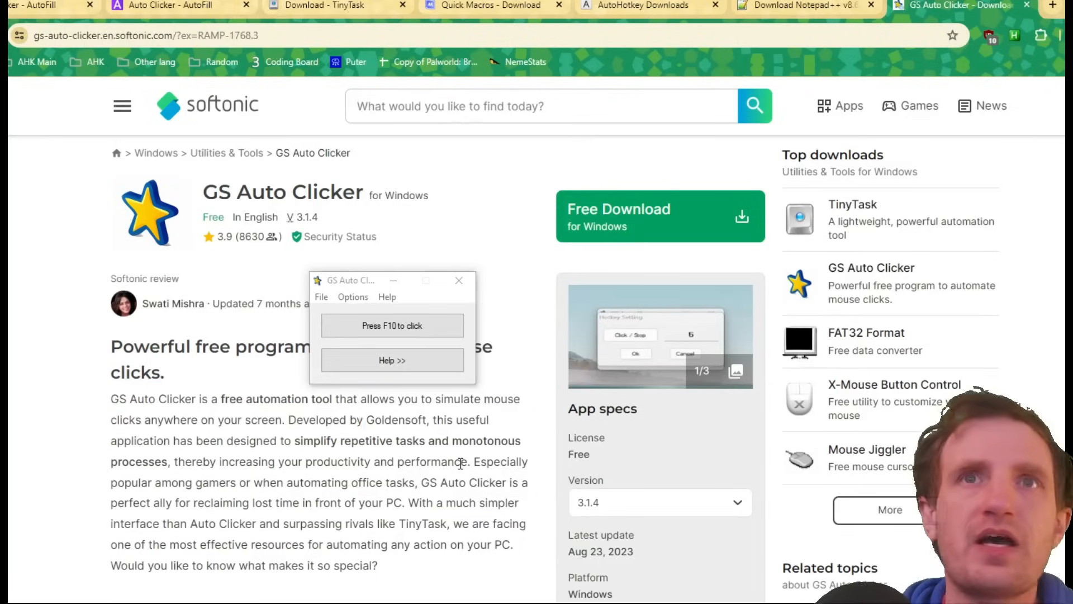
mouse_move(369, 438)
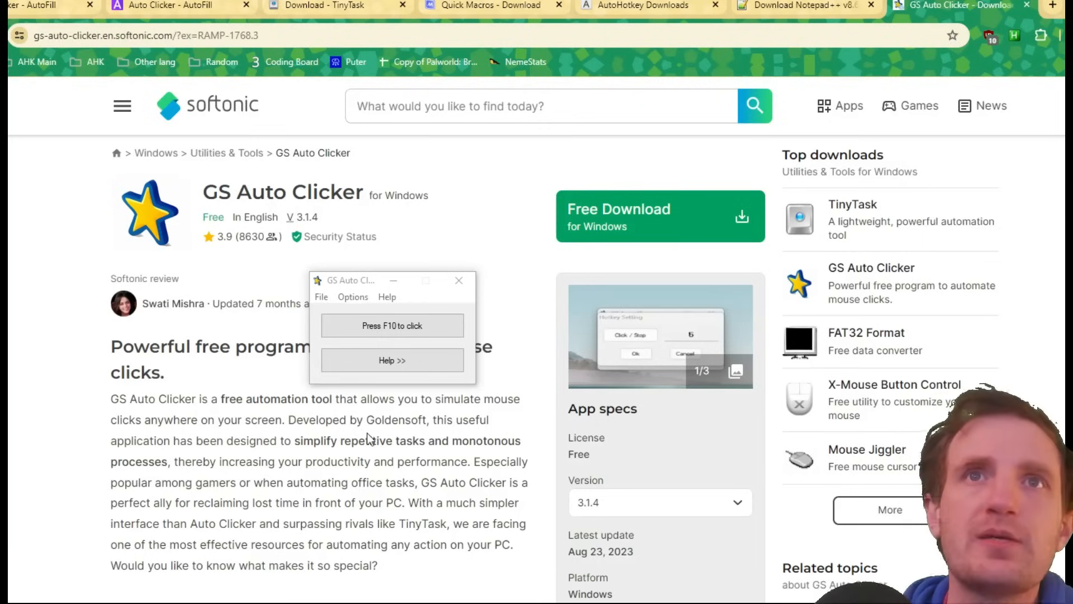
mouse_move(459, 280)
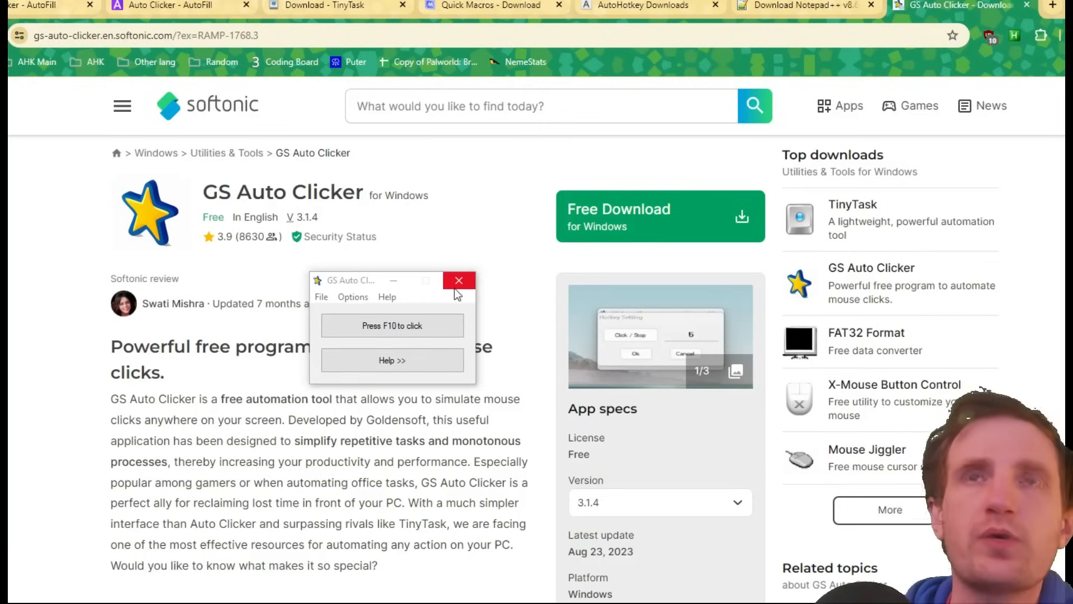
mouse_move(458, 281)
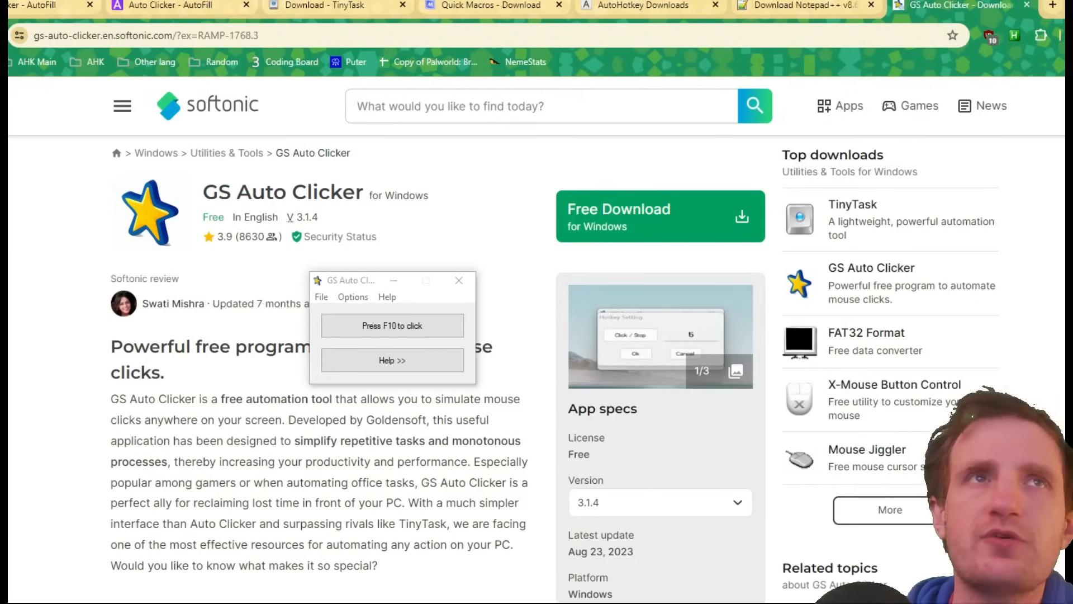
mouse_move(18, 263)
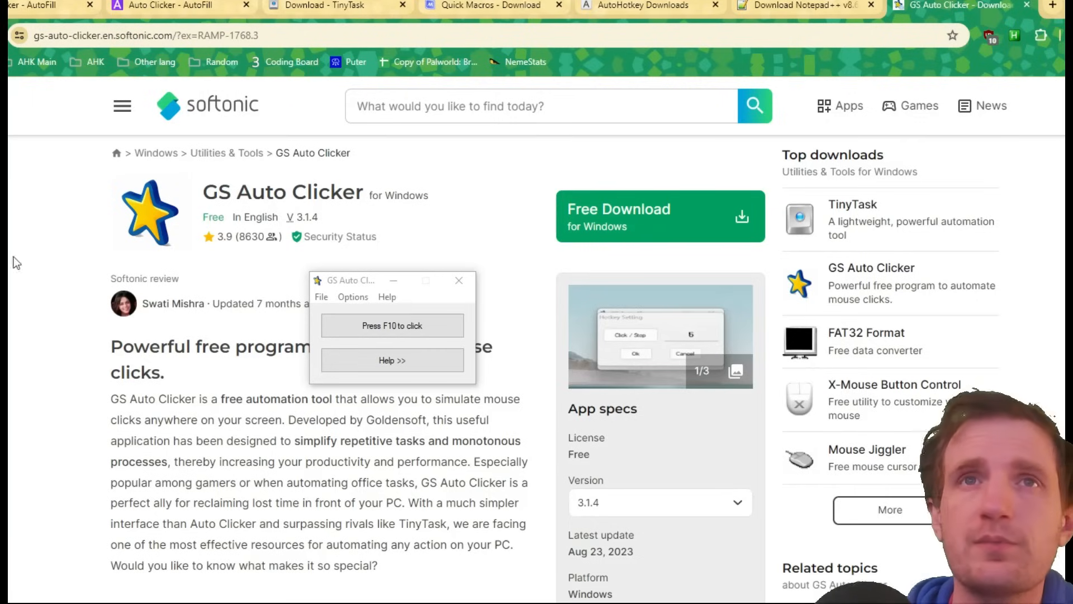
Browse the Recording options, then scroll the Softonic page back to the top.
click(353, 297)
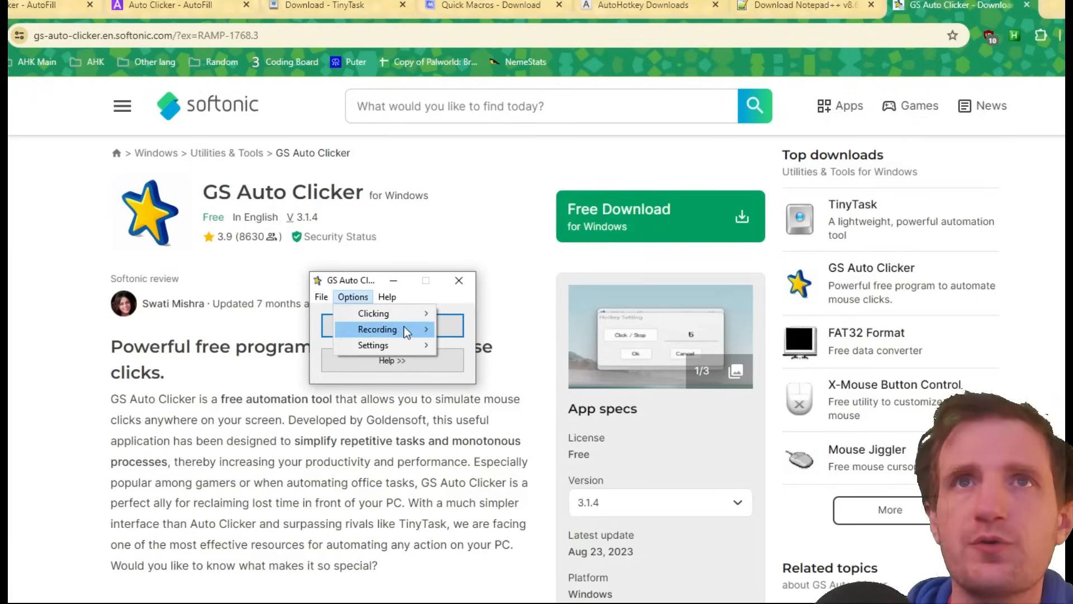
click(378, 329)
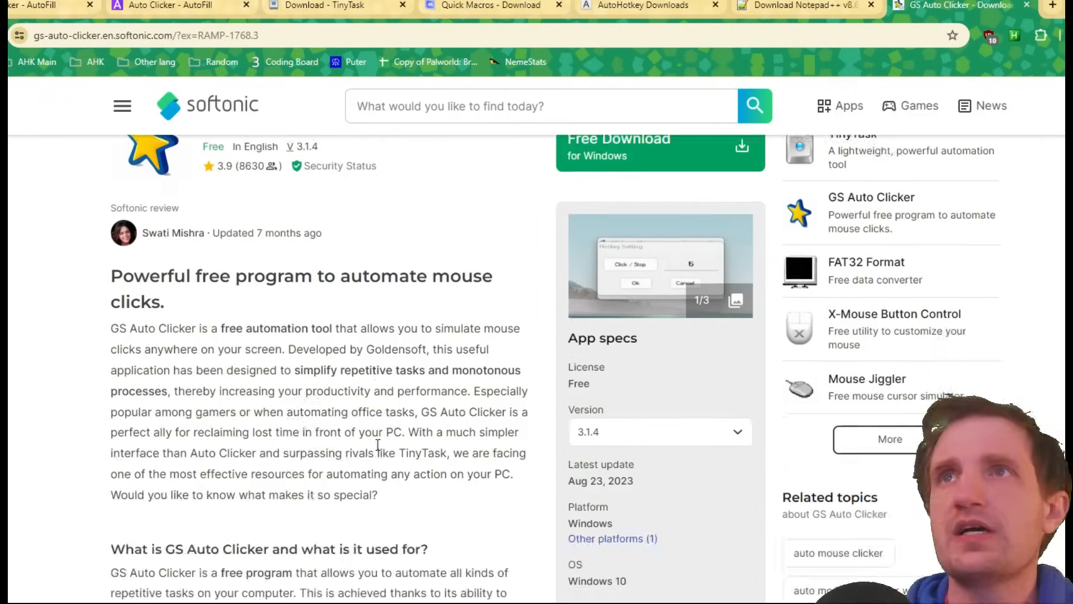
scroll(up, 3)
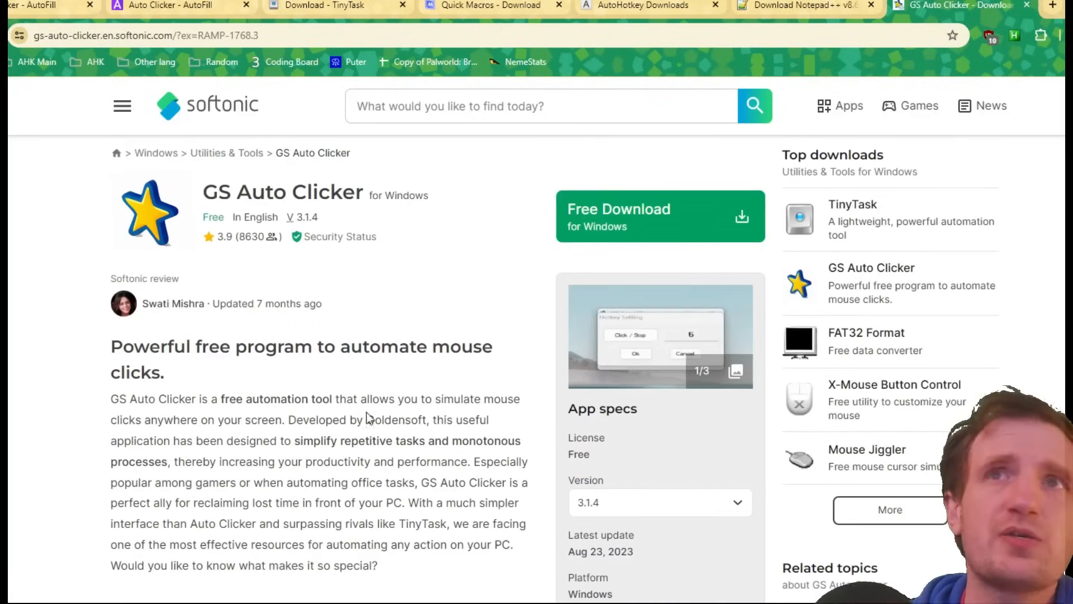
mouse_move(194, 497)
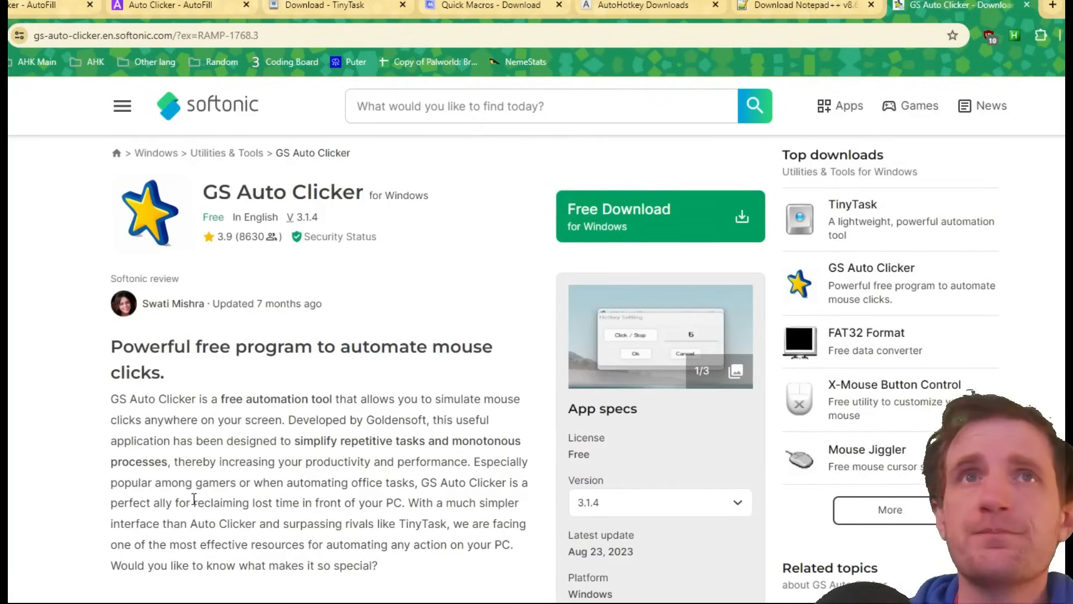
mouse_move(366, 376)
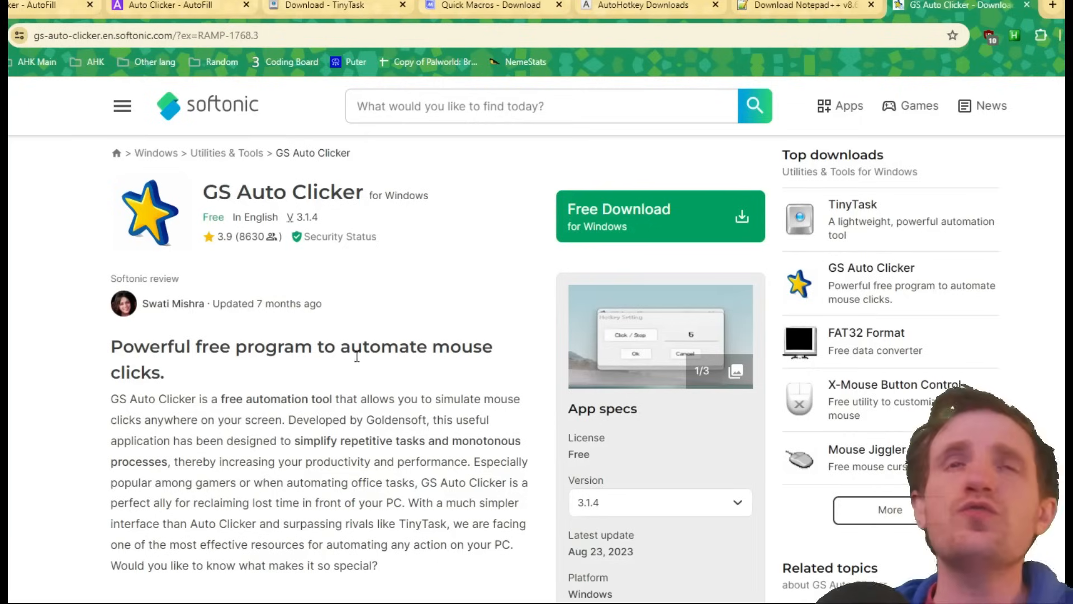
mouse_move(1040, 276)
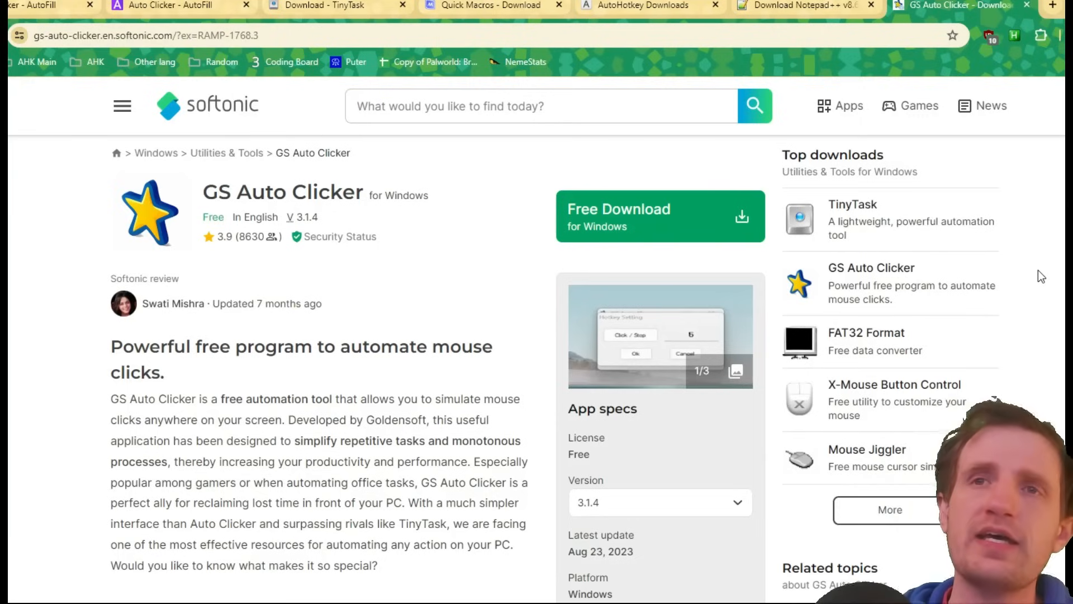
mouse_move(1059, 272)
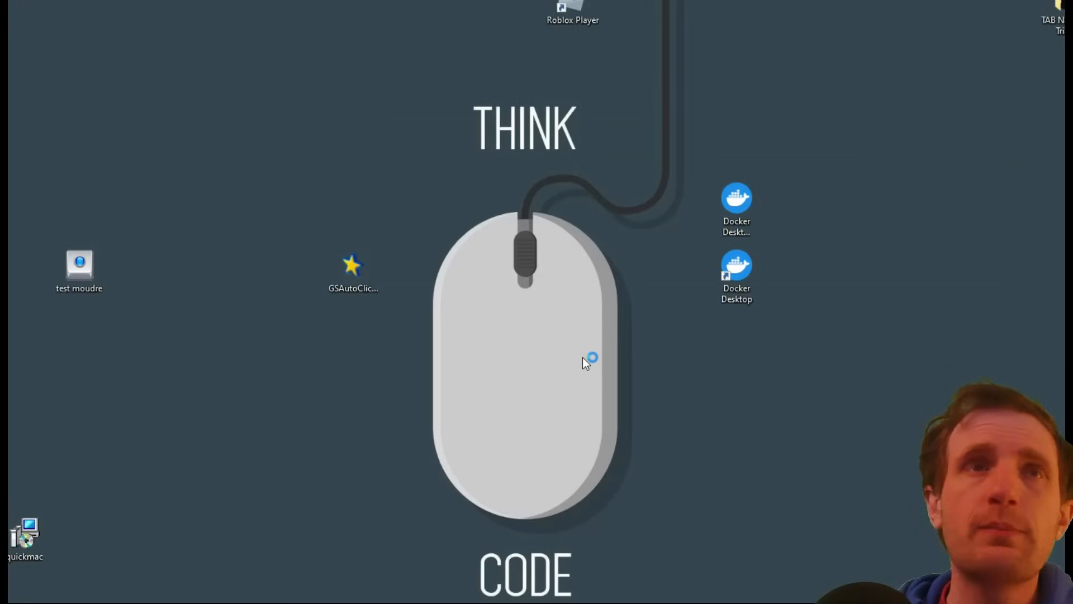
mouse_move(363, 386)
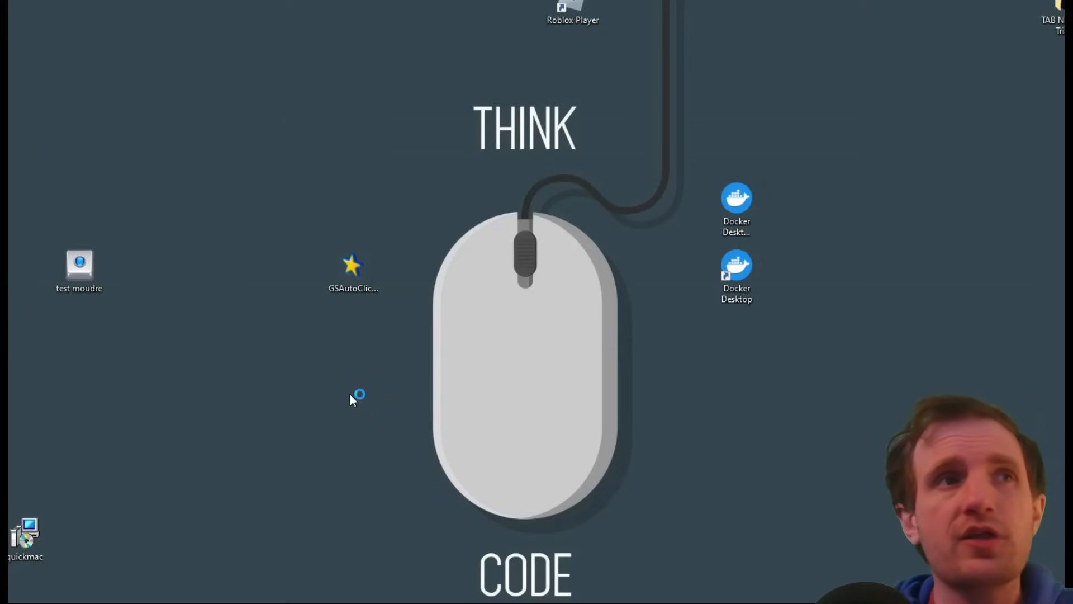
mouse_move(270, 465)
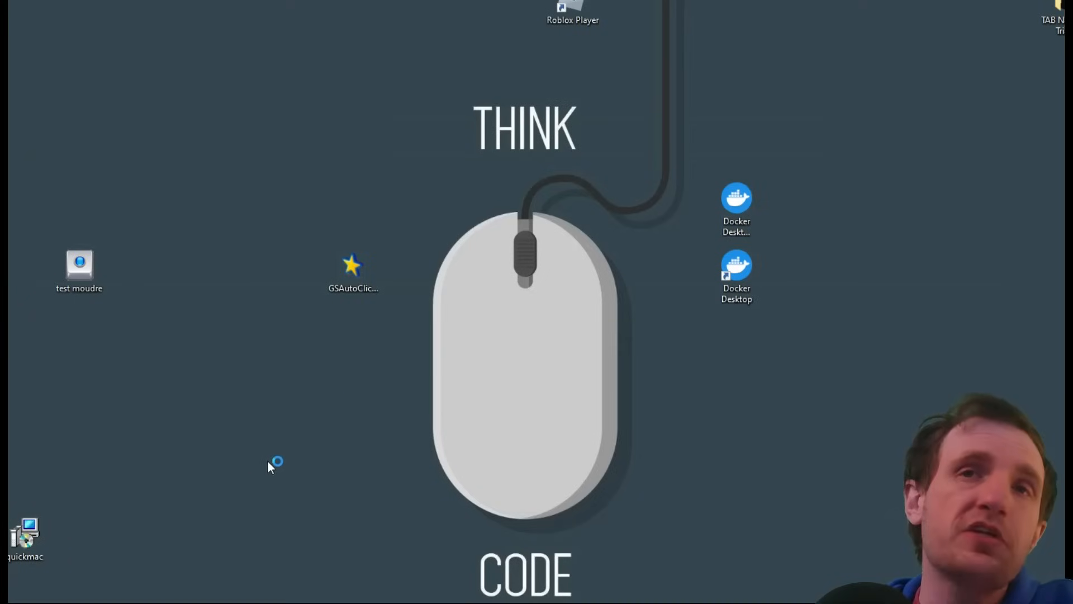